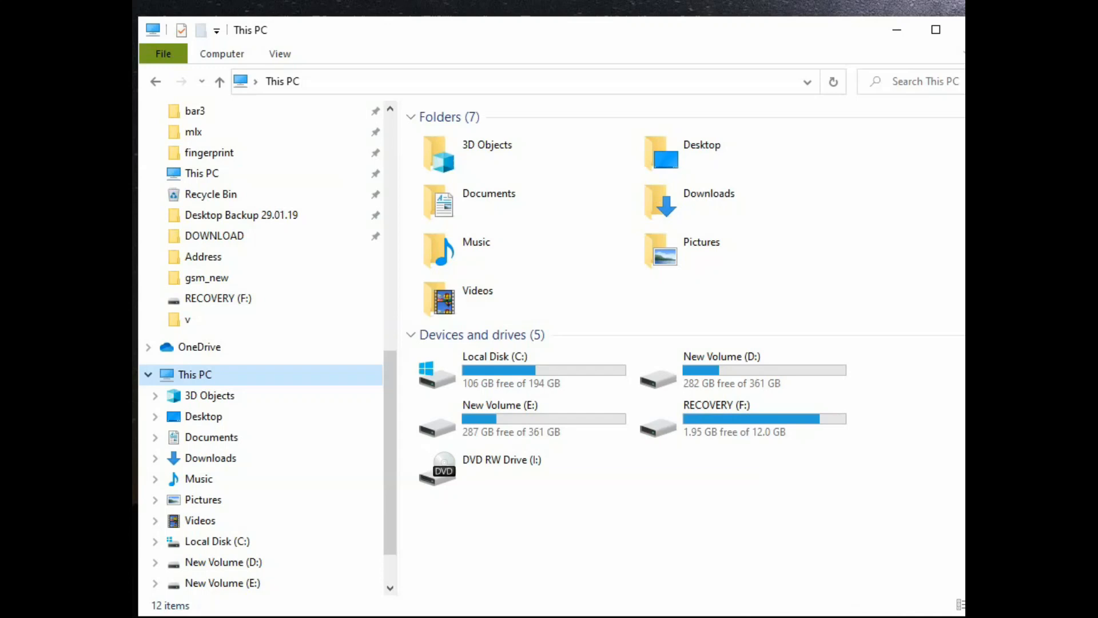
{"action": "mouse_move", "coordinate": [856, 252]}
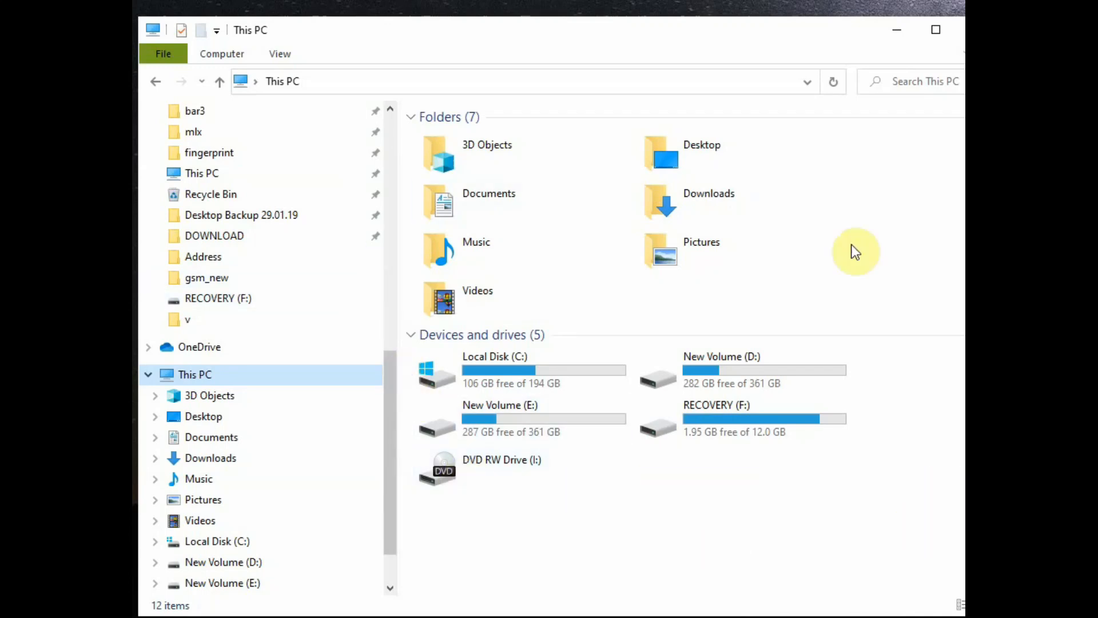
{"action": "mouse_move", "coordinate": [868, 244]}
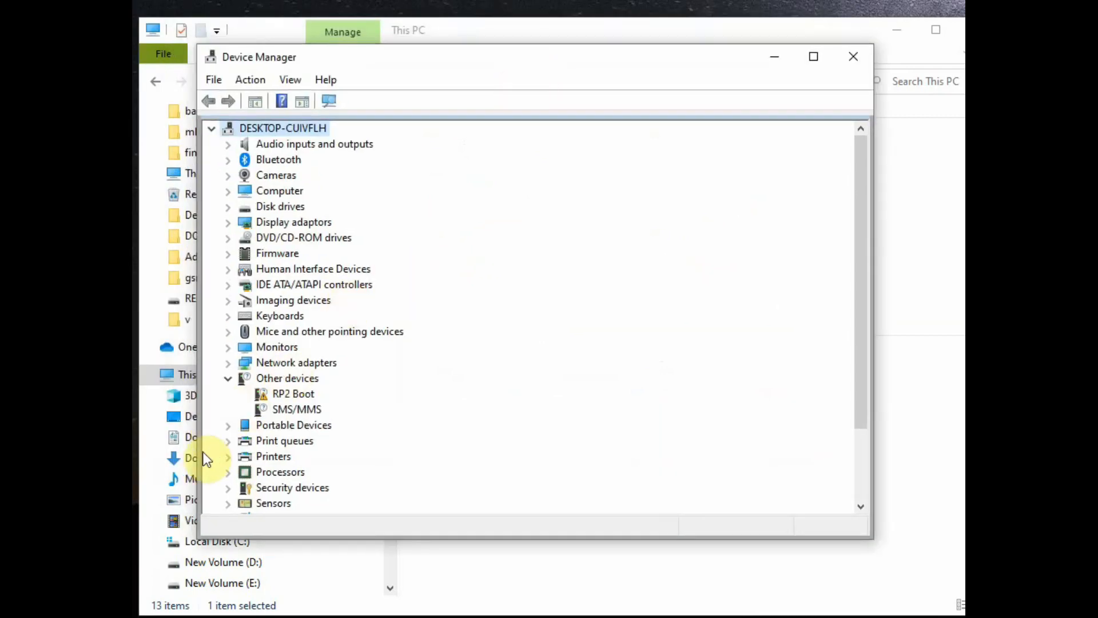
- Expand Portable Devices to select RPI-RP2, collapse Other devices, and close Device Manager
{"action": "left_click", "coordinate": [227, 425]}
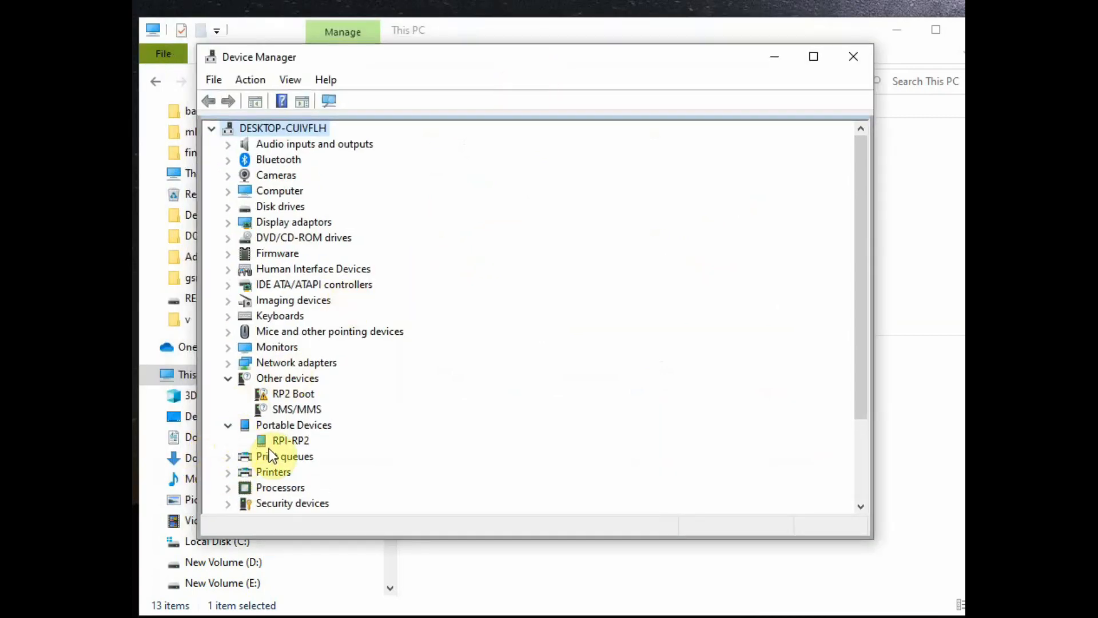
{"action": "left_click", "coordinate": [290, 440]}
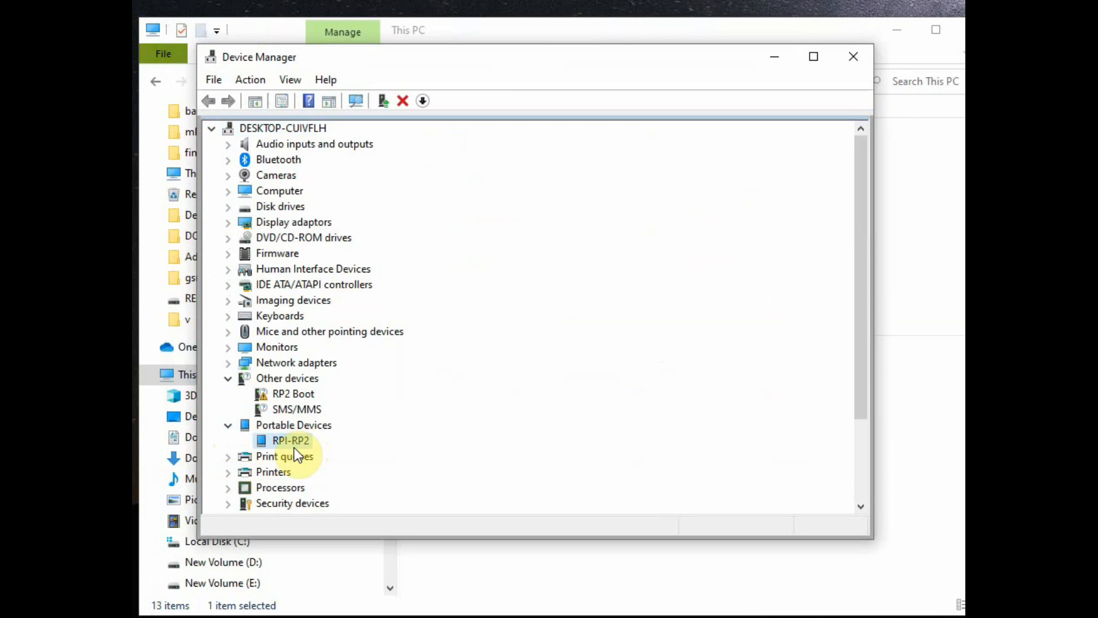
{"action": "left_click", "coordinate": [228, 377]}
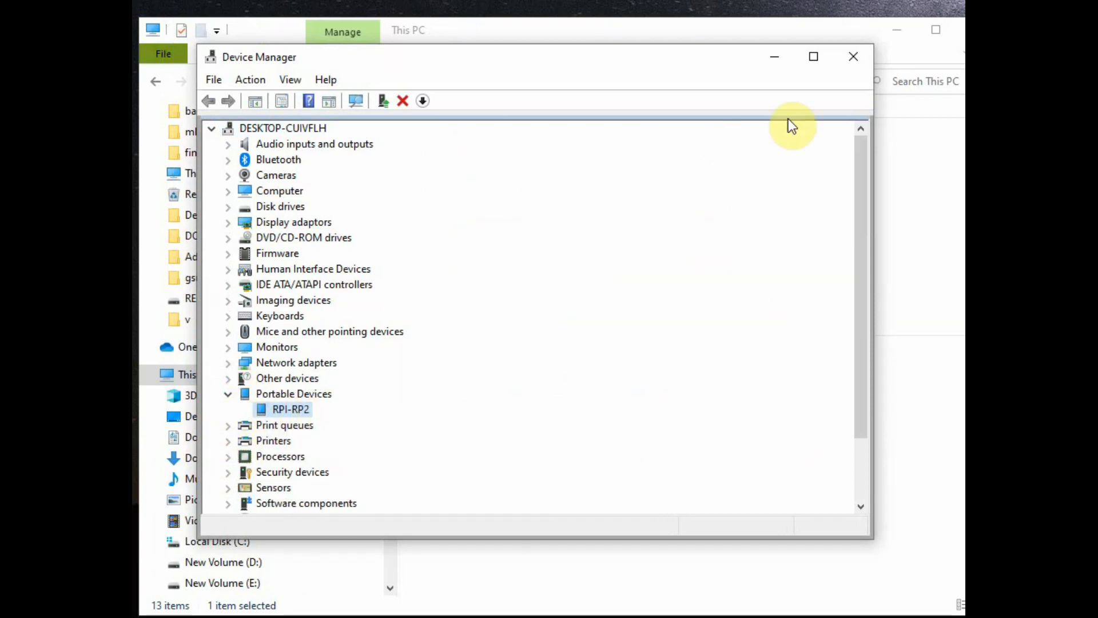
{"action": "left_click", "coordinate": [853, 56]}
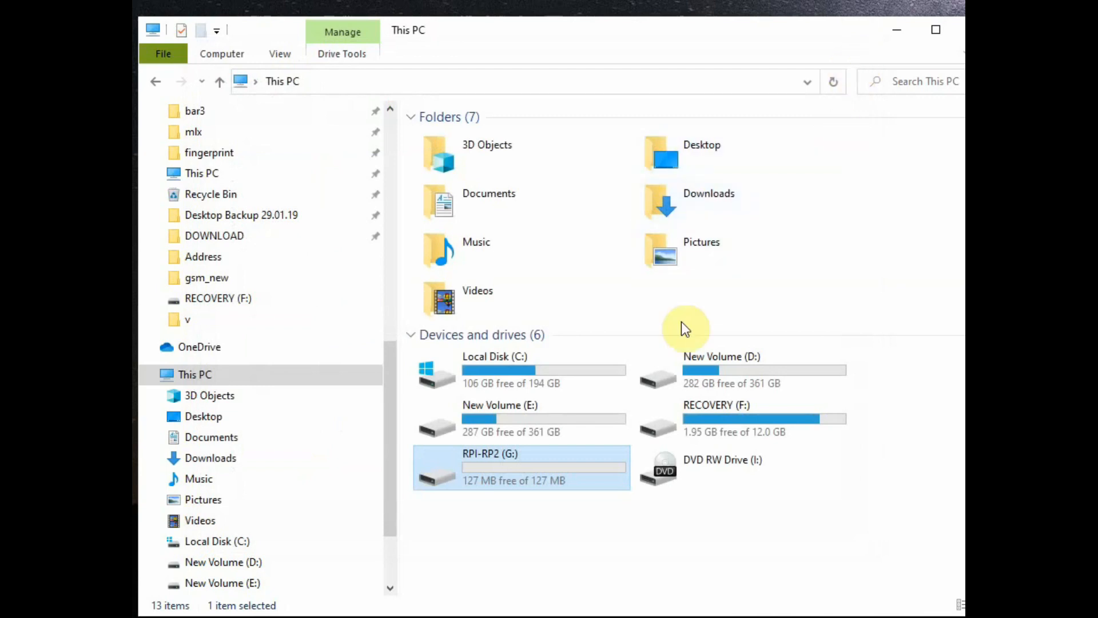
- On the RPI-RP2 (G:) drive, read INFO_UF2.TXT, then open INDEX.HTM in the browser
{"action": "double_click", "coordinate": [521, 467]}
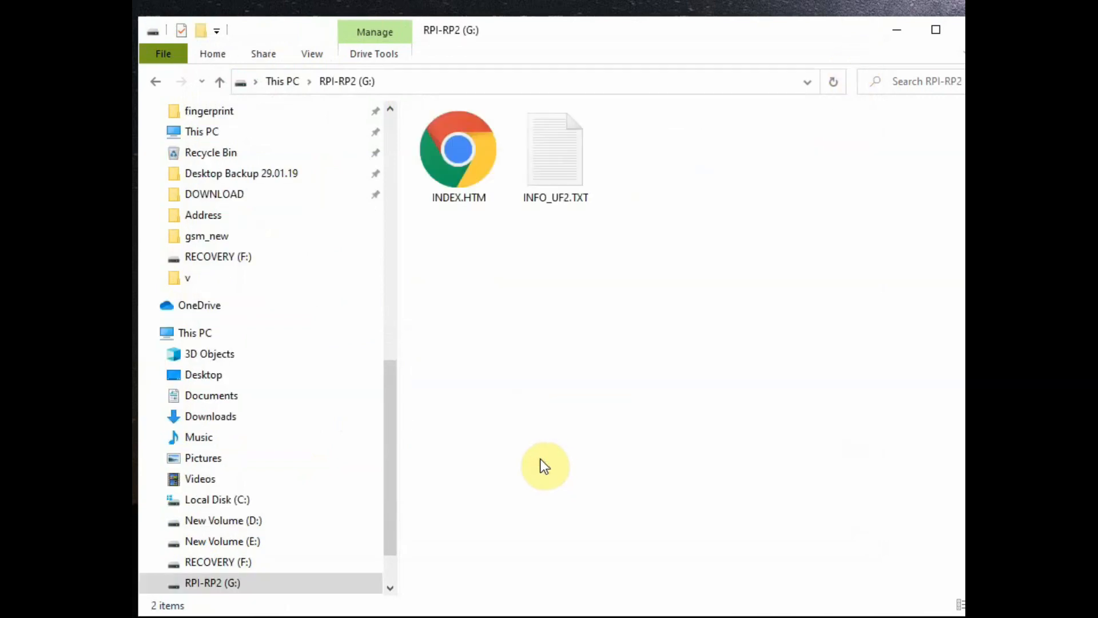
{"action": "left_click", "coordinate": [556, 149]}
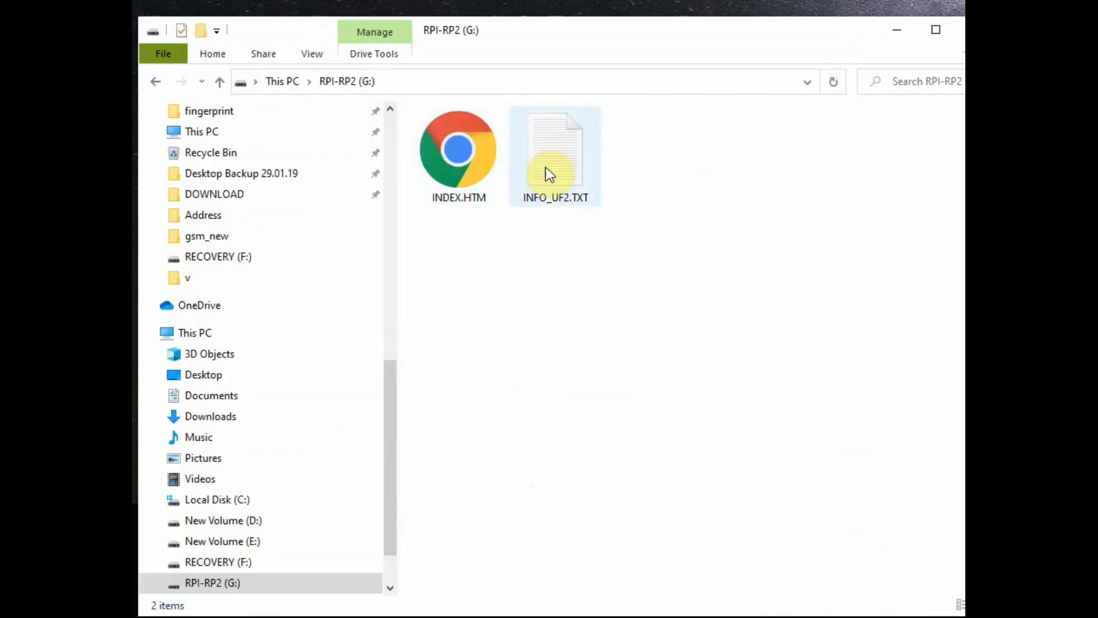
{"action": "double_click", "coordinate": [556, 147]}
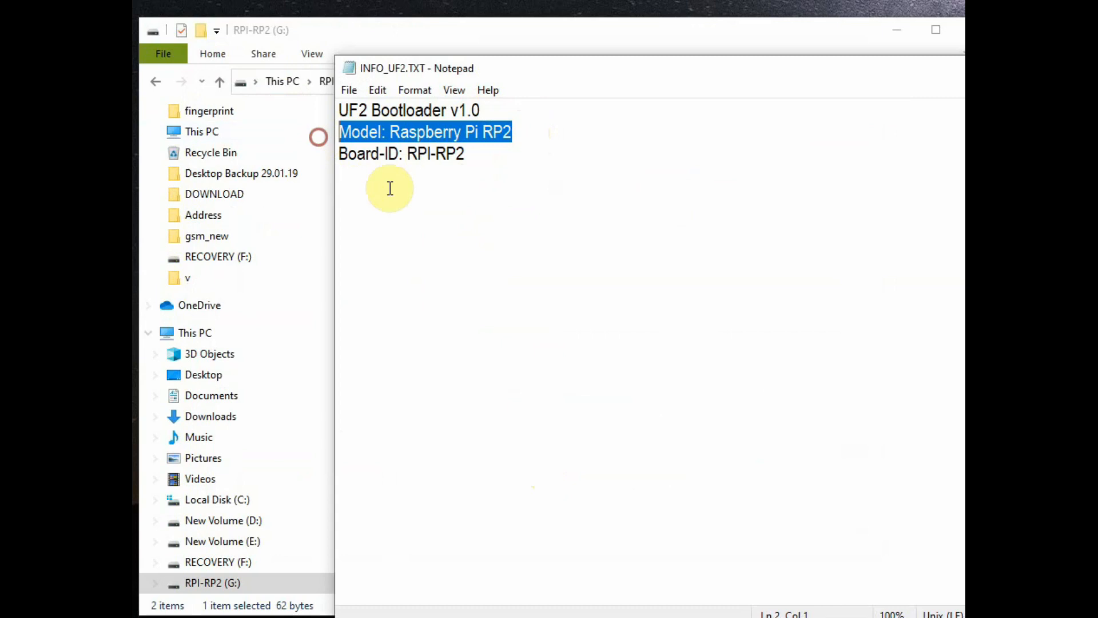
{"action": "left_click", "coordinate": [390, 176]}
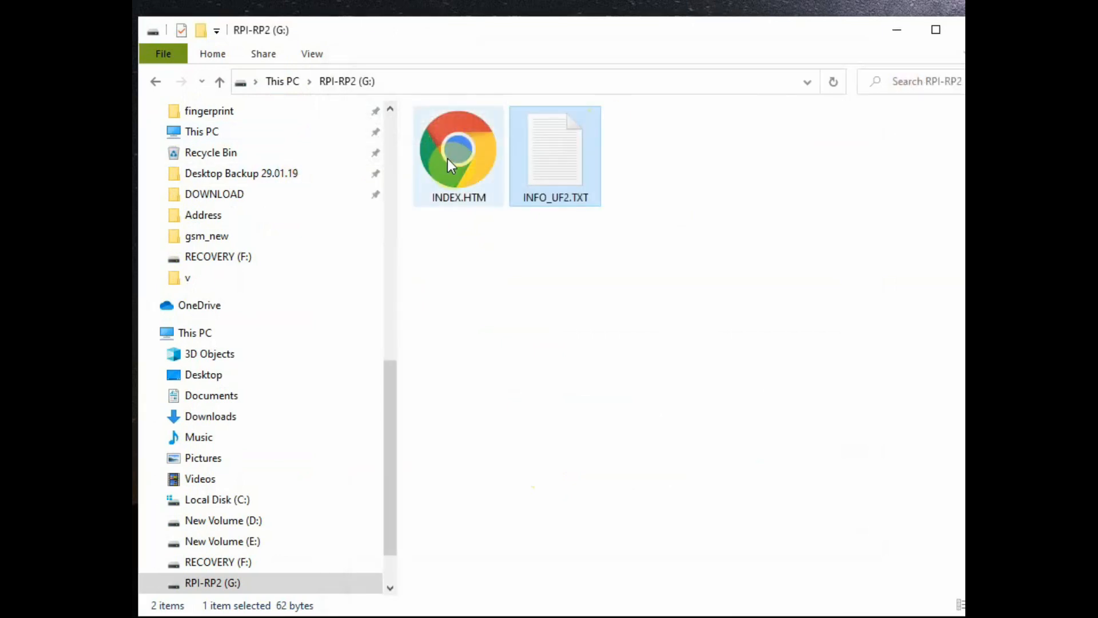
{"action": "double_click", "coordinate": [459, 147]}
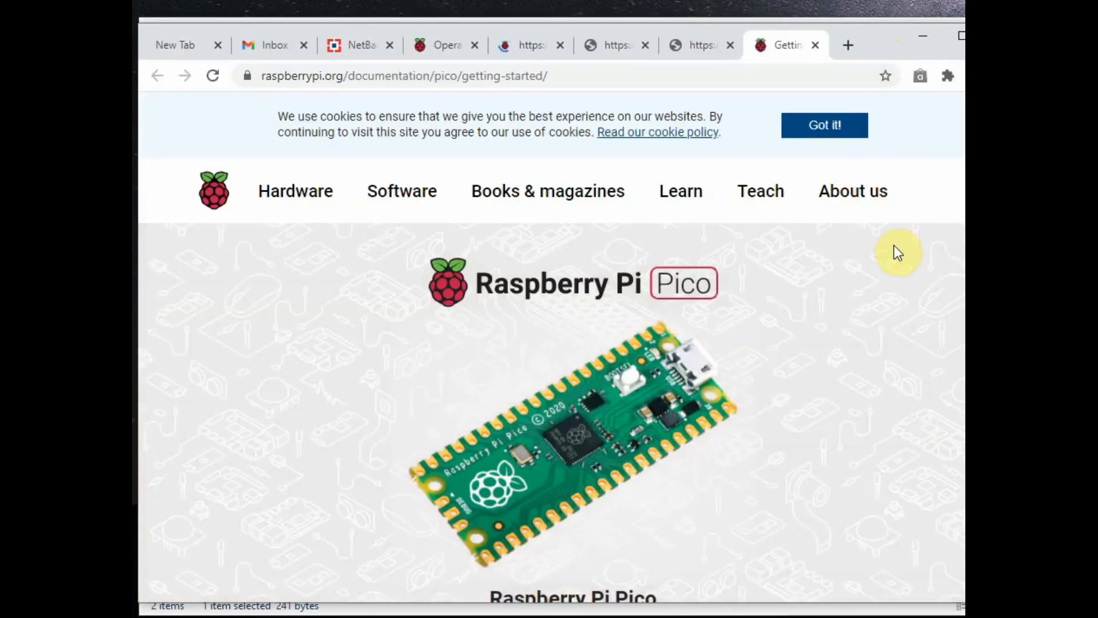
- Scroll the Pico page past specifications, pinout and downloads to the Documentation links
{"action": "scroll", "scroll_direction": "down", "scroll_amount": 3}
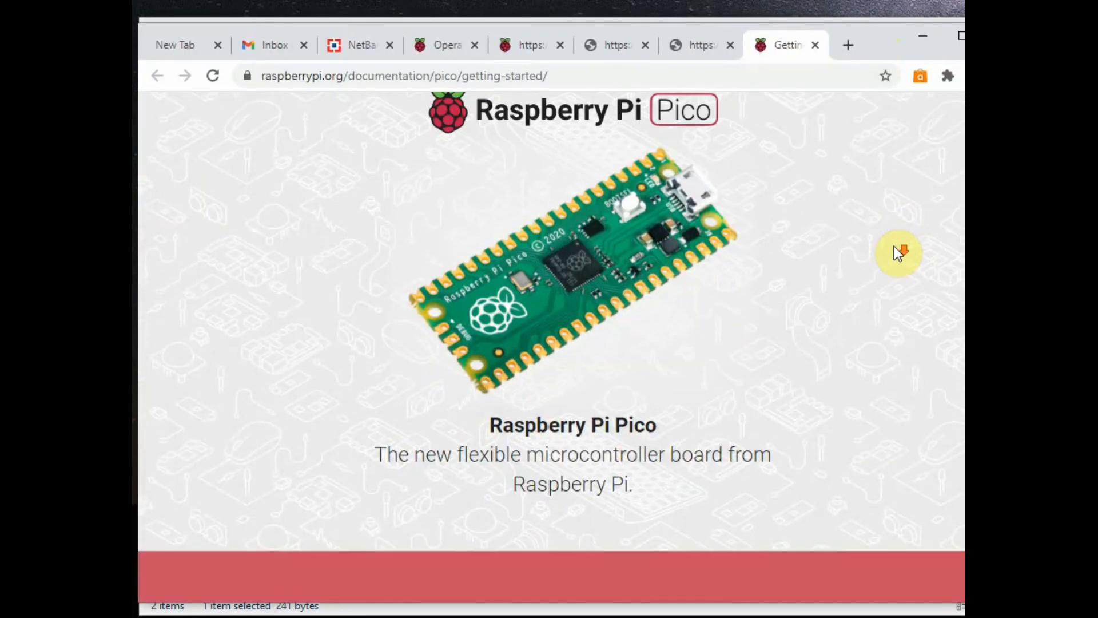
{"action": "scroll", "scroll_direction": "down", "scroll_amount": 3}
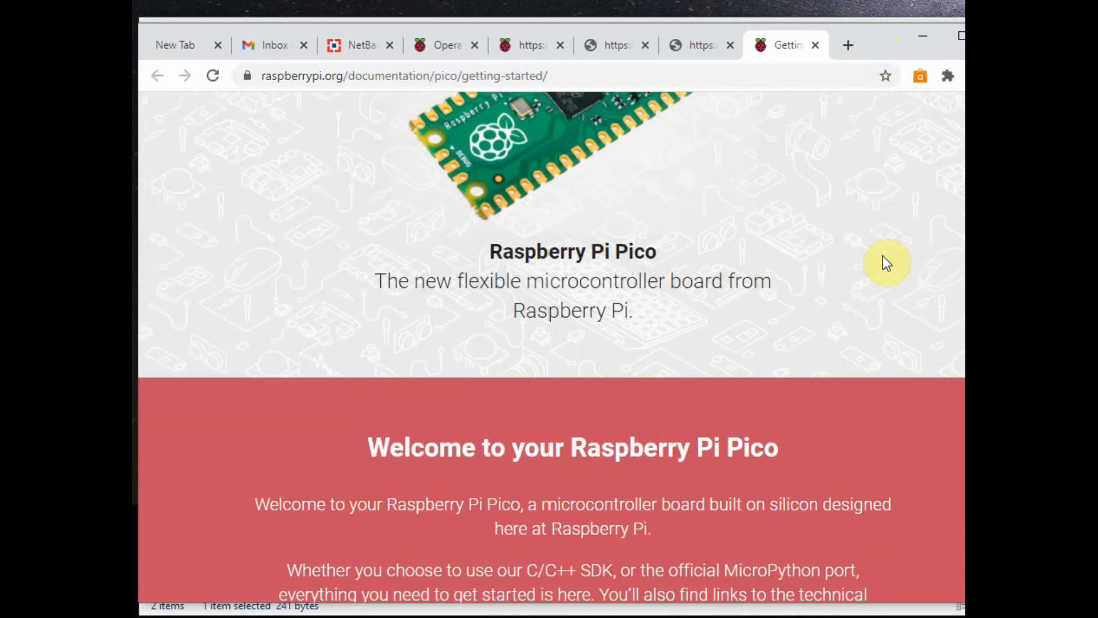
{"action": "scroll", "scroll_direction": "down", "scroll_amount": 3}
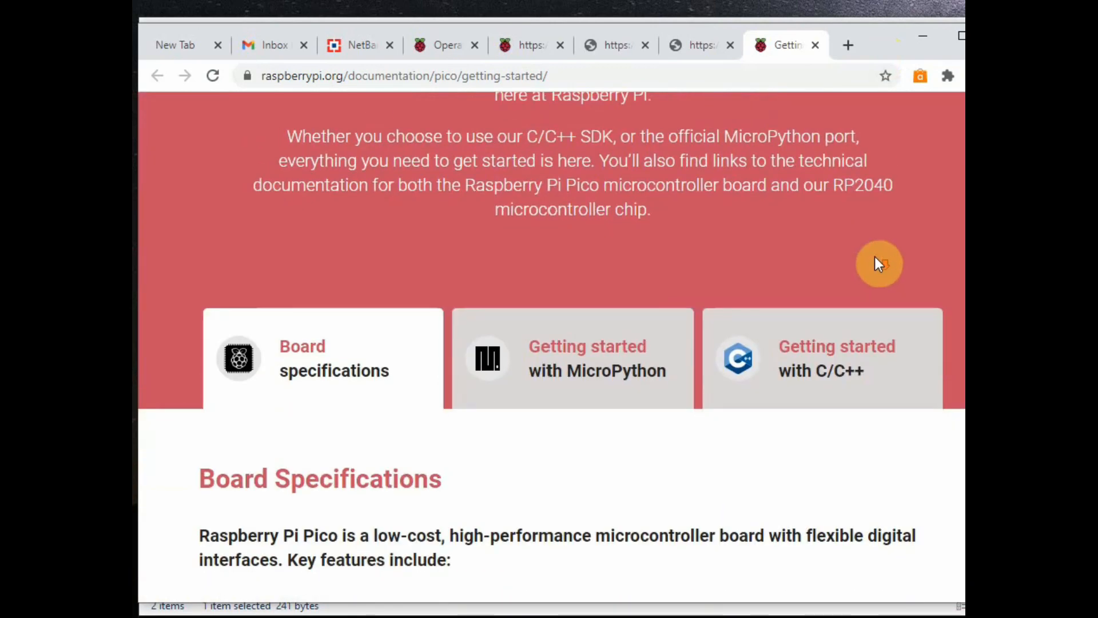
{"action": "mouse_move", "coordinate": [328, 387]}
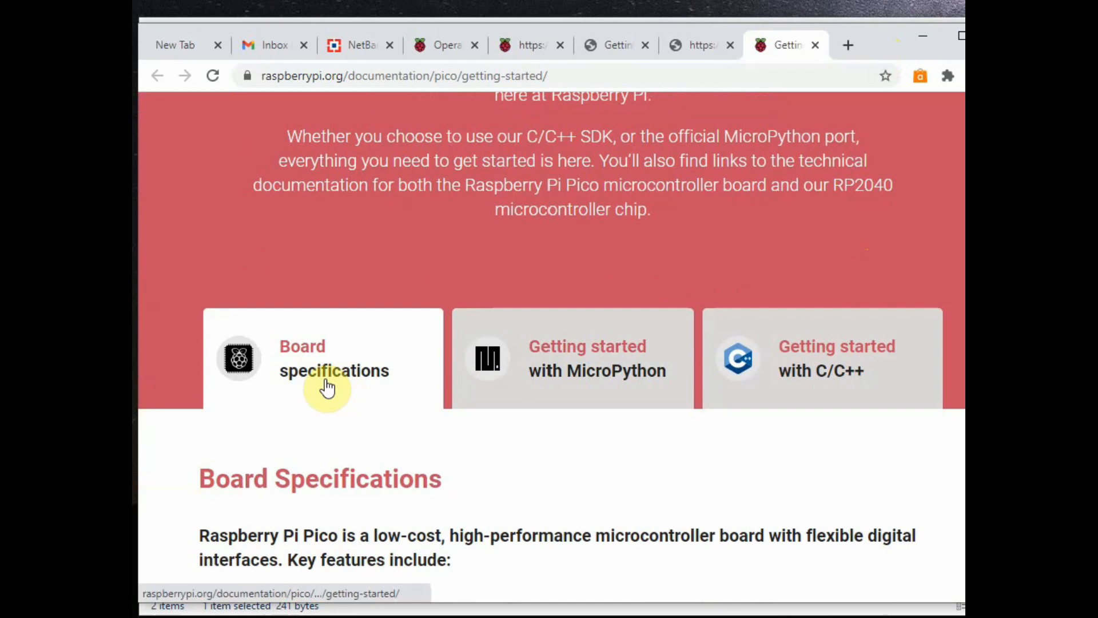
{"action": "mouse_move", "coordinate": [812, 361]}
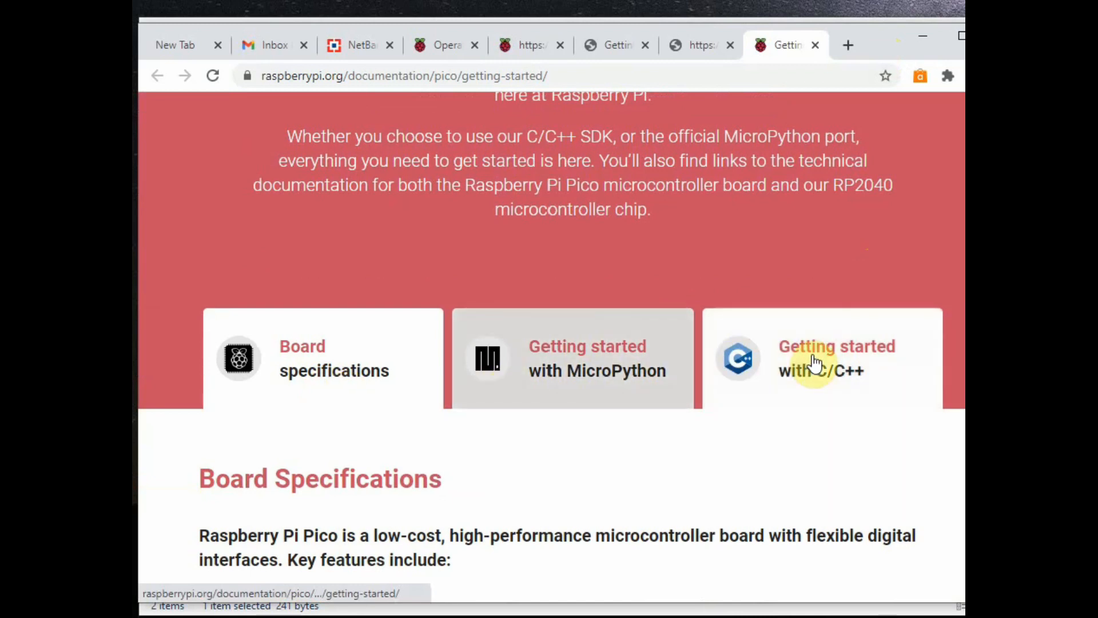
{"action": "mouse_move", "coordinate": [585, 369]}
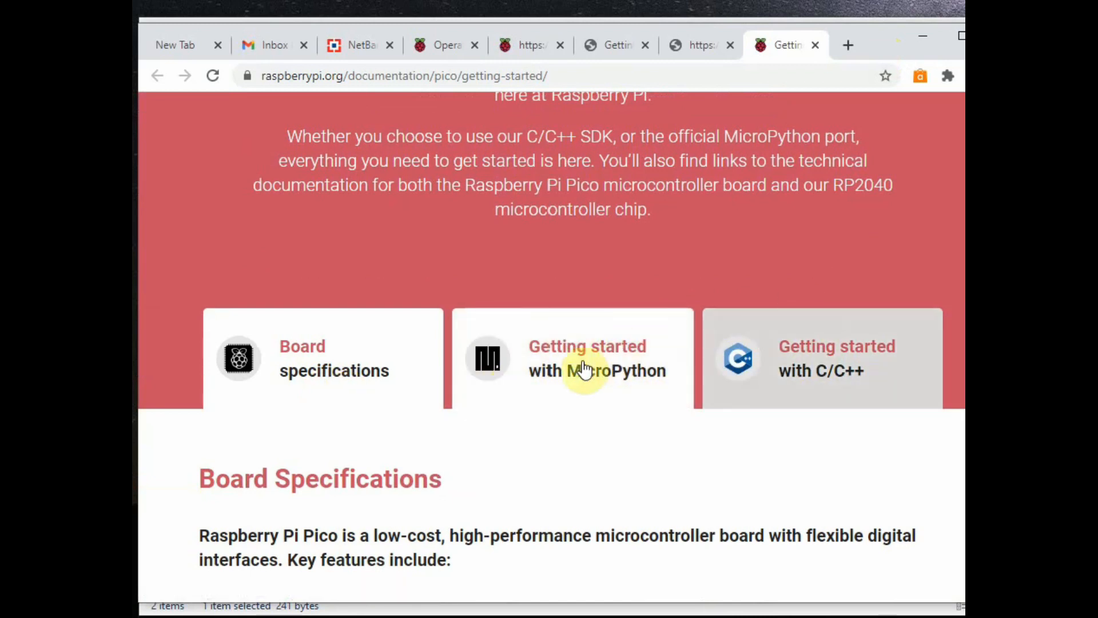
{"action": "mouse_move", "coordinate": [852, 277]}
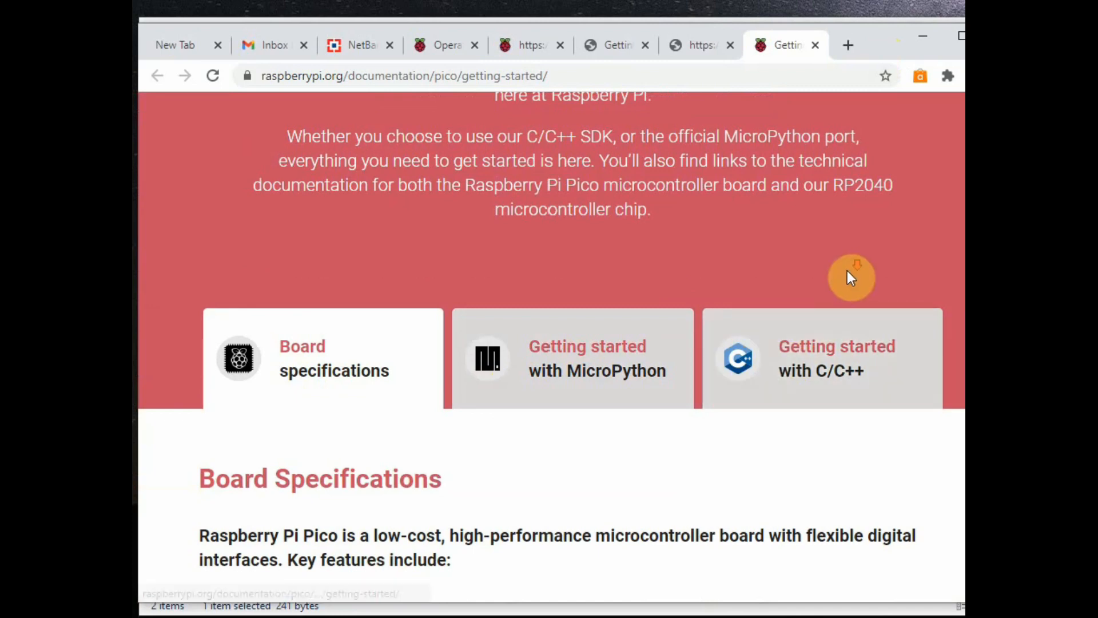
{"action": "scroll", "scroll_direction": "down", "scroll_amount": 3}
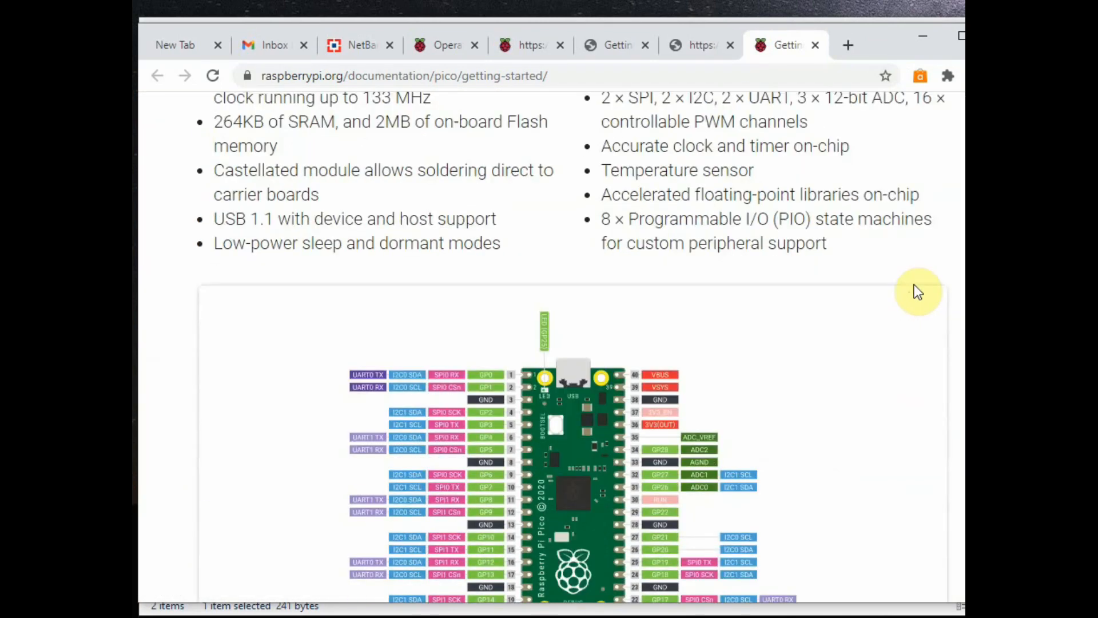
{"action": "scroll", "scroll_direction": "down", "scroll_amount": 3}
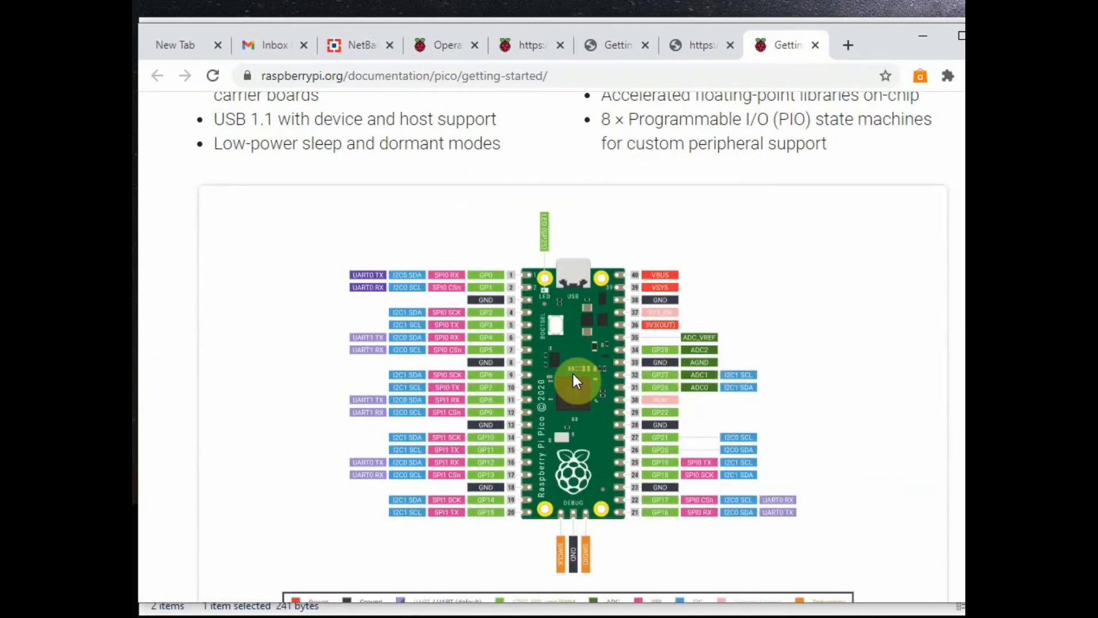
{"action": "scroll", "scroll_direction": "down", "scroll_amount": 3}
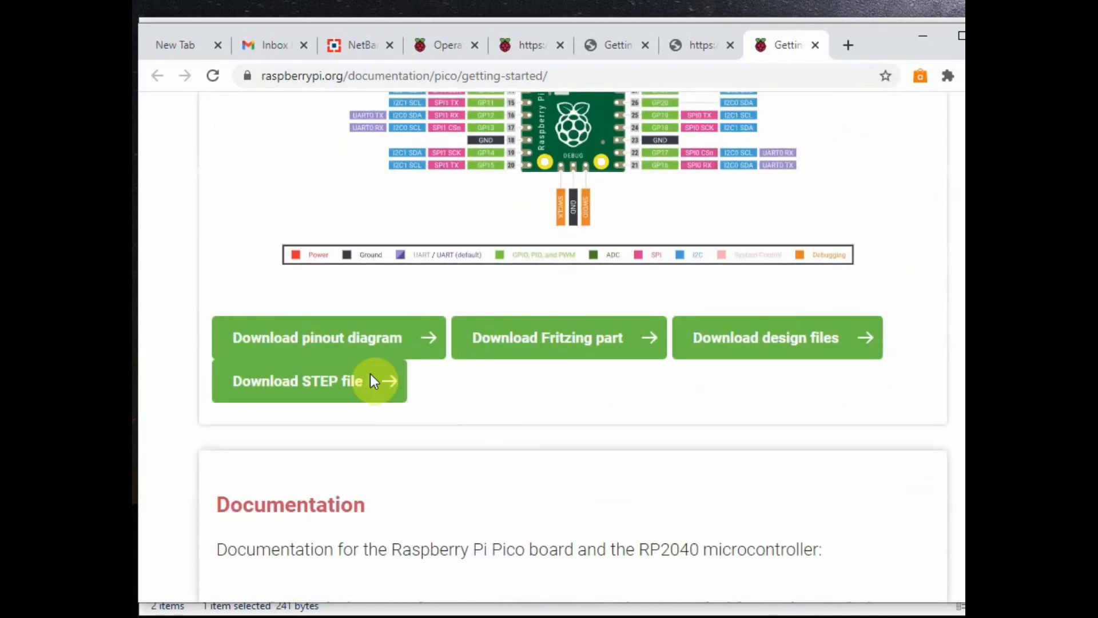
{"action": "mouse_move", "coordinate": [783, 381]}
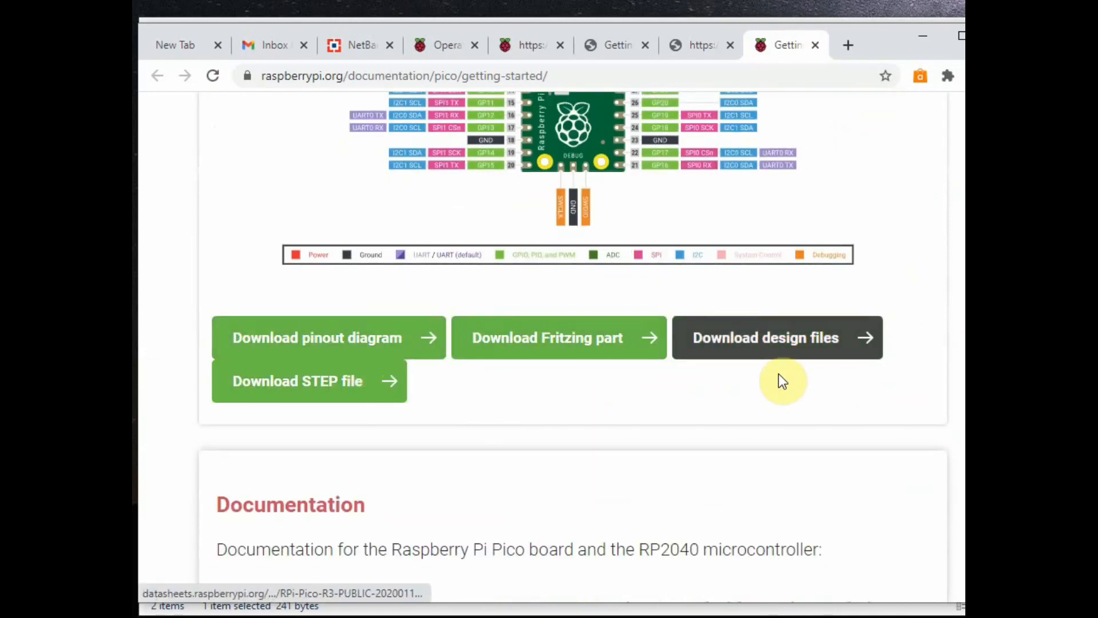
{"action": "scroll", "scroll_direction": "down", "scroll_amount": 3}
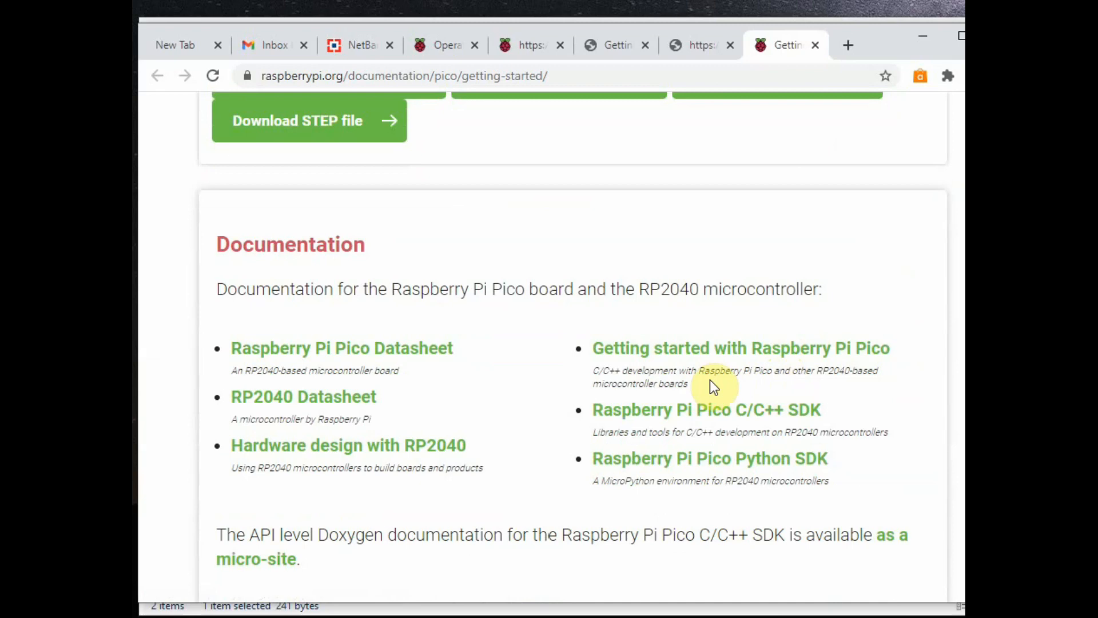
{"action": "mouse_move", "coordinate": [697, 370]}
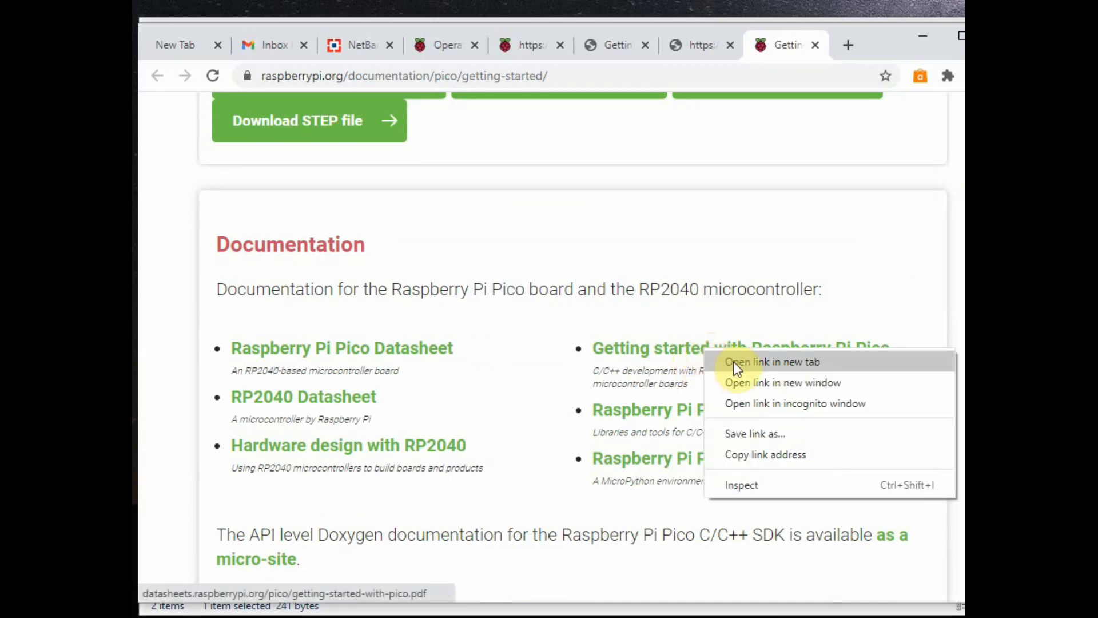
- Open the Getting started with MicroPython guide and download the UF2 file rp2-pico-20210202-v1.14.uf2
{"action": "left_click", "coordinate": [772, 361]}
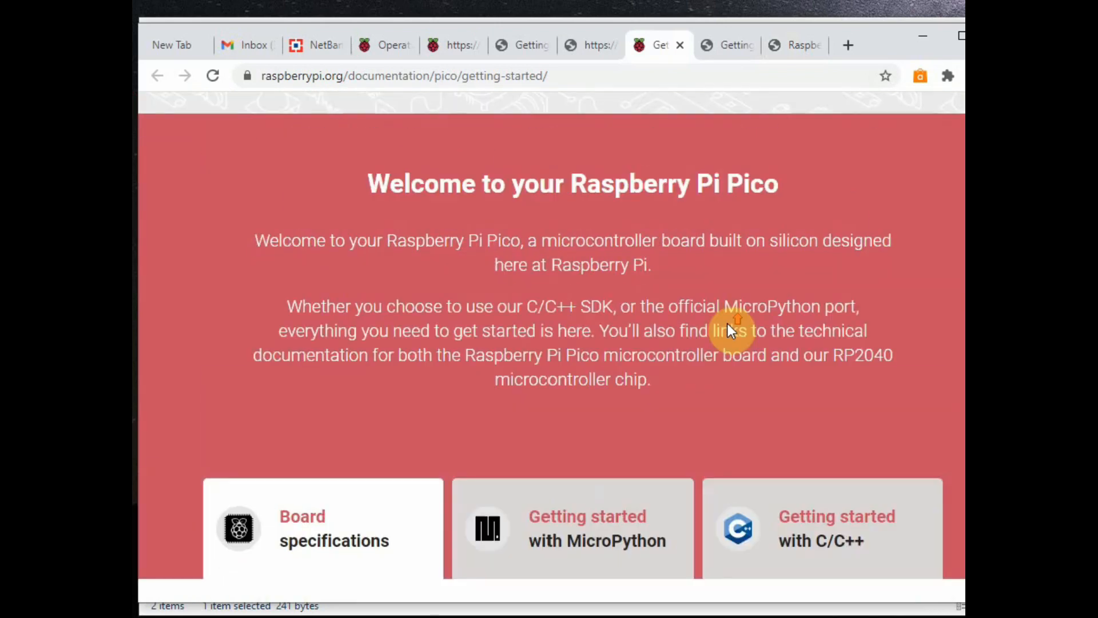
{"action": "scroll", "scroll_direction": "down", "scroll_amount": 3}
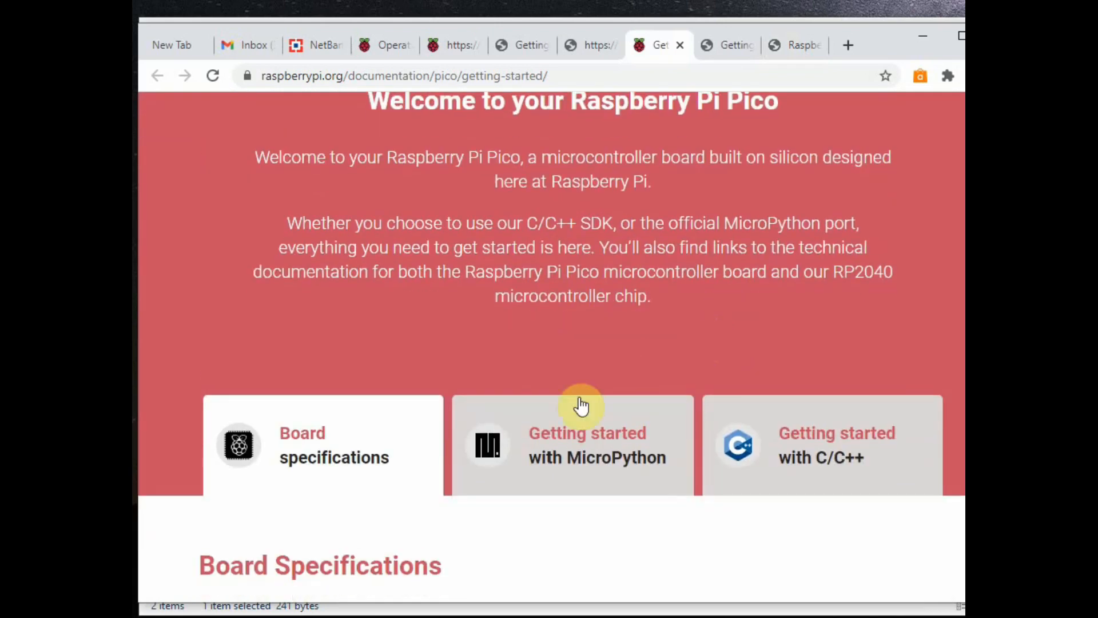
{"action": "left_click", "coordinate": [587, 445]}
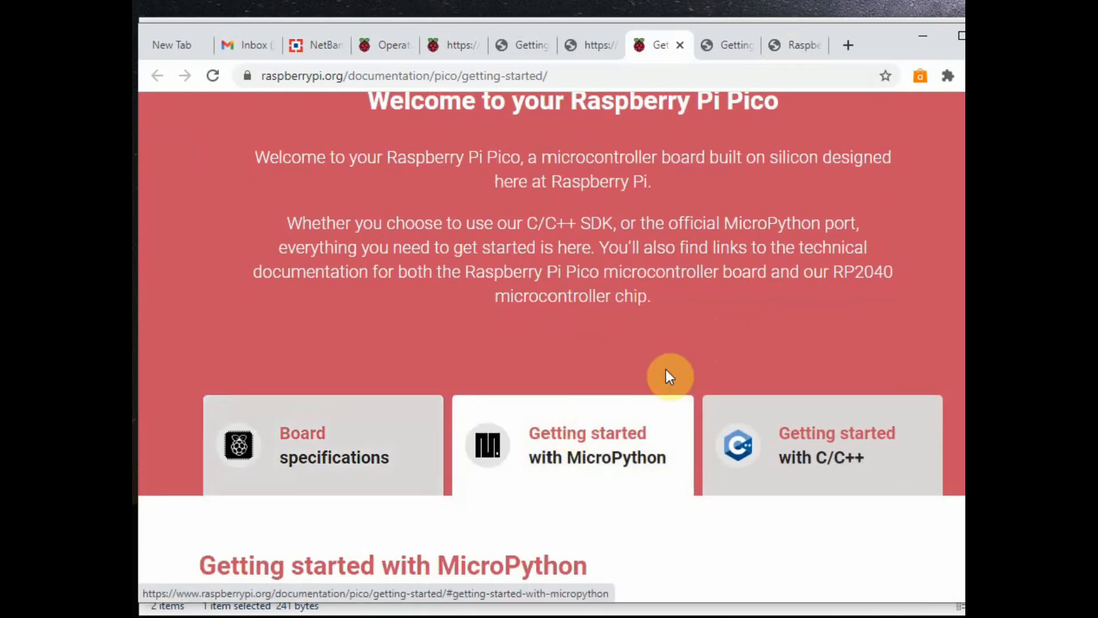
{"action": "scroll", "scroll_direction": "down", "scroll_amount": 3}
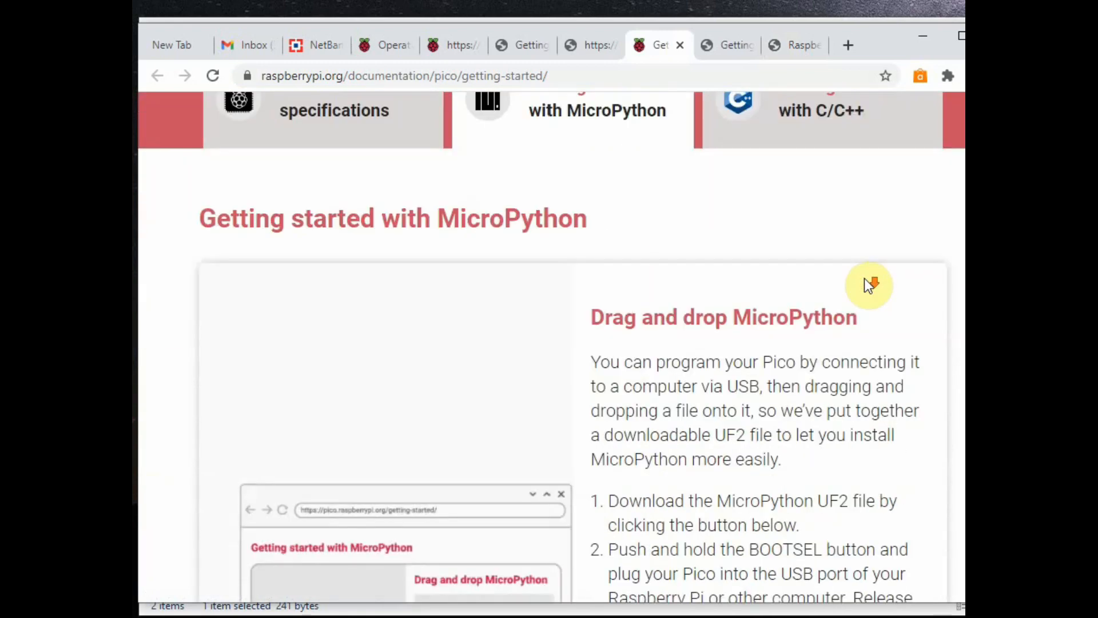
{"action": "scroll", "scroll_direction": "down", "scroll_amount": 3}
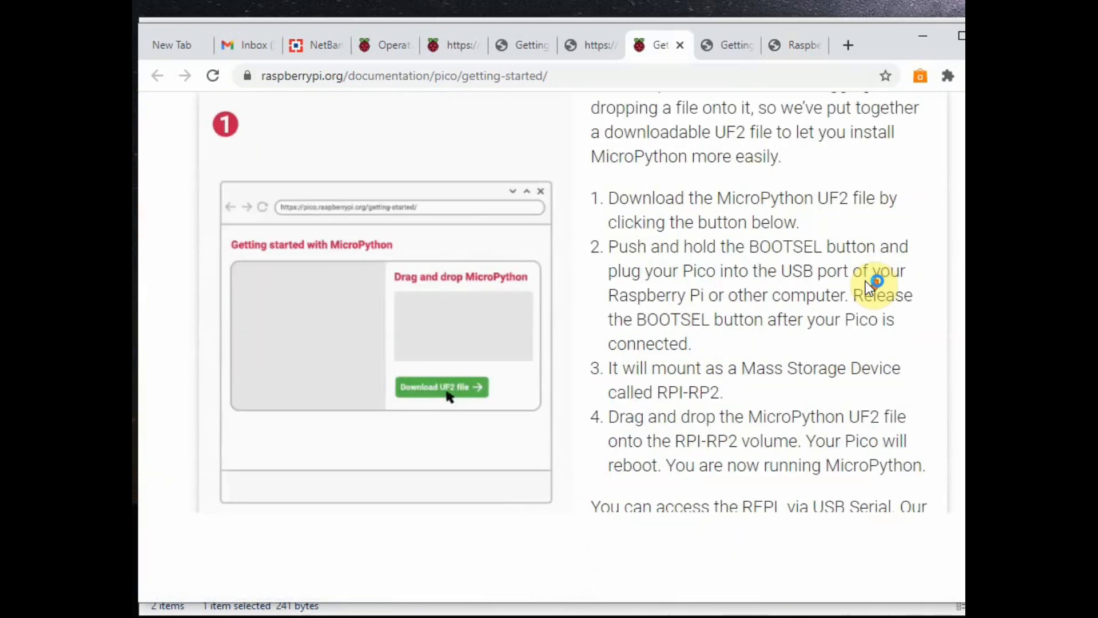
{"action": "scroll", "scroll_direction": "down", "scroll_amount": 3}
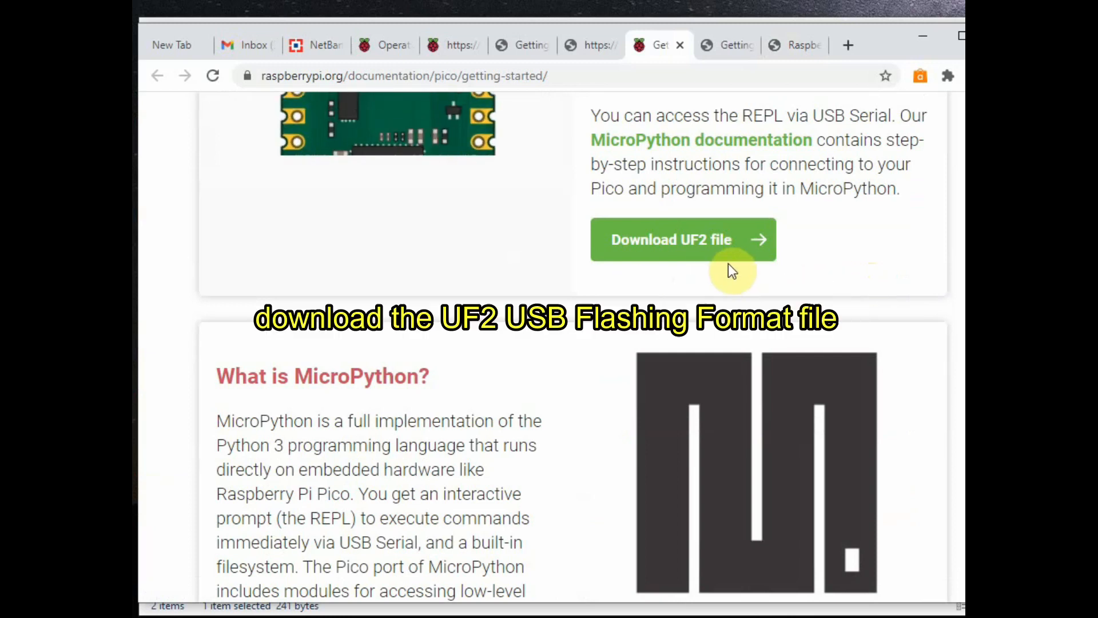
{"action": "mouse_move", "coordinate": [685, 249]}
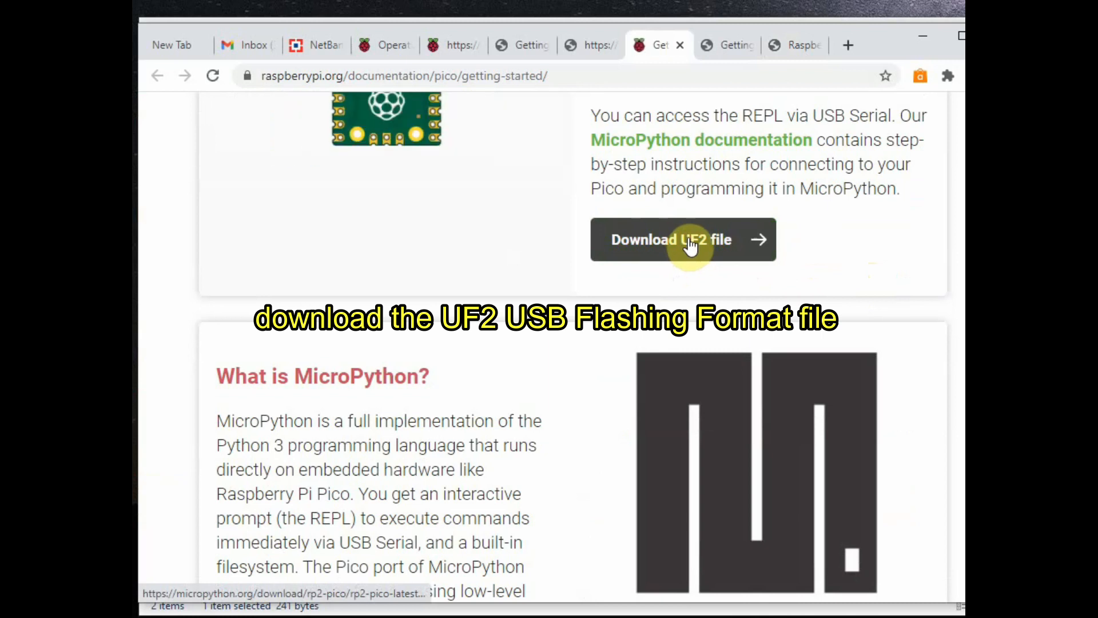
{"action": "left_click", "coordinate": [683, 239]}
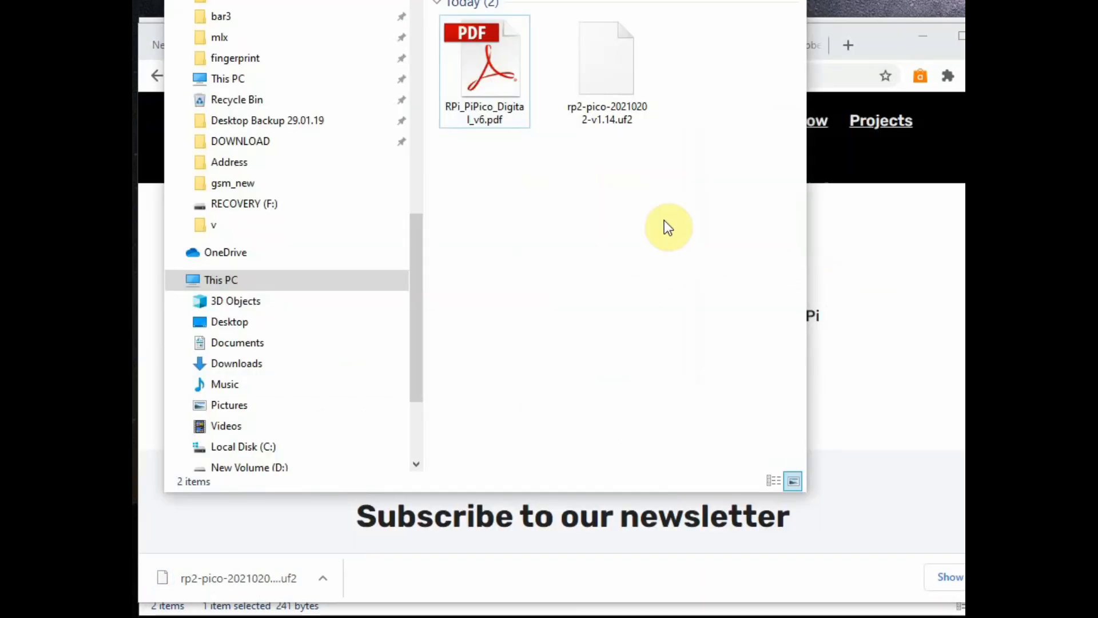
{"action": "mouse_move", "coordinate": [643, 132]}
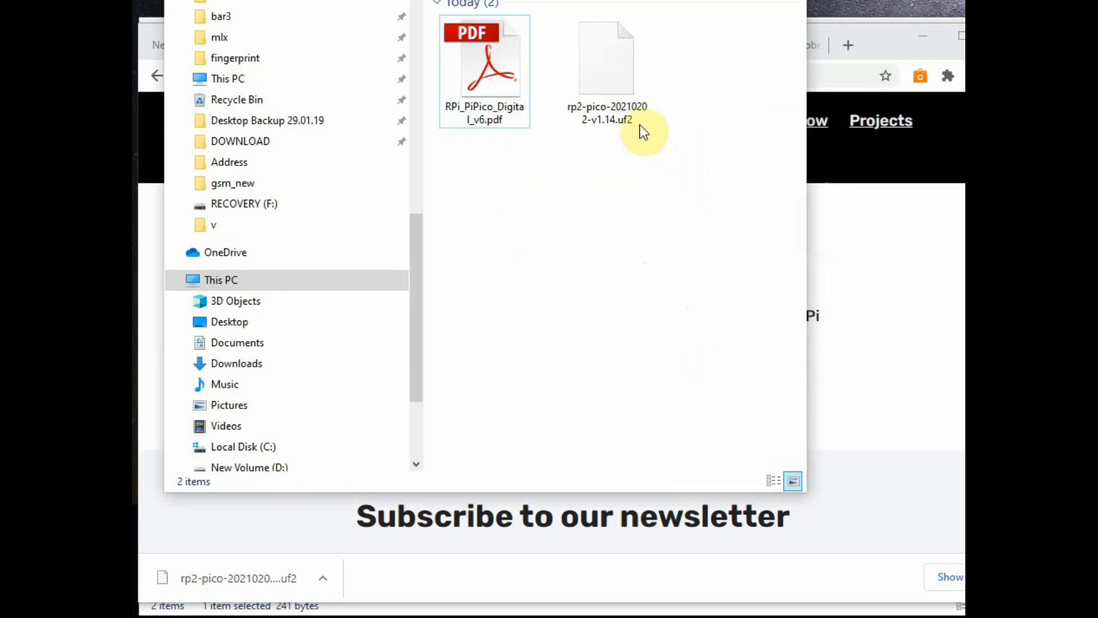
- Select rp2-pico-20210202-v1.14.uf2 in the Downloads folder
{"action": "left_click", "coordinate": [606, 56]}
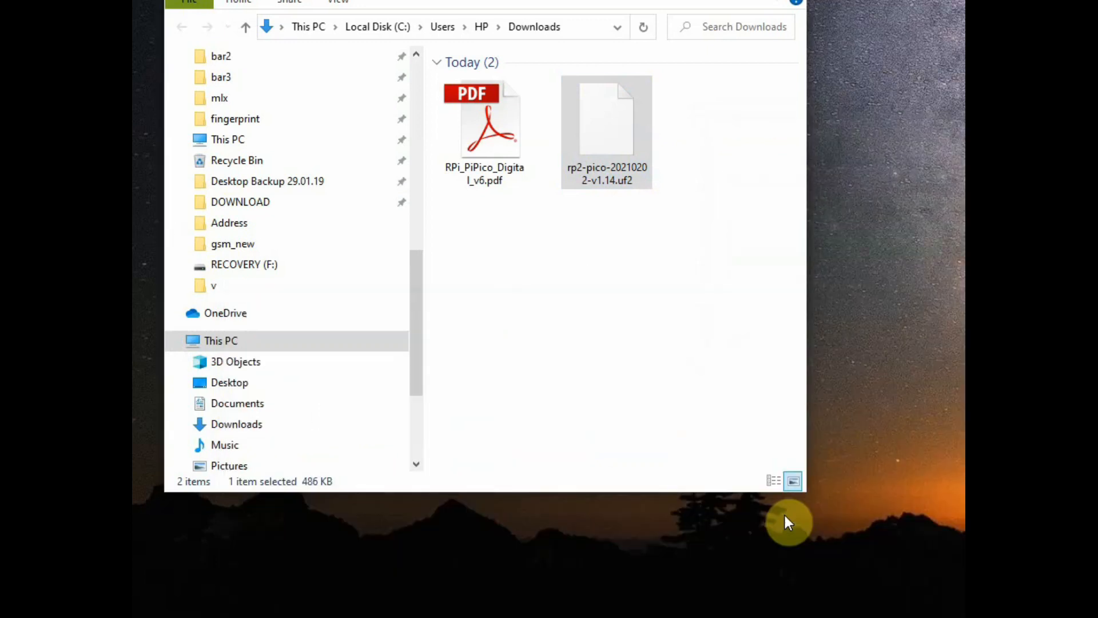
{"action": "left_click", "coordinate": [606, 126]}
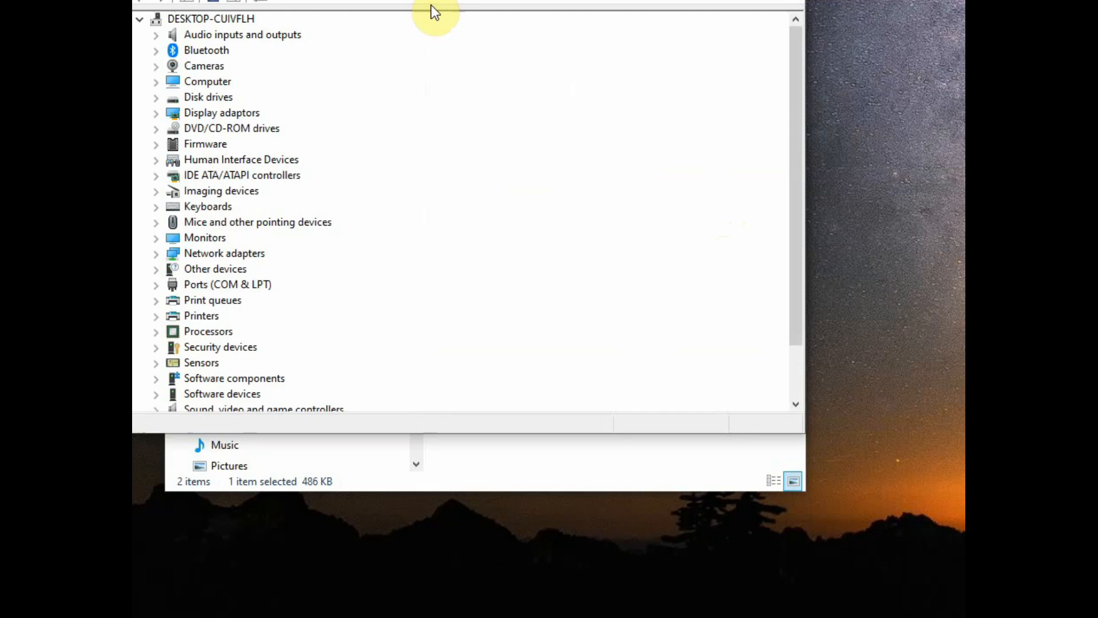
- Expand Ports (COM & LPT) and select USB Serial Device (COM13)
{"action": "left_click", "coordinate": [155, 284]}
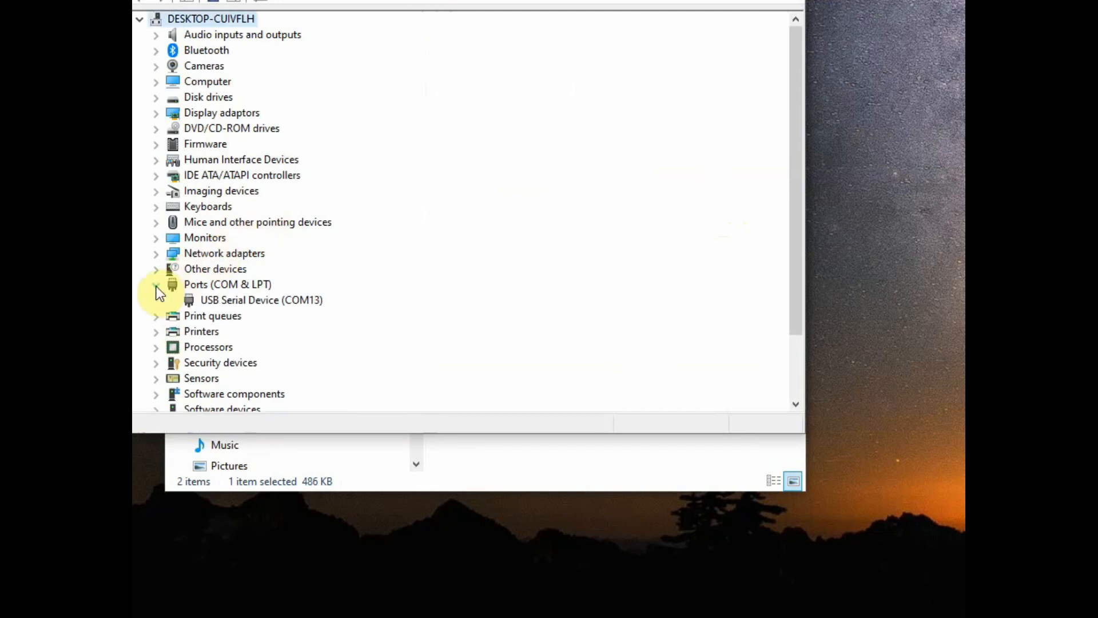
{"action": "left_click", "coordinate": [261, 300]}
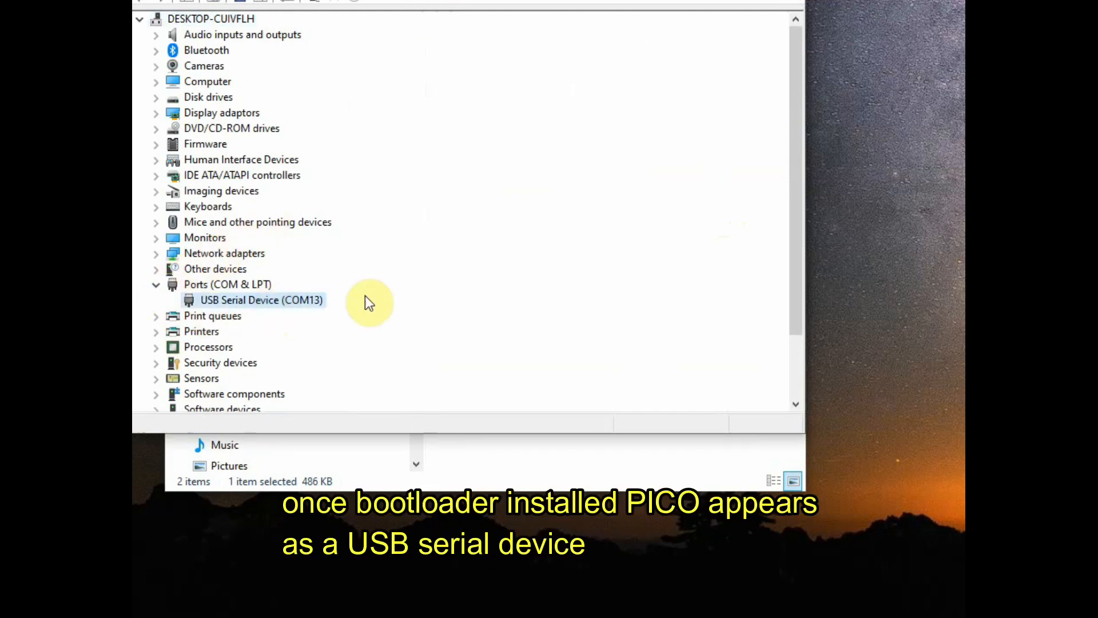
{"action": "mouse_move", "coordinate": [468, 397]}
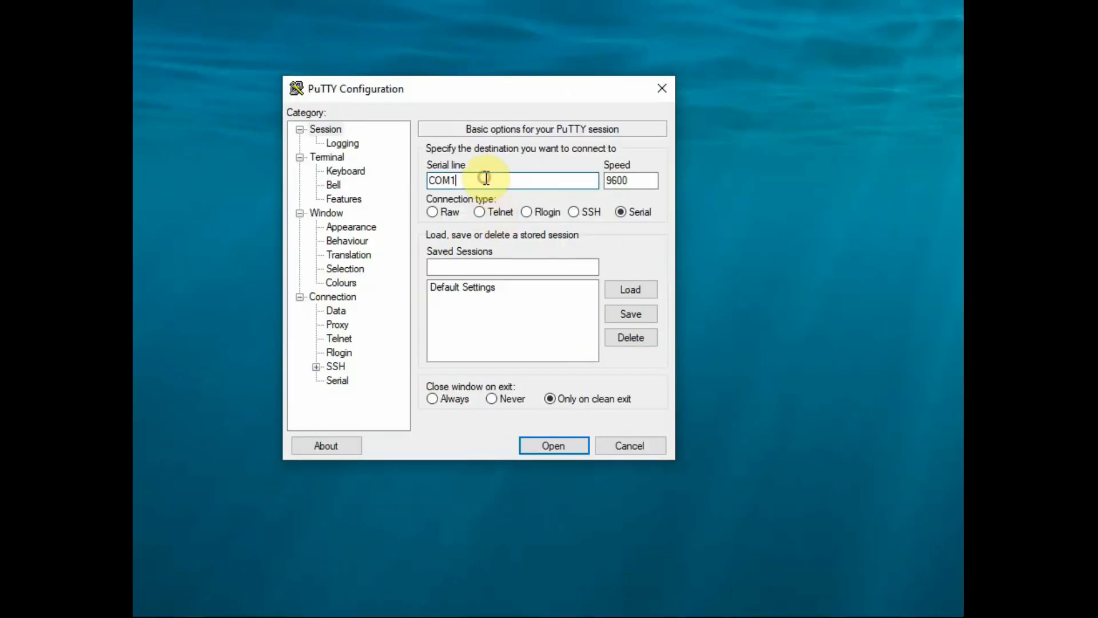
- Open a PuTTY serial session on COM13 and run print("Hello World") at the REPL
{"action": "type", "text": "3"}
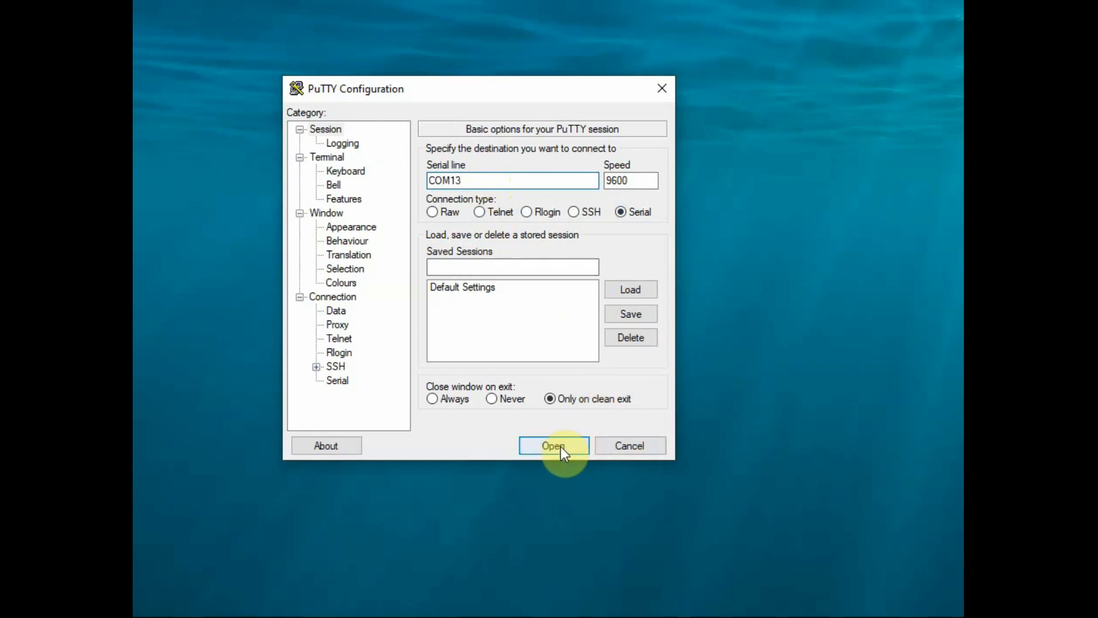
{"action": "left_click", "coordinate": [553, 446]}
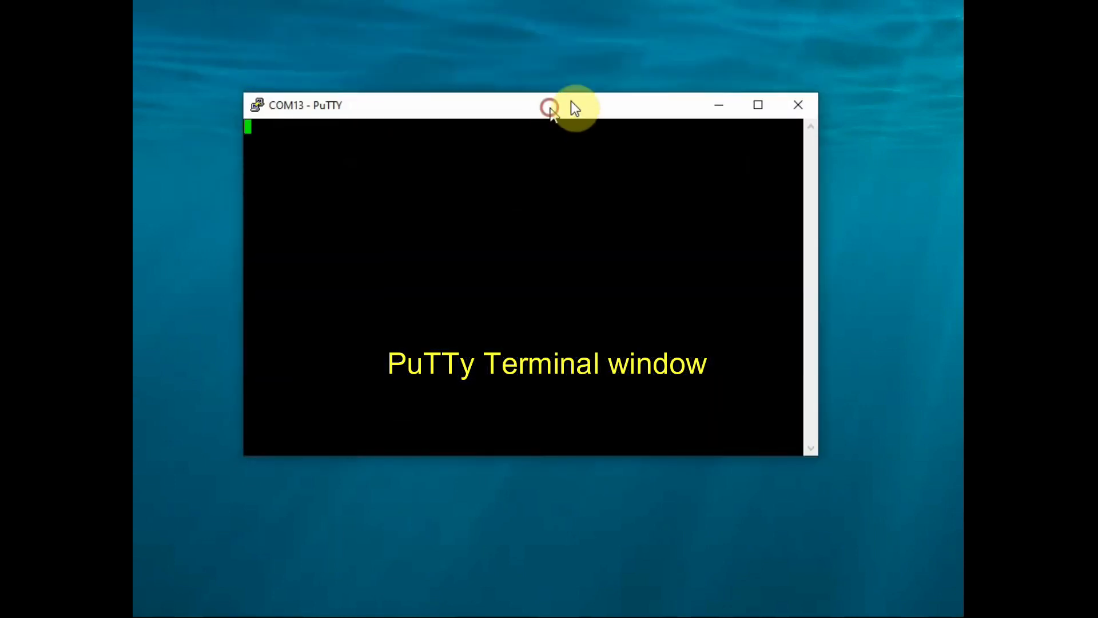
{"action": "type", "text": "print"}
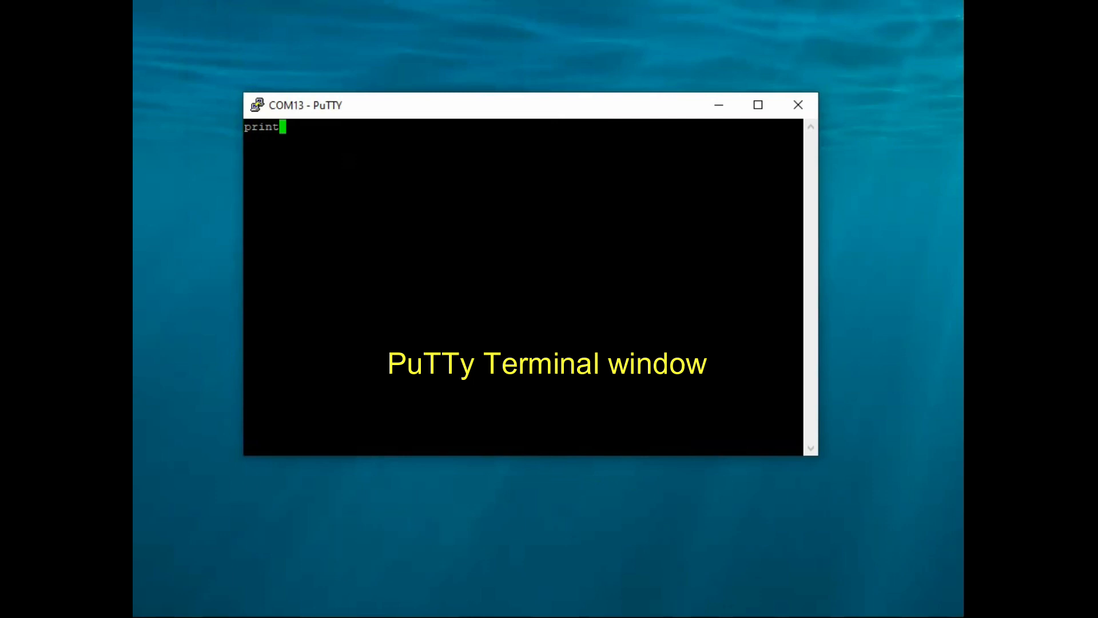
{"action": "type", "text": "(\""}
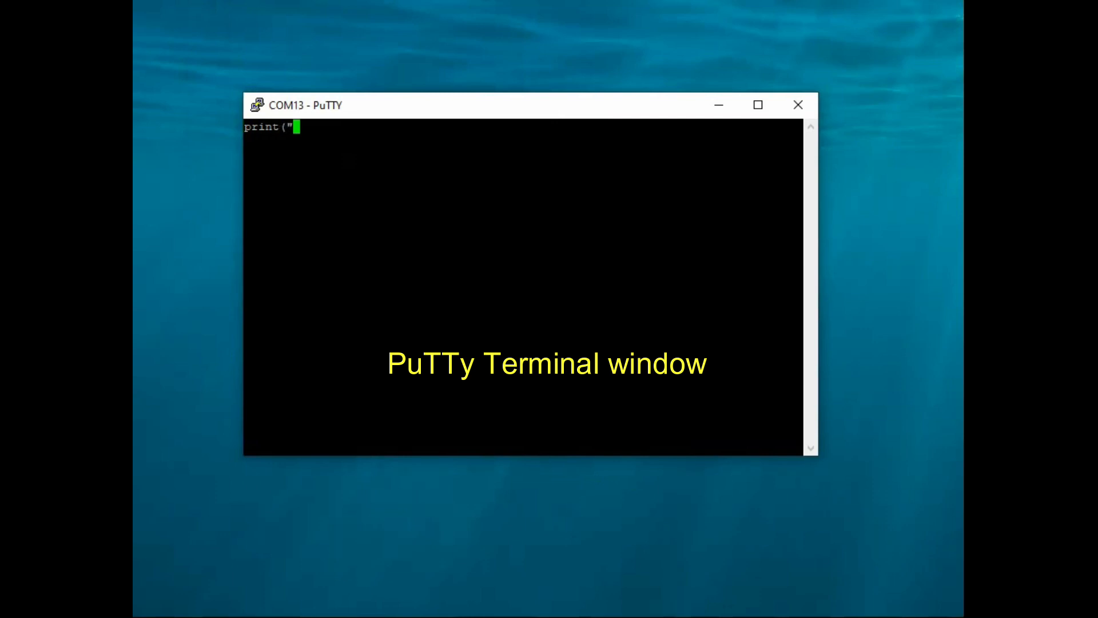
{"action": "type", "text": "Hello"}
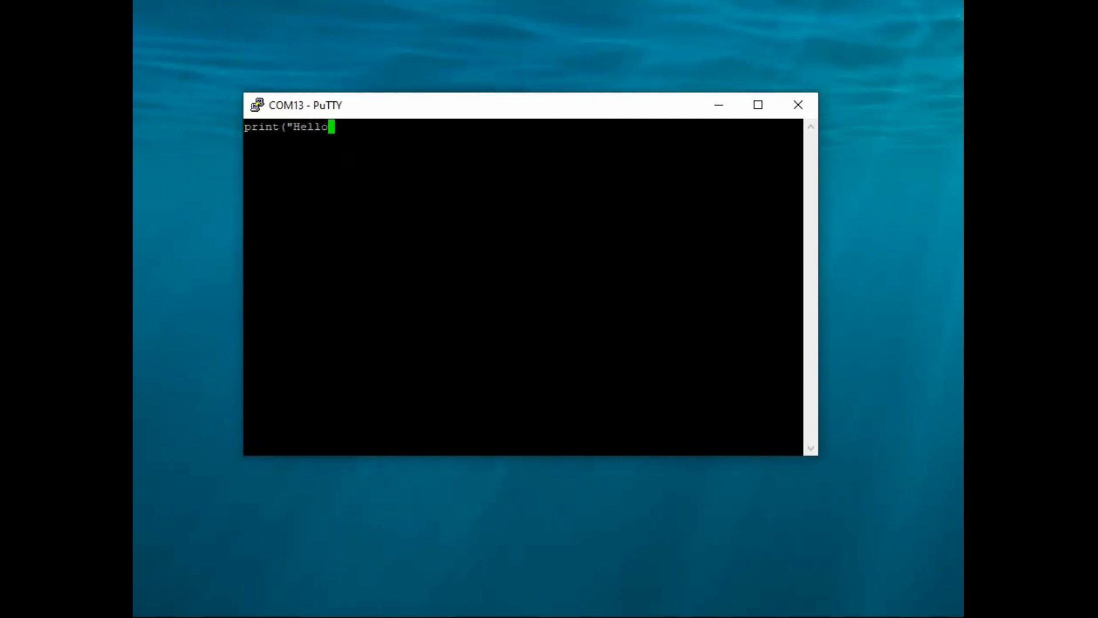
{"action": "type", "text": "World"}
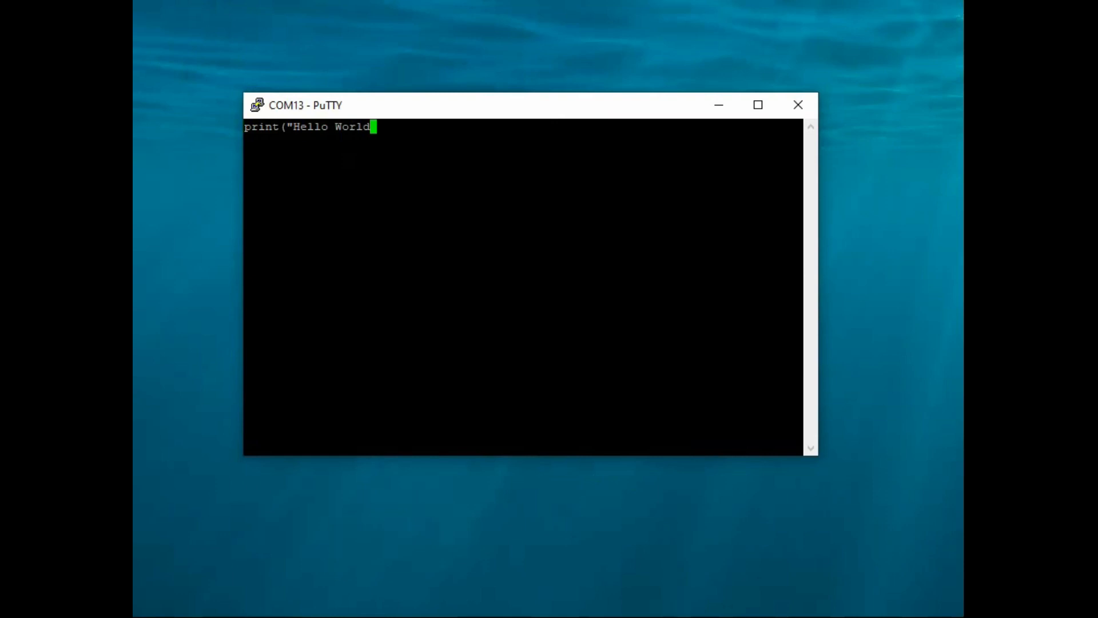
{"action": "key", "text": "Return"}
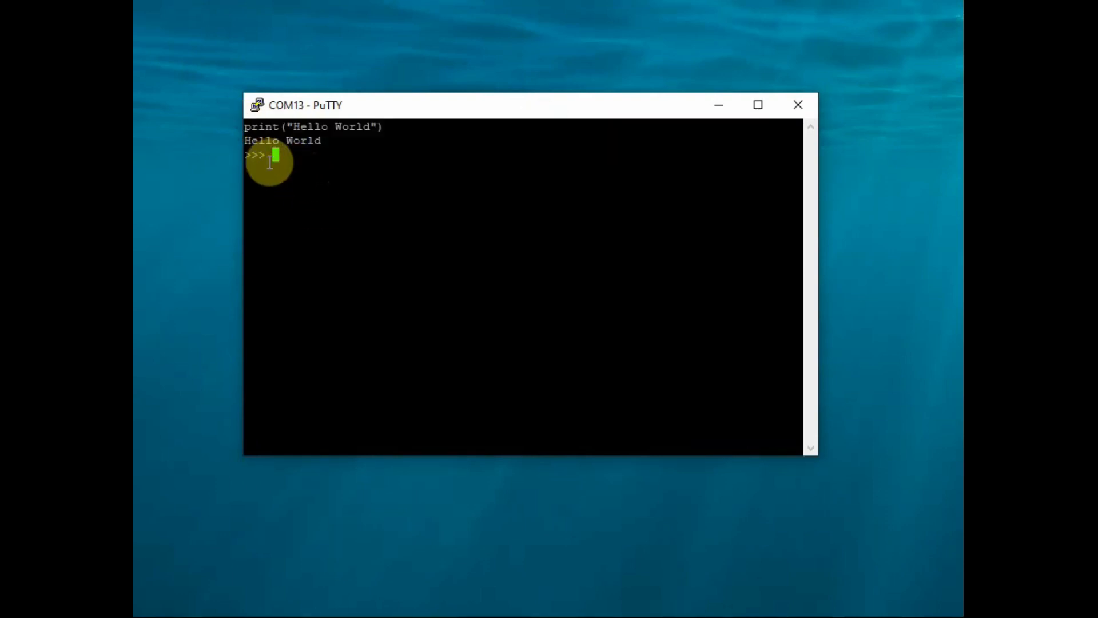
{"action": "mouse_move", "coordinate": [281, 185]}
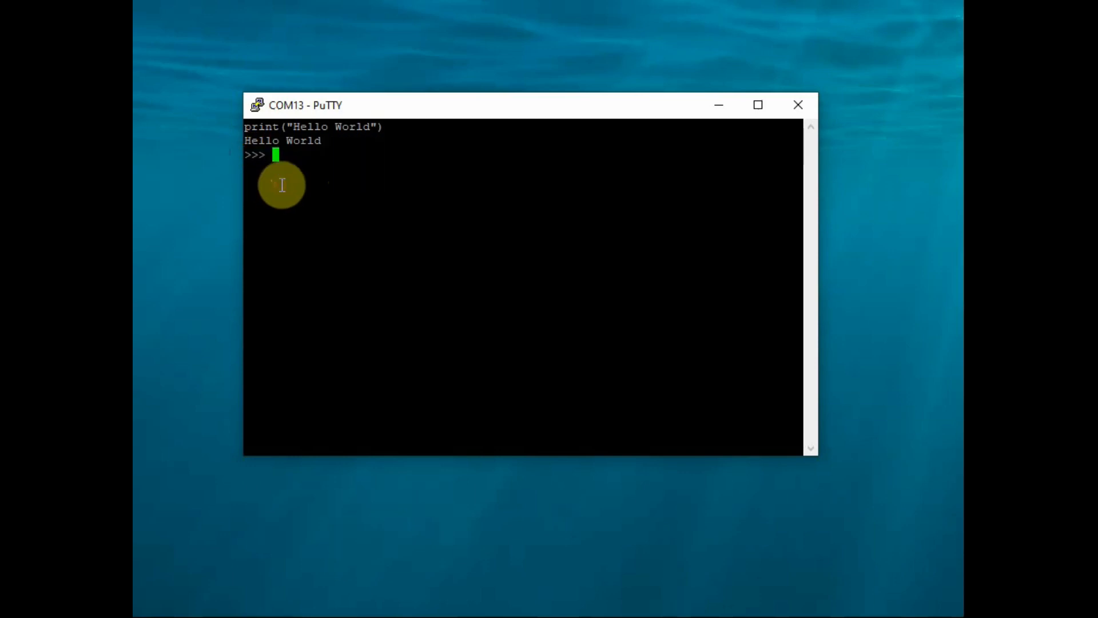
- Run help() at the REPL, then enter help("modules") to list available modules
{"action": "type", "text": "help("}
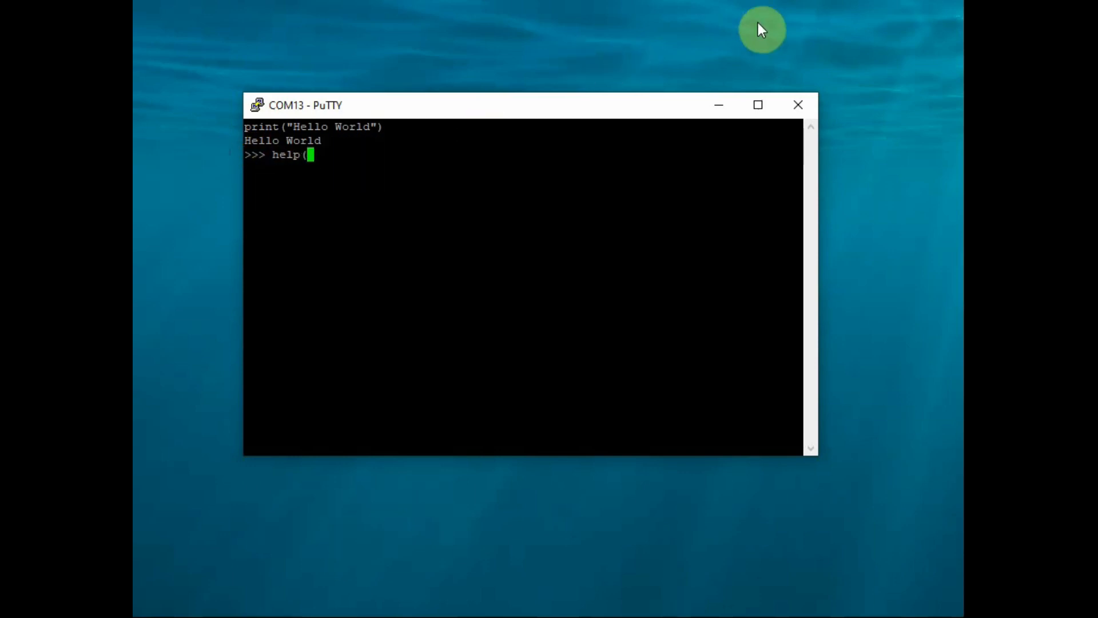
{"action": "key", "text": "Return"}
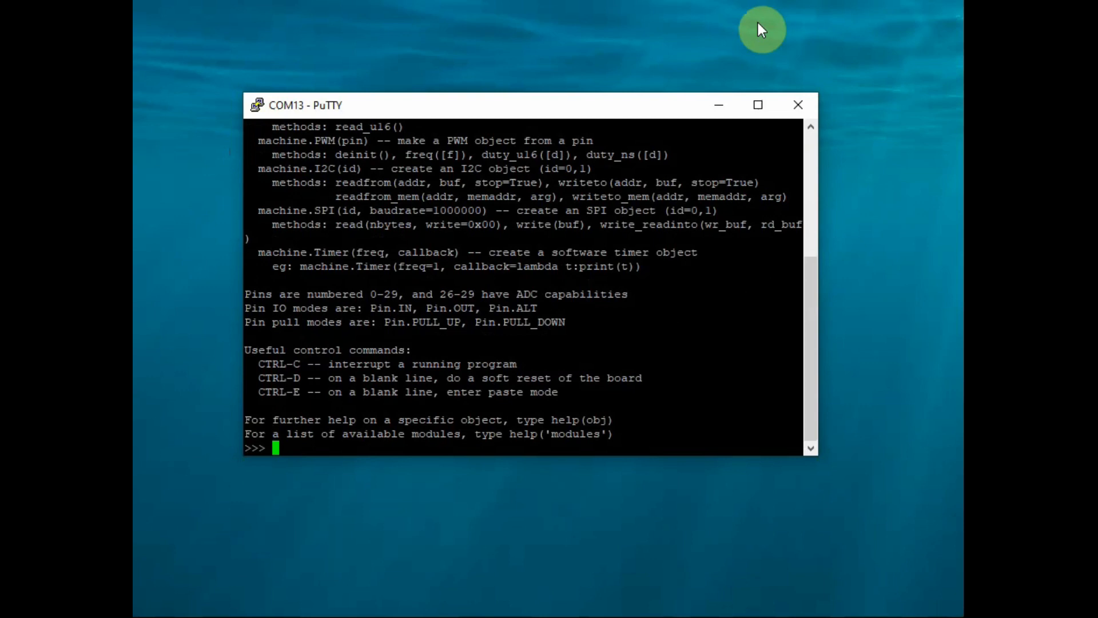
{"action": "scroll", "scroll_direction": "up", "scroll_amount": 3}
{"action": "type", "text": "help"}
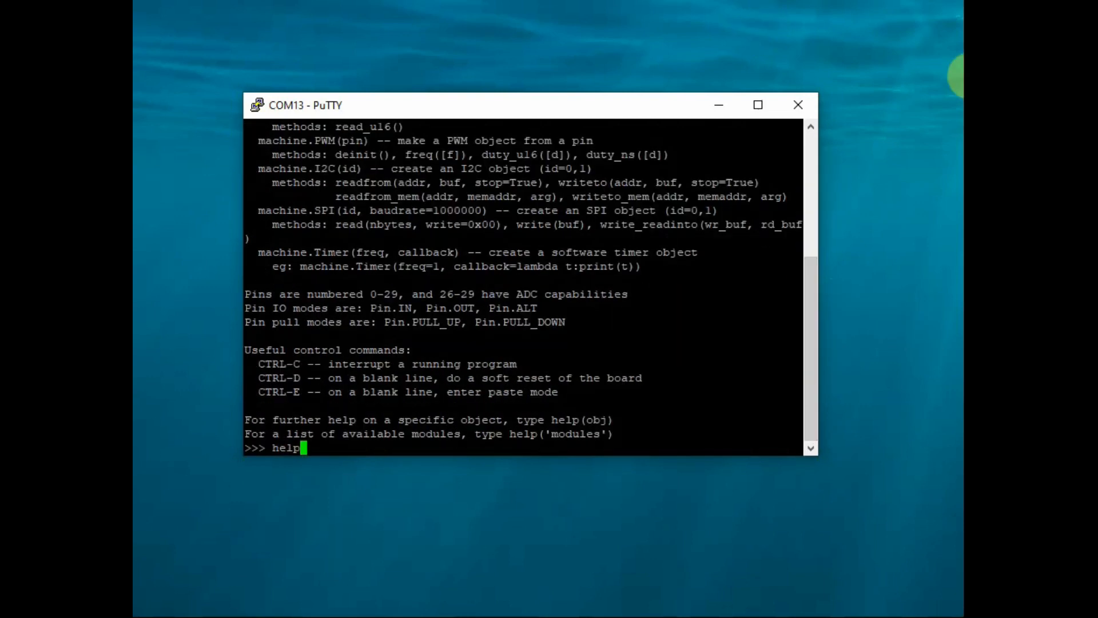
{"action": "type", "text": "(\"mo"}
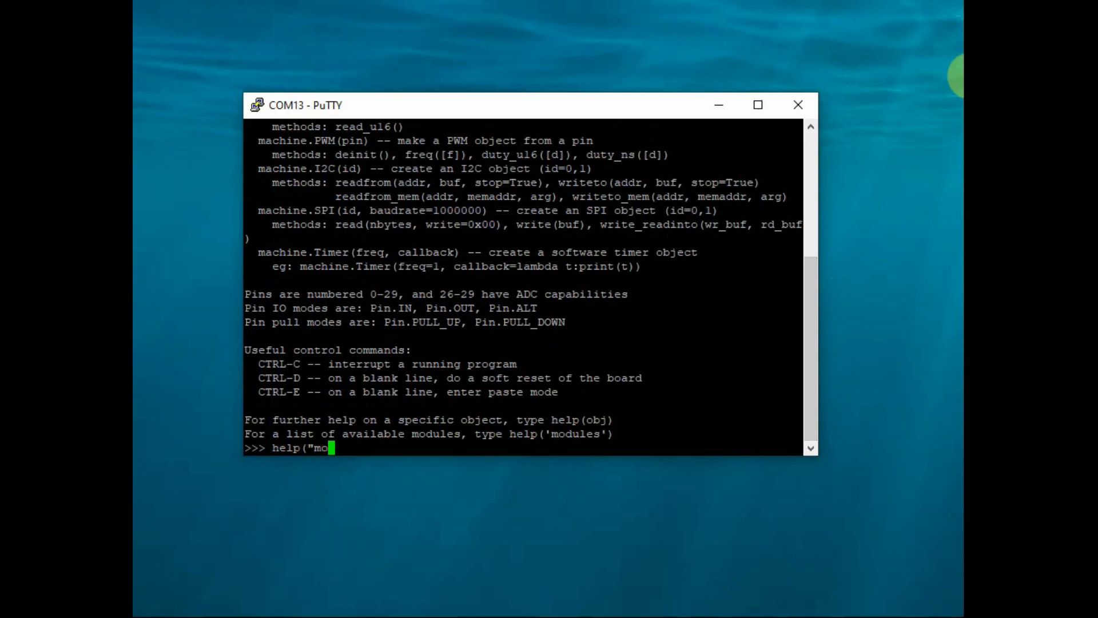
{"action": "type", "text": "dules"}
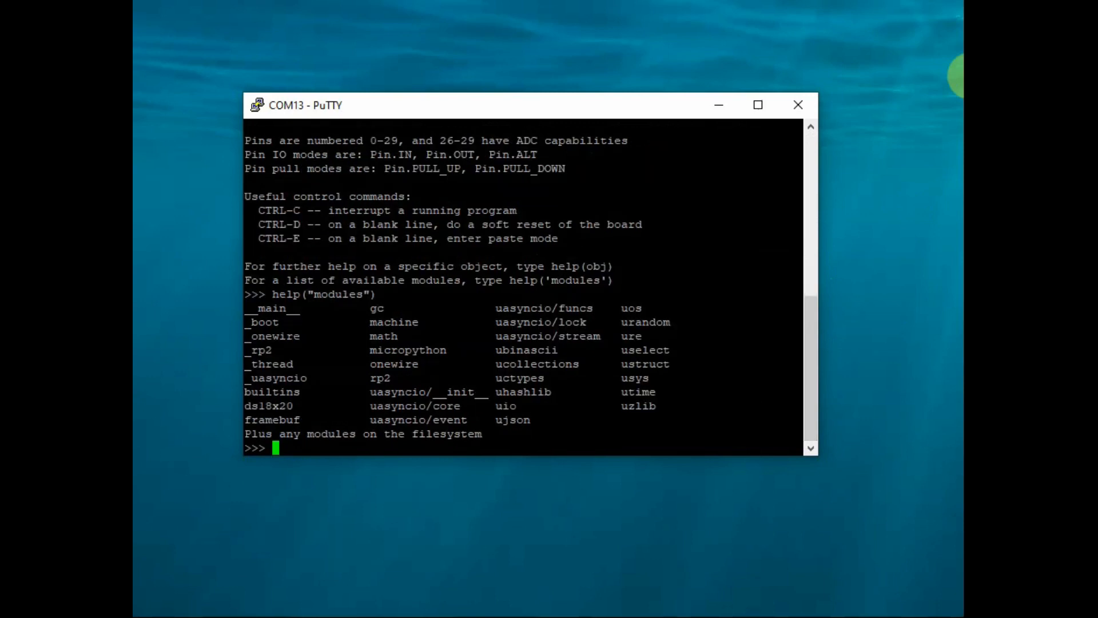
{"action": "mouse_move", "coordinate": [576, 232]}
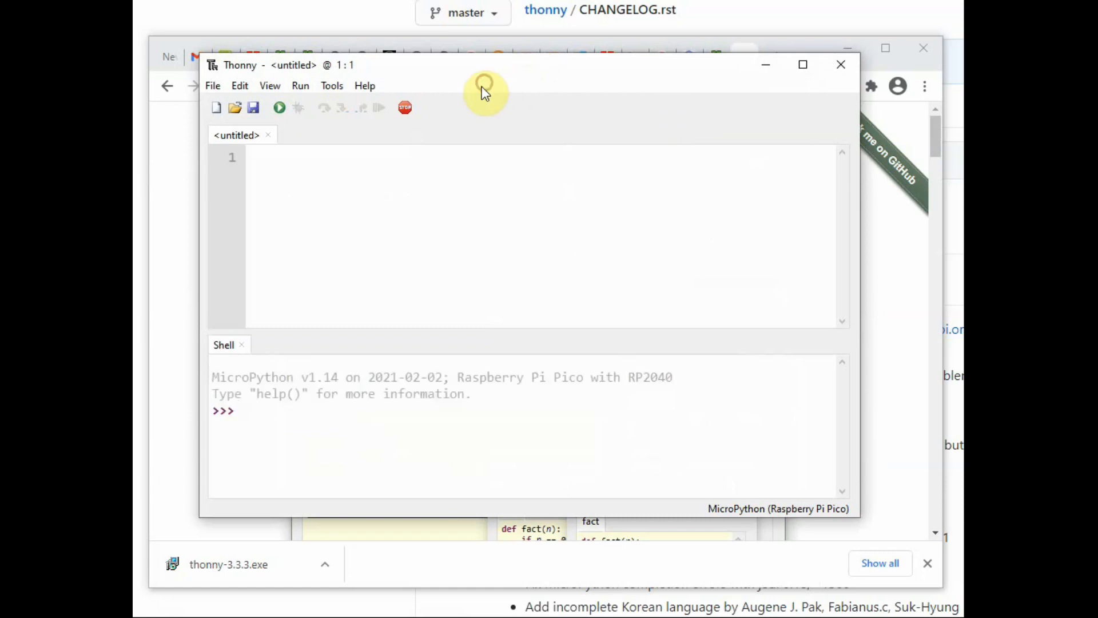
{"action": "mouse_move", "coordinate": [343, 147]}
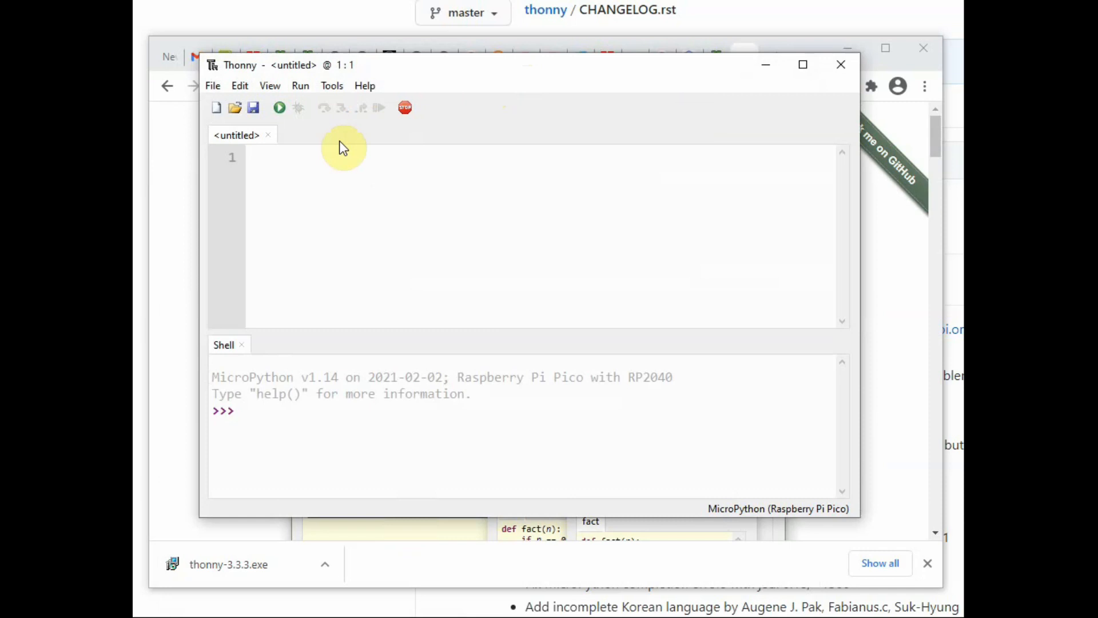
{"action": "mouse_move", "coordinate": [404, 107]}
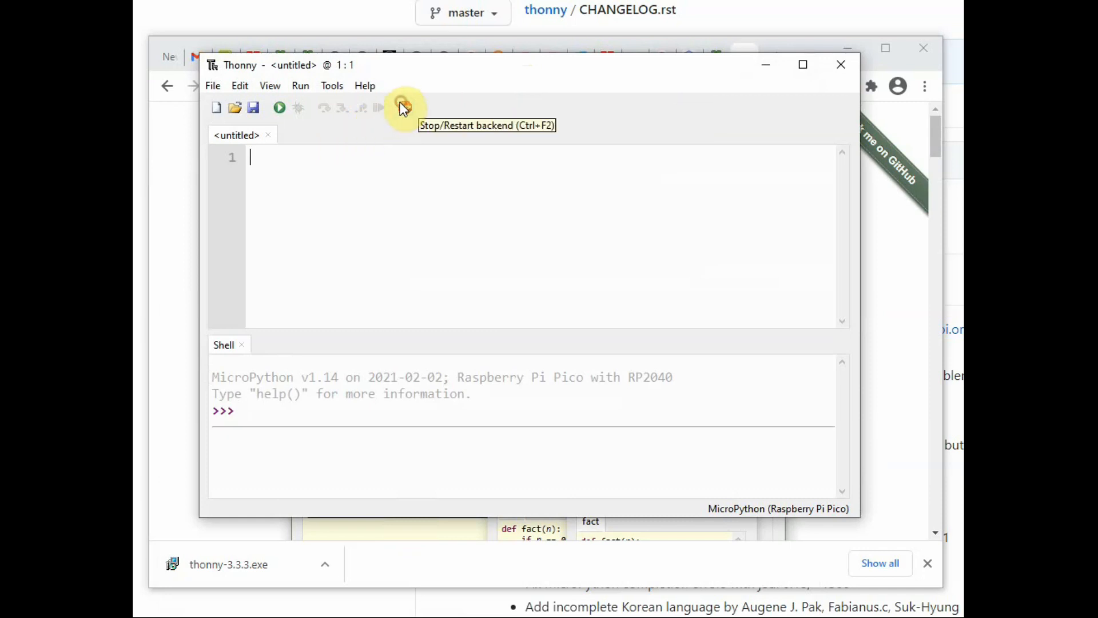
- Stop/restart the backend to reprint the MicroPython v1.14 Pico banner
{"action": "left_click", "coordinate": [404, 107]}
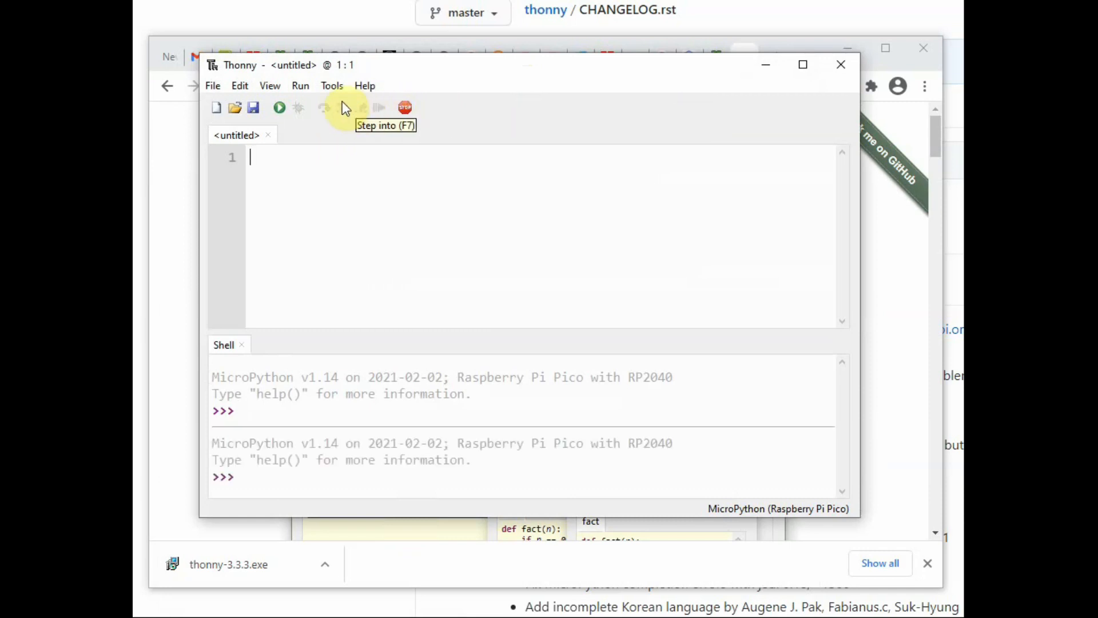
- Set Thonny's interpreter to MicroPython (Raspberry Pi Pico) and confirm the settings
{"action": "left_click", "coordinate": [331, 85]}
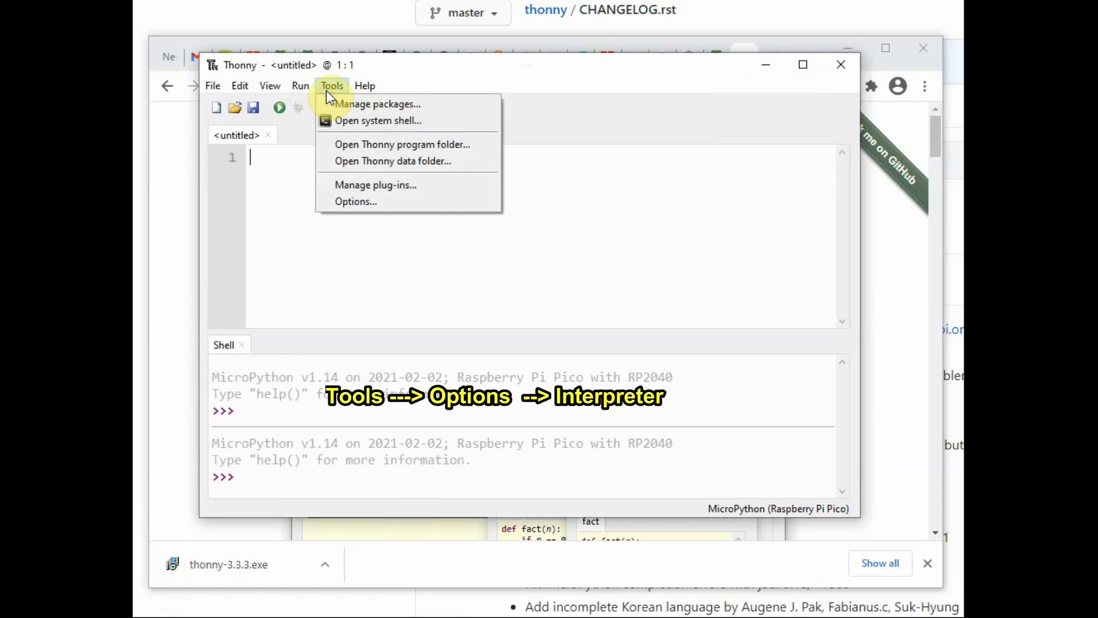
{"action": "mouse_move", "coordinate": [356, 202]}
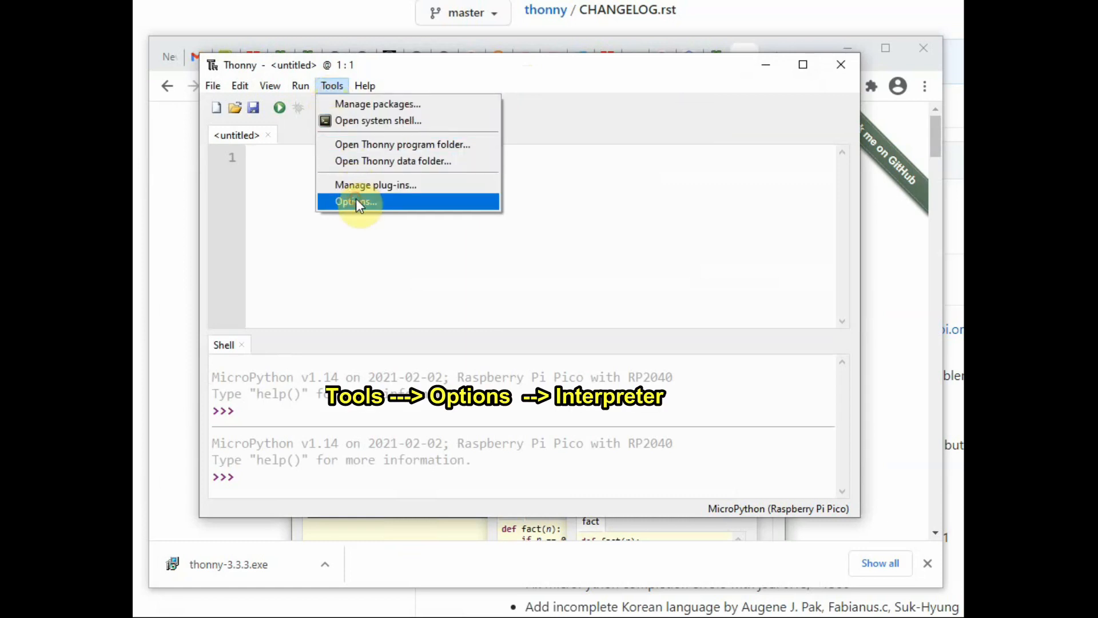
{"action": "left_click", "coordinate": [356, 202]}
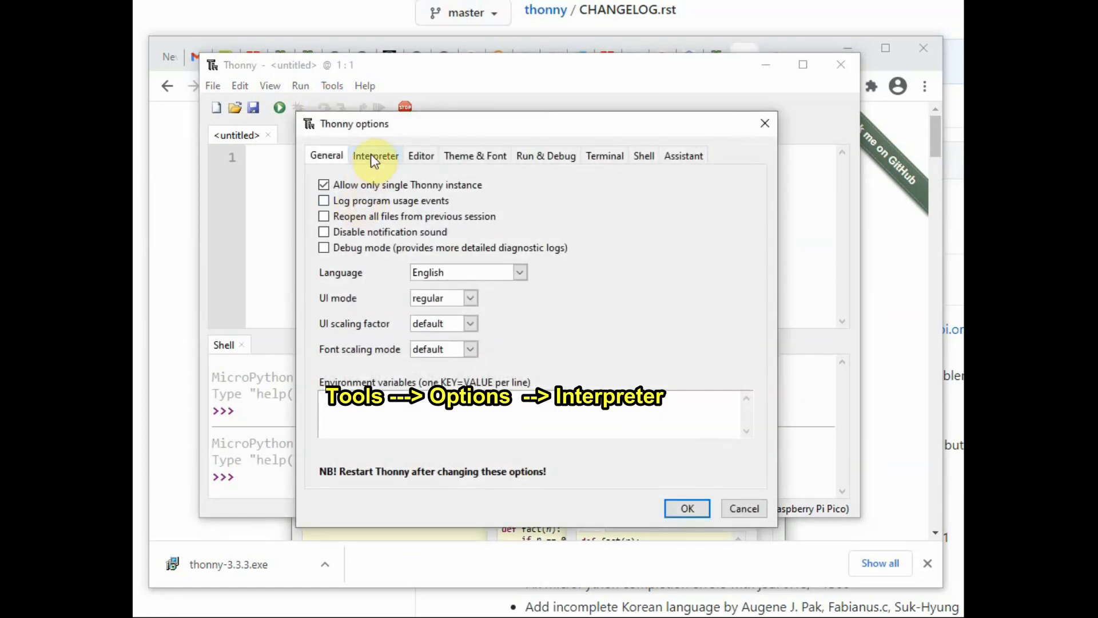
{"action": "left_click", "coordinate": [375, 156]}
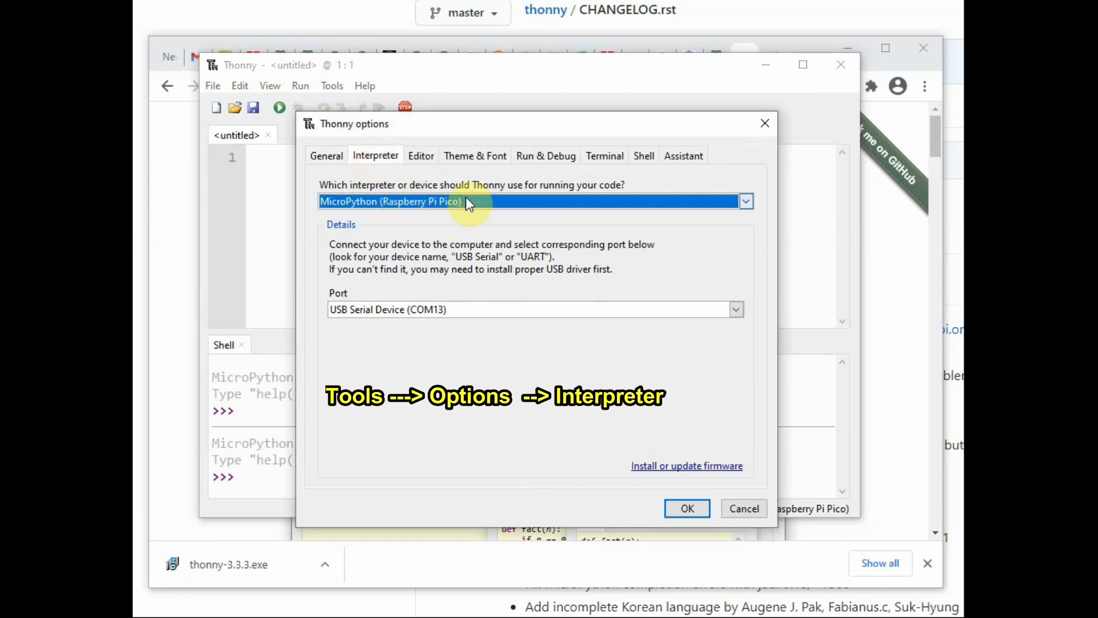
{"action": "left_click", "coordinate": [745, 201]}
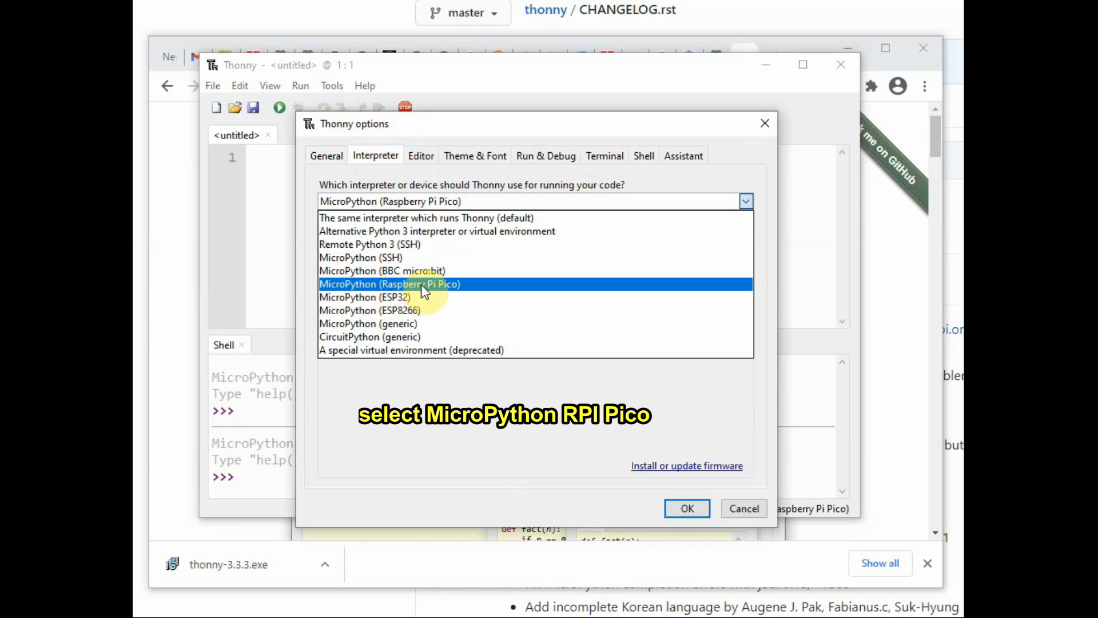
{"action": "left_click", "coordinate": [390, 284]}
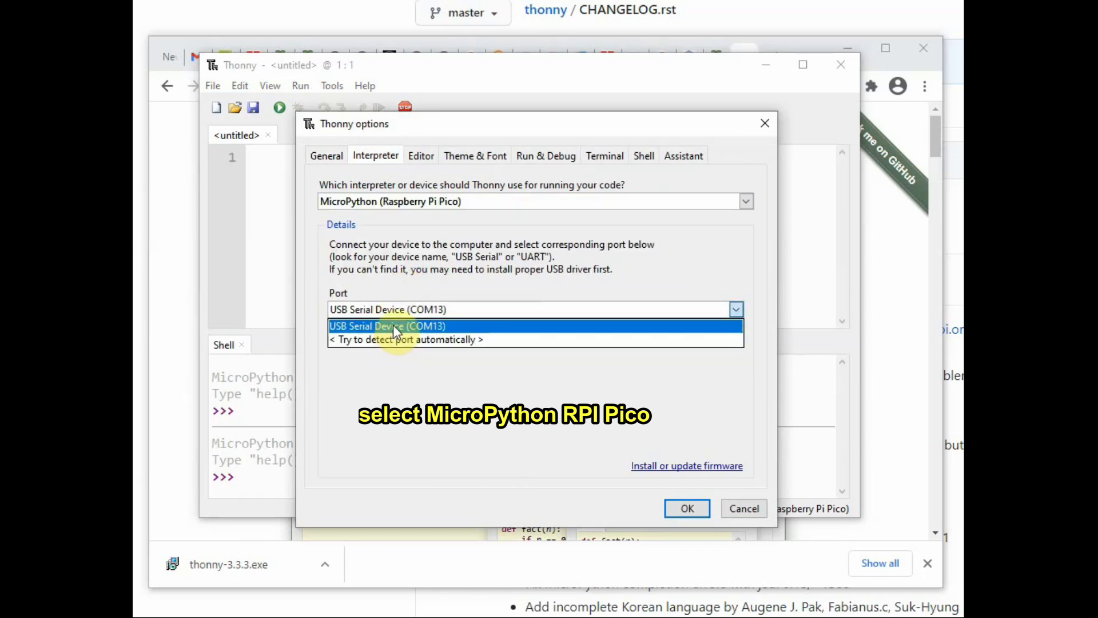
{"action": "left_click", "coordinate": [388, 325]}
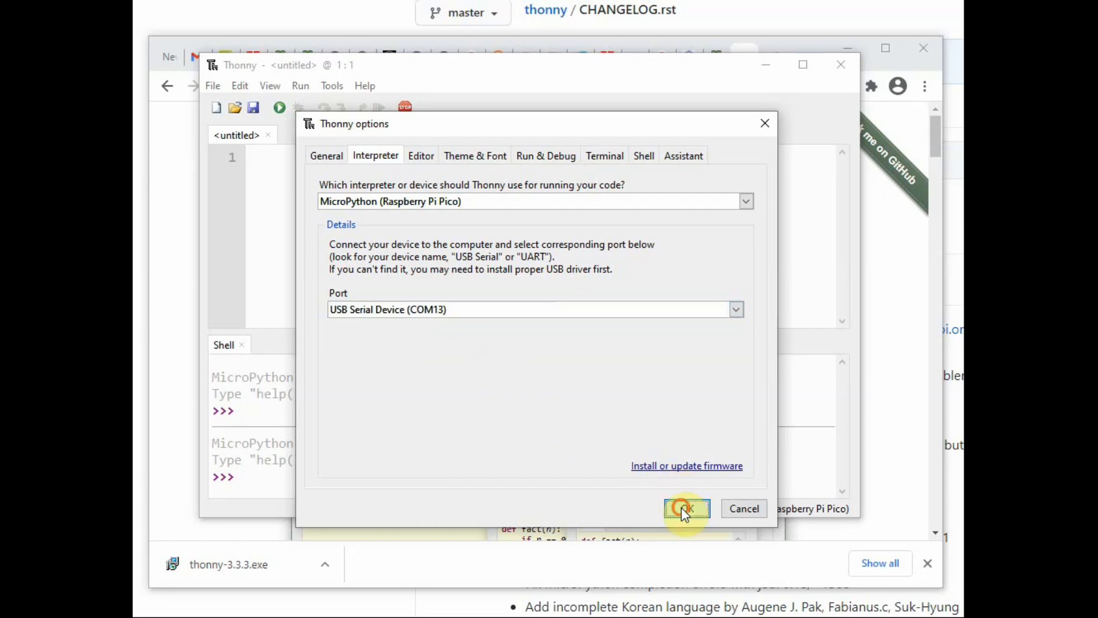
- Reopen Tools > Options to confirm the interpreter is set to MicroPython (Raspberry Pi Pico) on COM13
{"action": "left_click", "coordinate": [686, 508]}
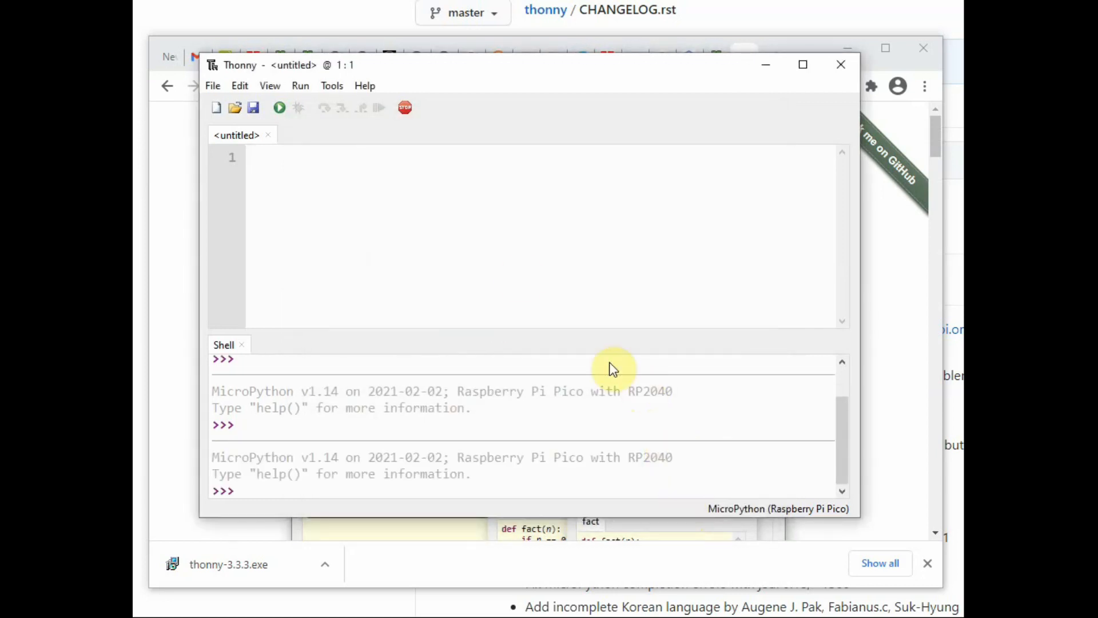
{"action": "left_click", "coordinate": [331, 85]}
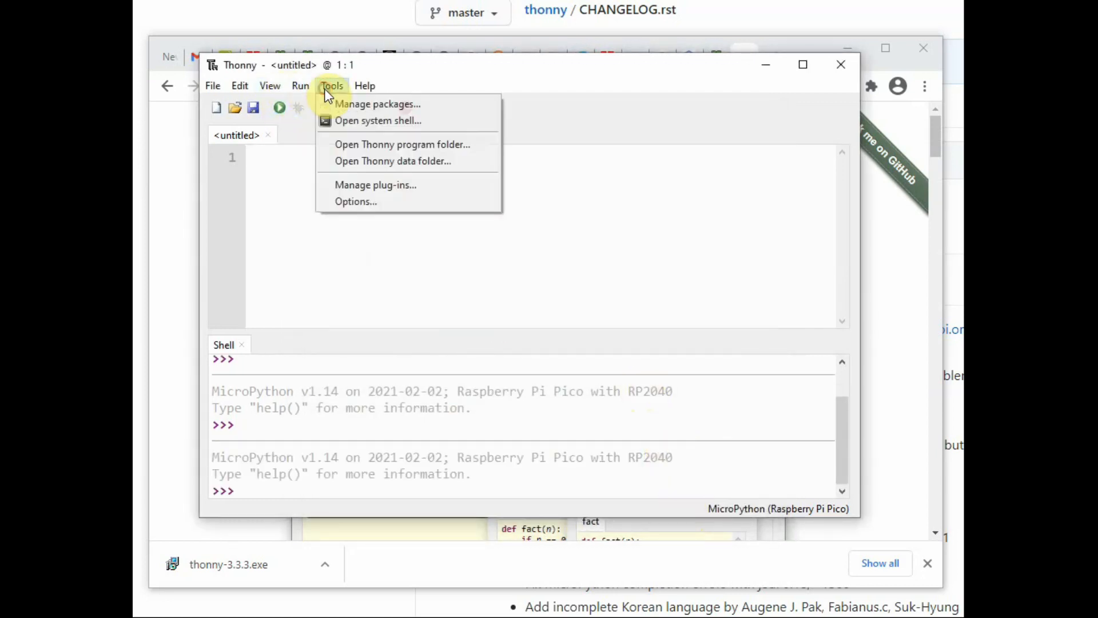
{"action": "left_click", "coordinate": [355, 201]}
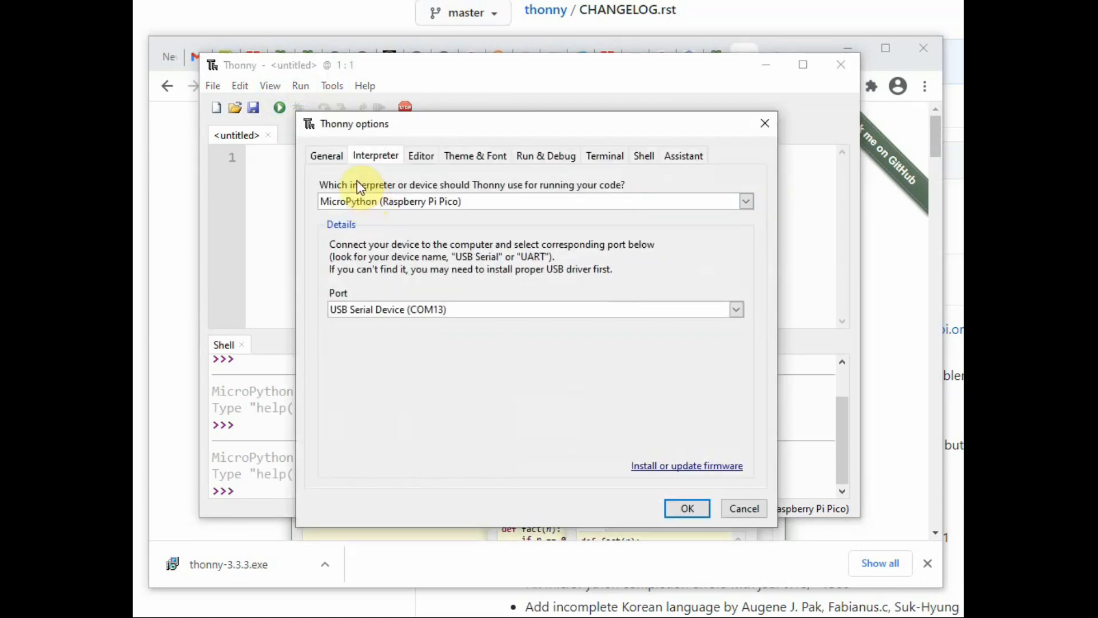
{"action": "mouse_move", "coordinate": [686, 475]}
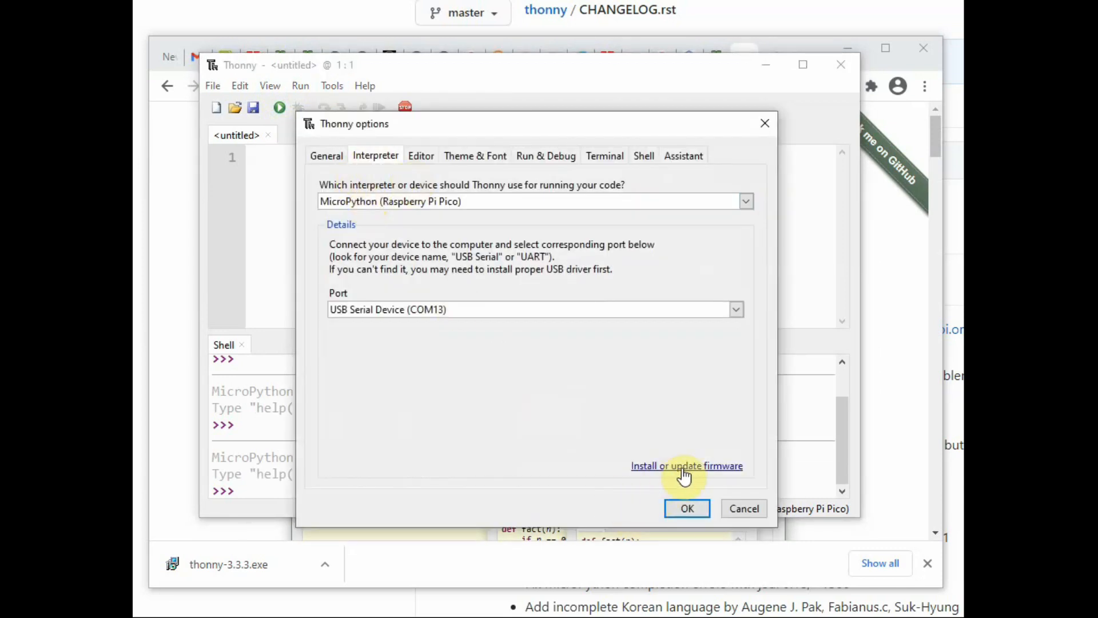
- Flash MicroPython v1.14 (20210202) onto the Pico at H:\, then close the installer and options
{"action": "left_click", "coordinate": [686, 465]}
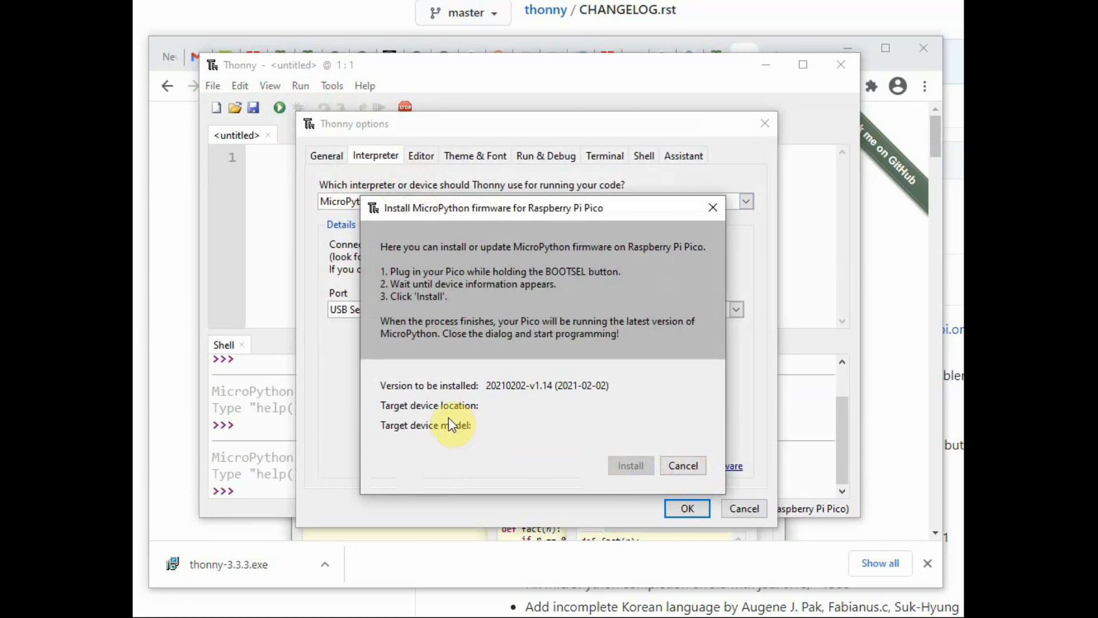
{"action": "mouse_move", "coordinate": [573, 430]}
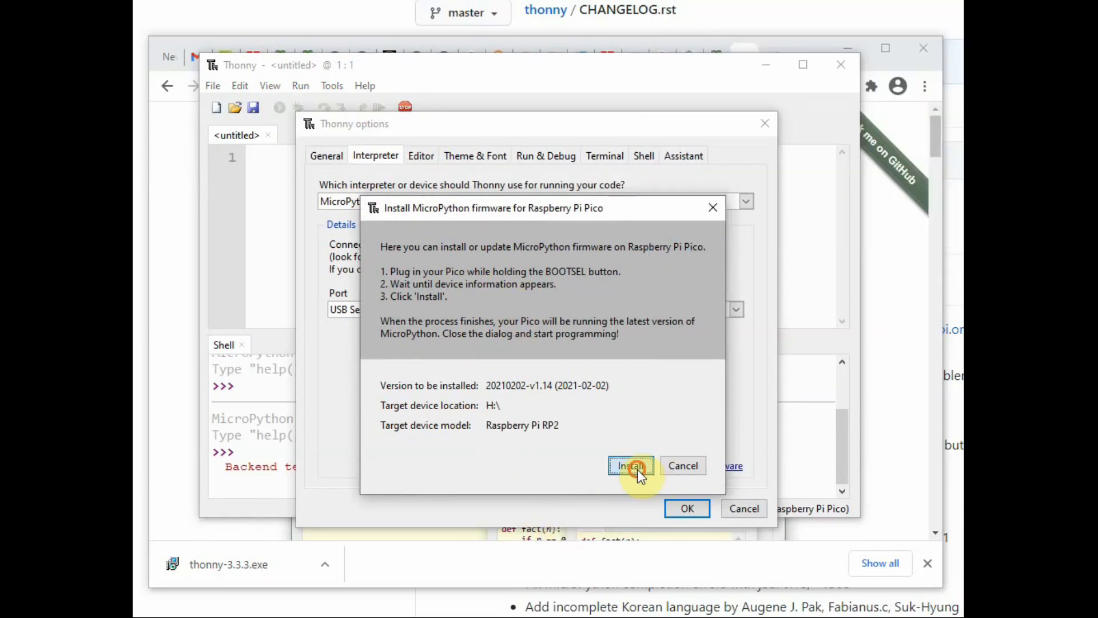
{"action": "left_click", "coordinate": [630, 465]}
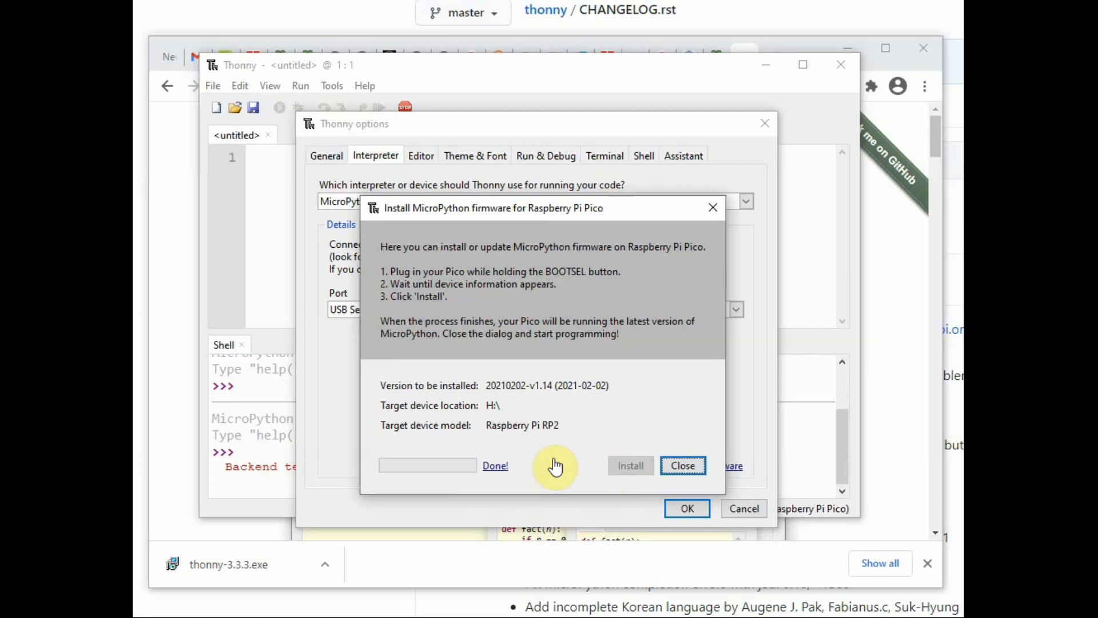
{"action": "left_click", "coordinate": [682, 465]}
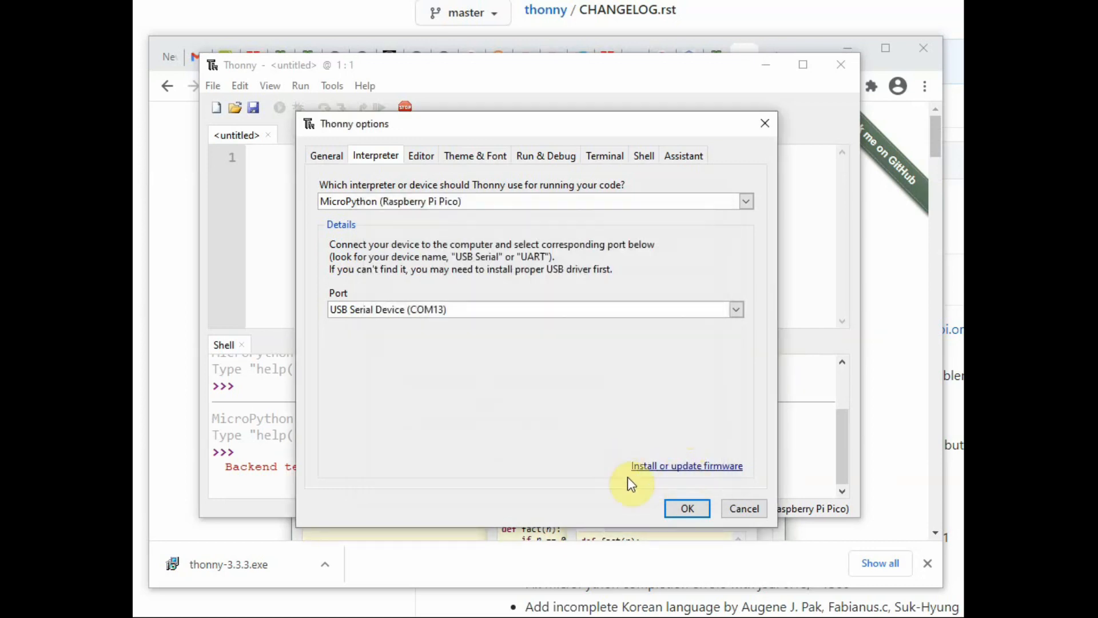
{"action": "left_click", "coordinate": [686, 508]}
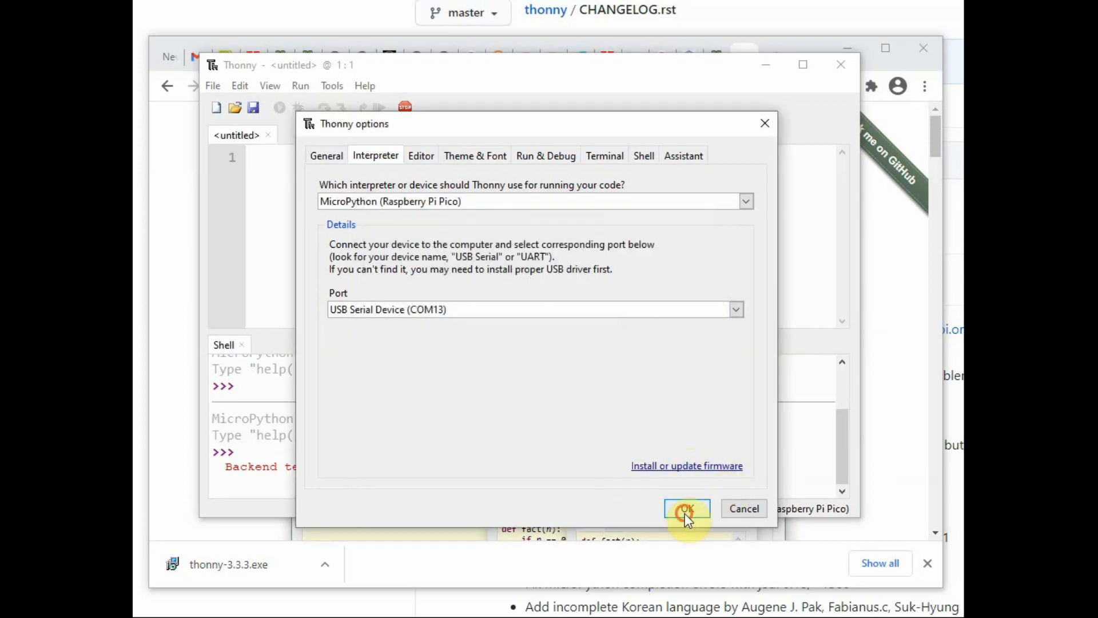
- Confirm the Pico interpreter settings and run print("hello") in the Shell
{"action": "left_click", "coordinate": [686, 508]}
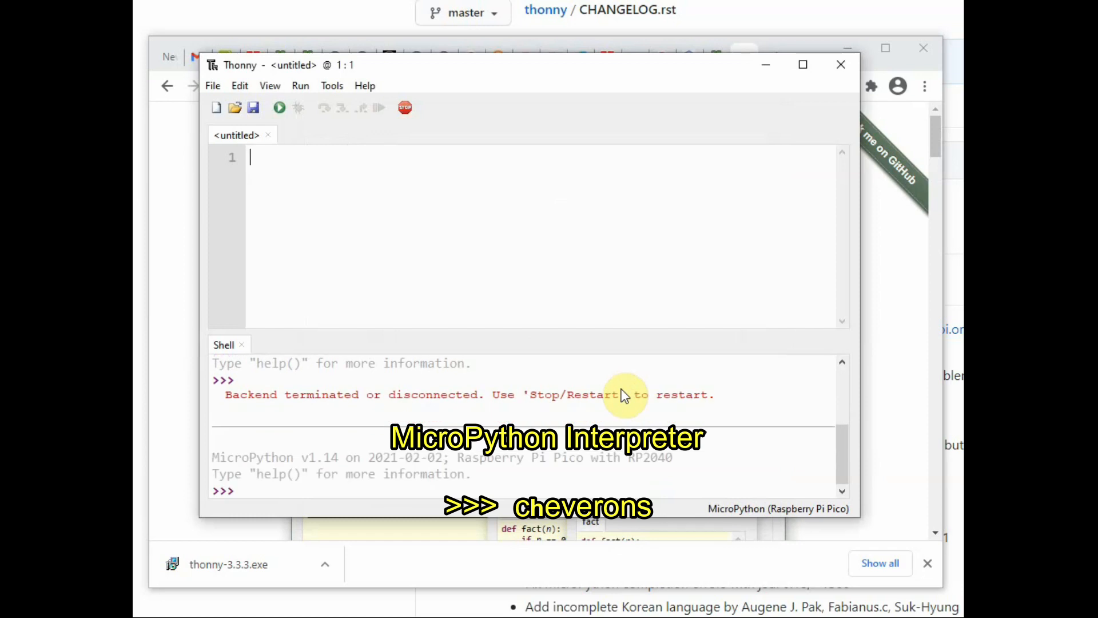
{"action": "mouse_move", "coordinate": [390, 450]}
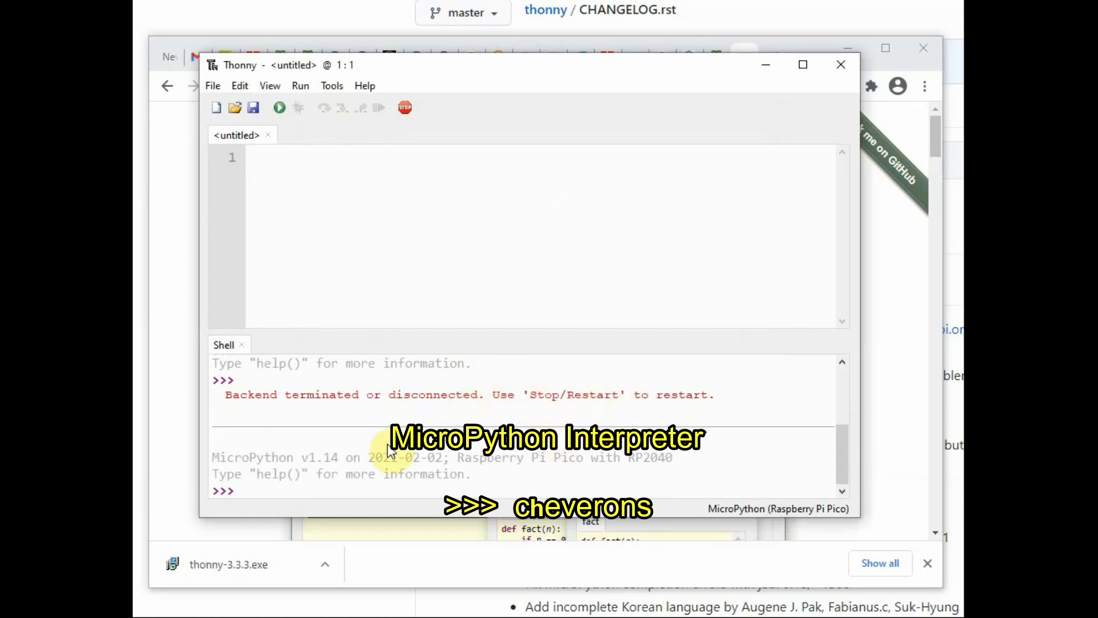
{"action": "left_click", "coordinate": [241, 490]}
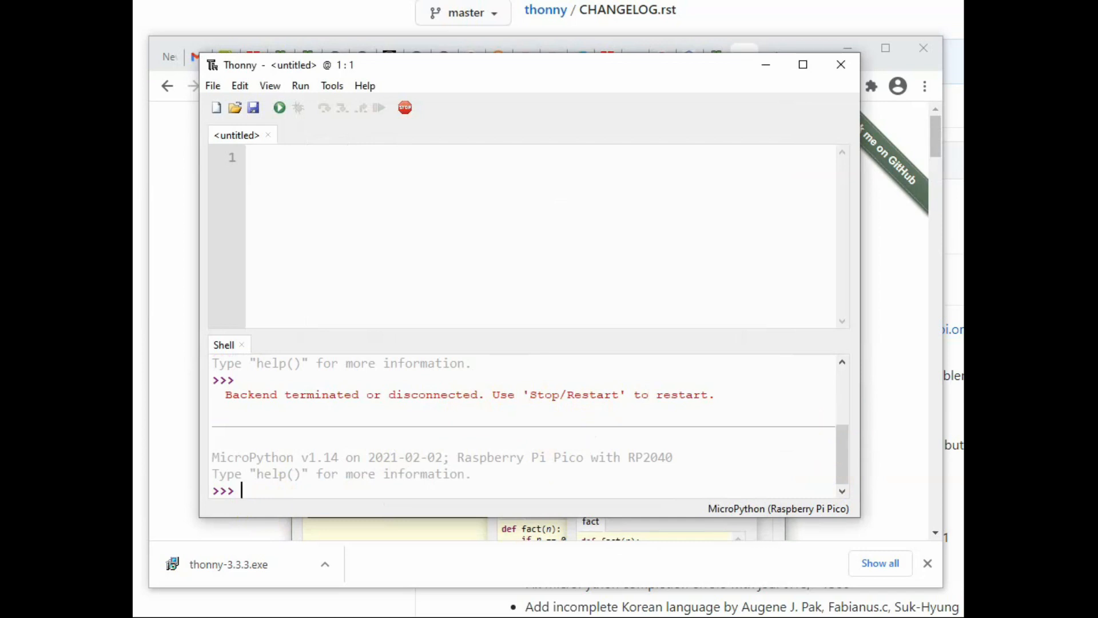
{"action": "type", "text": "print"}
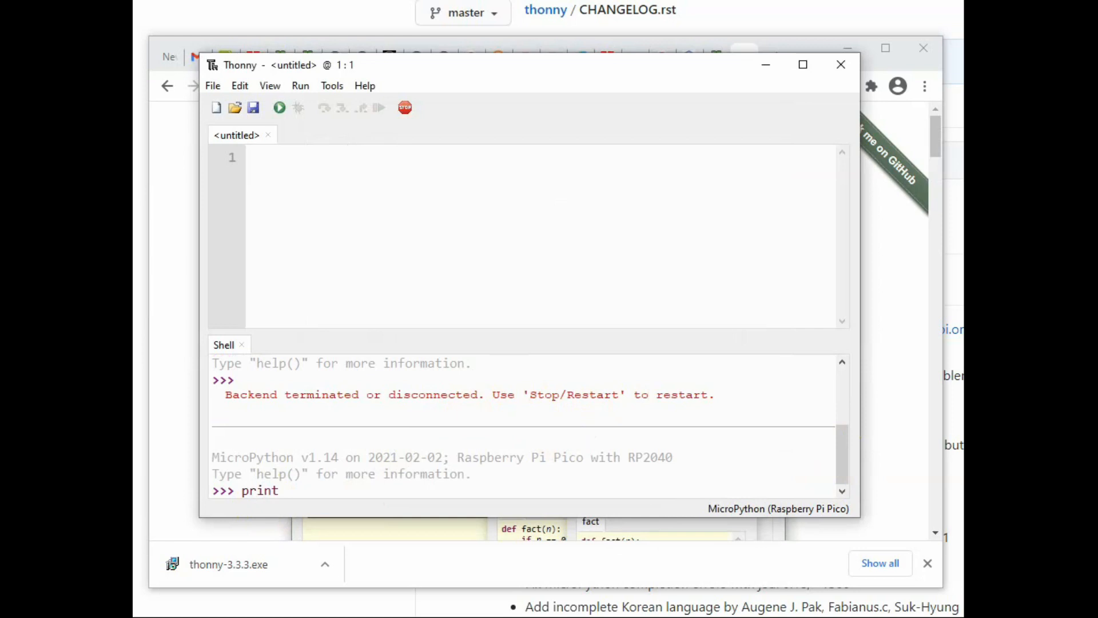
{"action": "type", "text": "(\""}
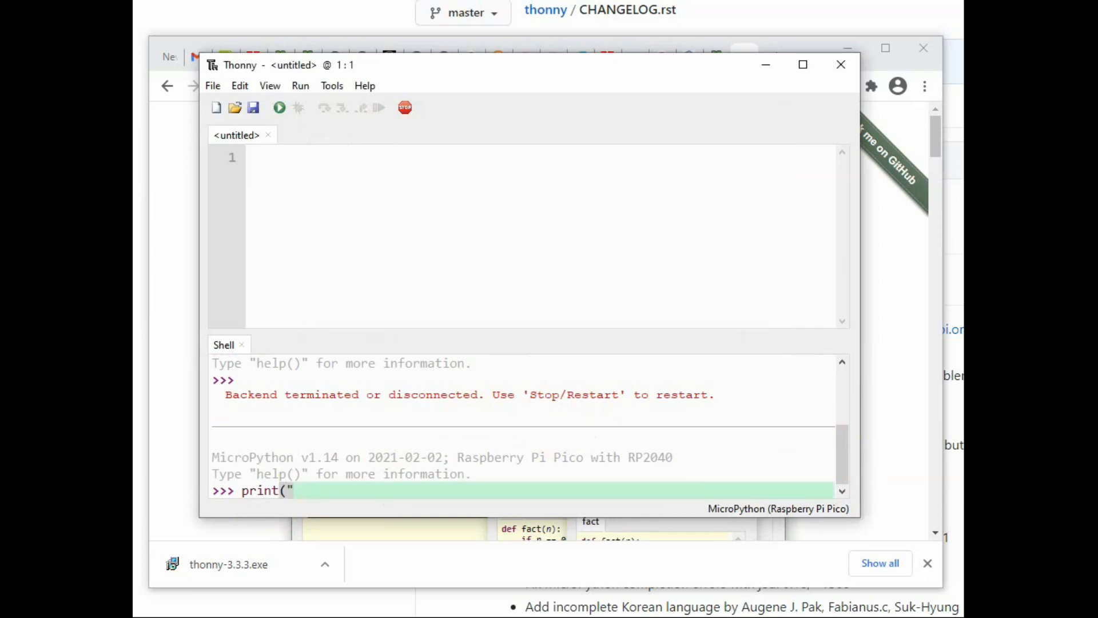
{"action": "type", "text": "hello"}
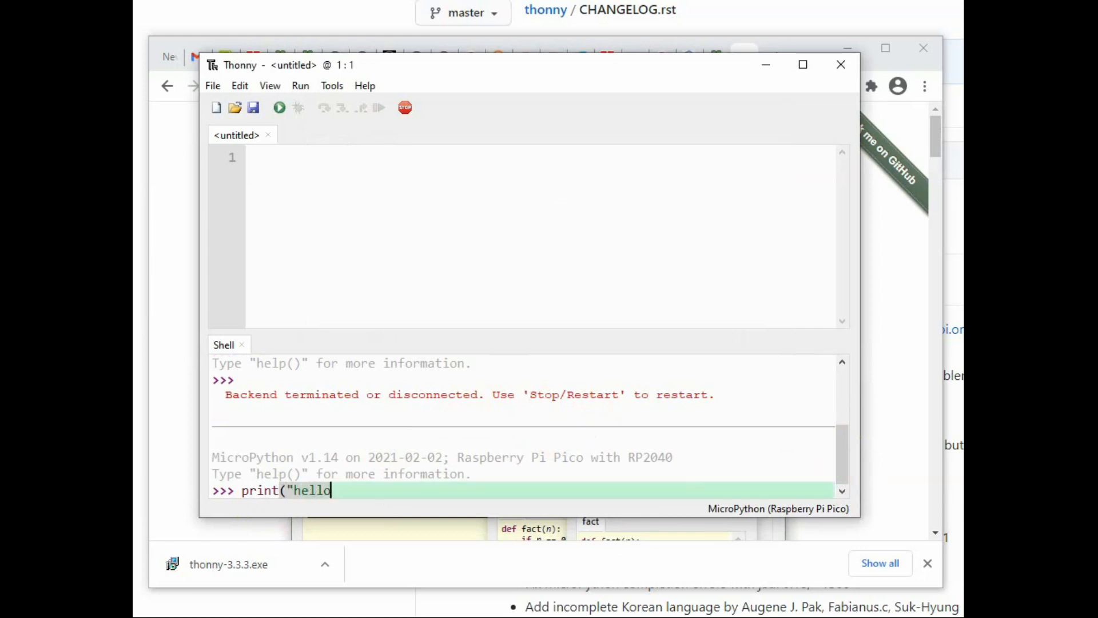
{"action": "key", "text": "Return"}
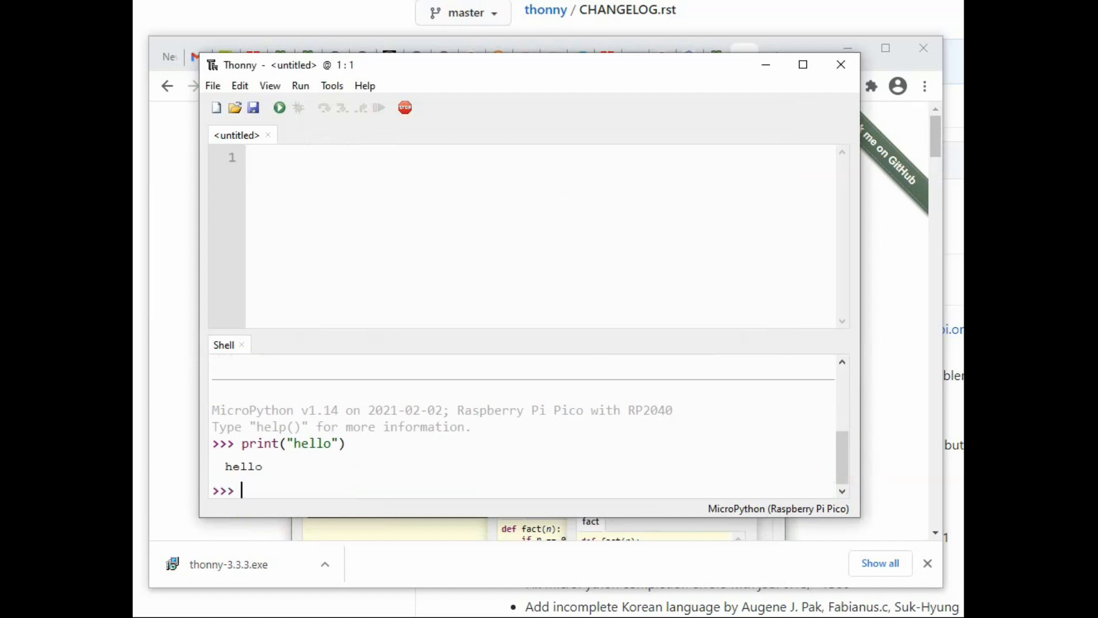
- Import uos and run uos.listdir(), which returns an empty list
{"action": "type", "text": "i"}
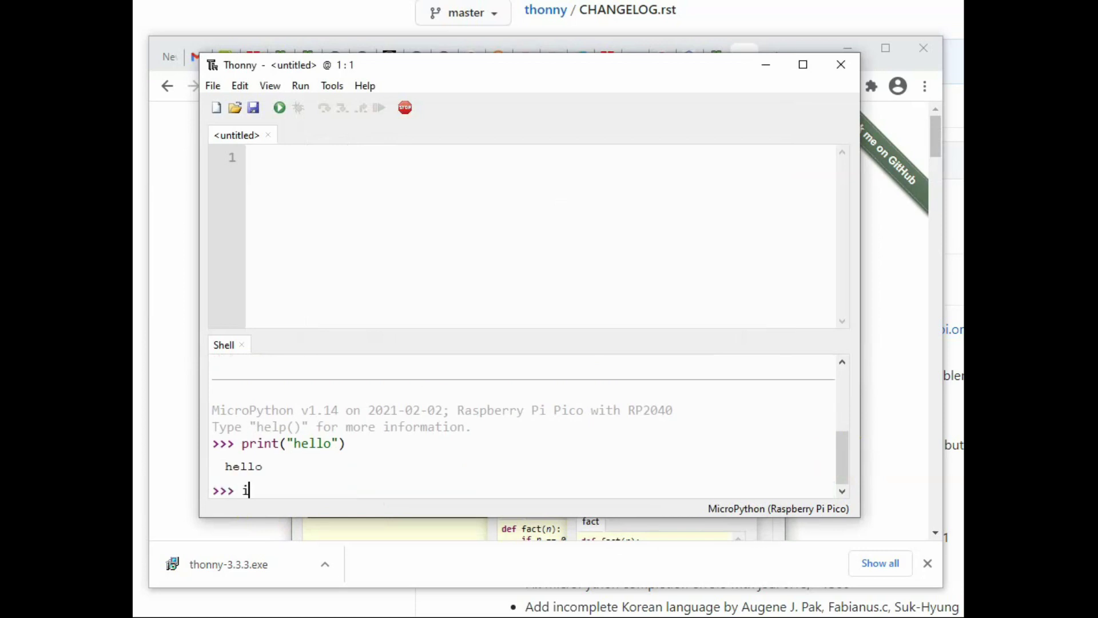
{"action": "type", "text": "mport uos"}
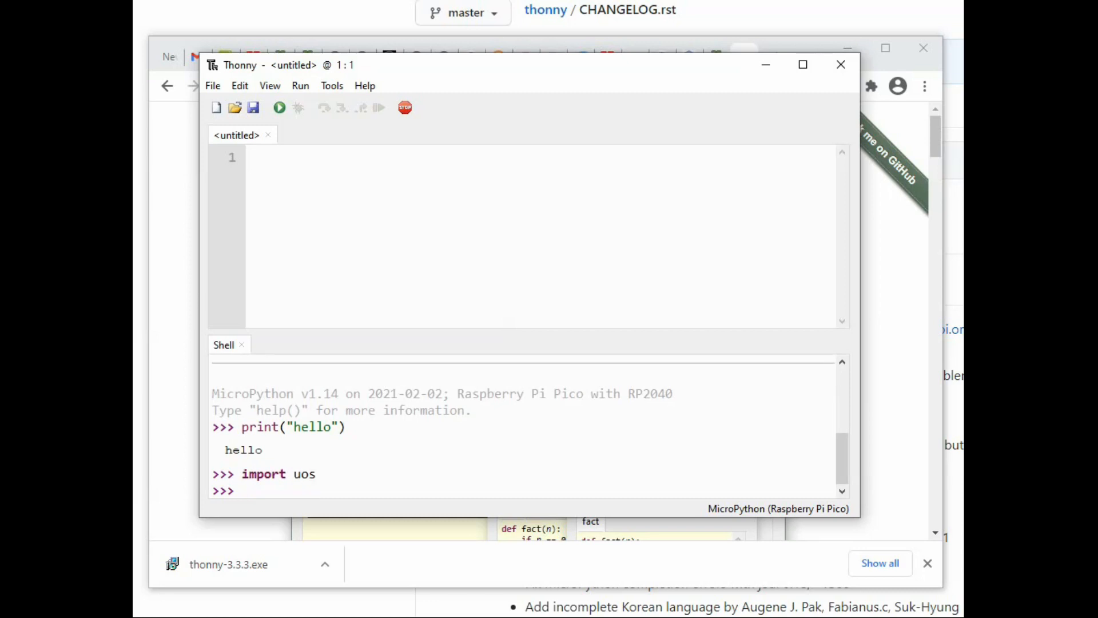
{"action": "type", "text": "u"}
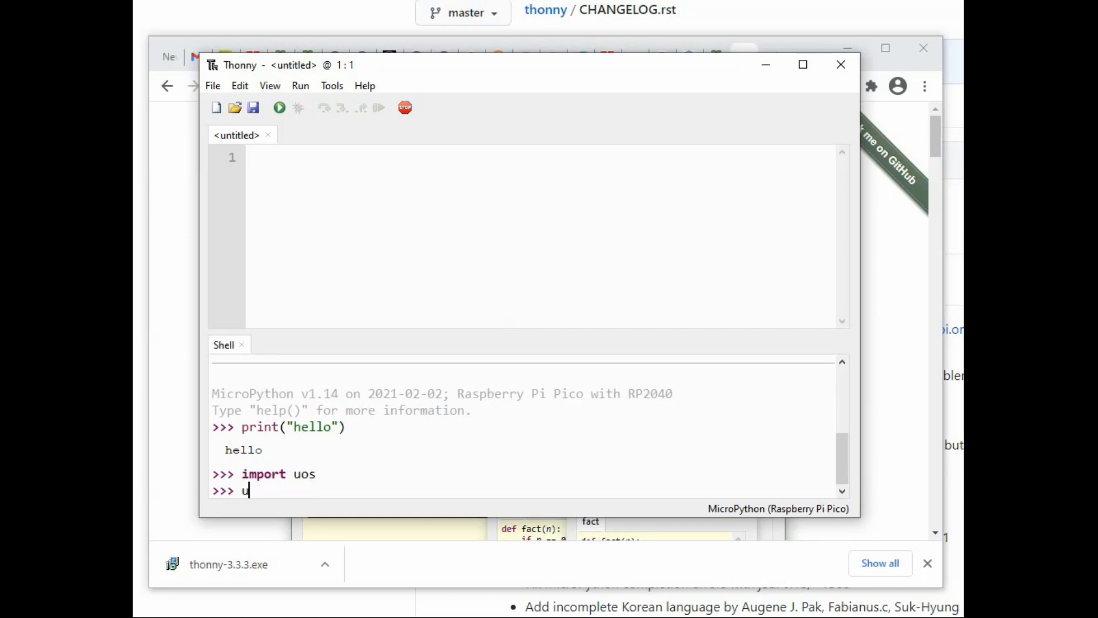
{"action": "type", "text": "os.lis"}
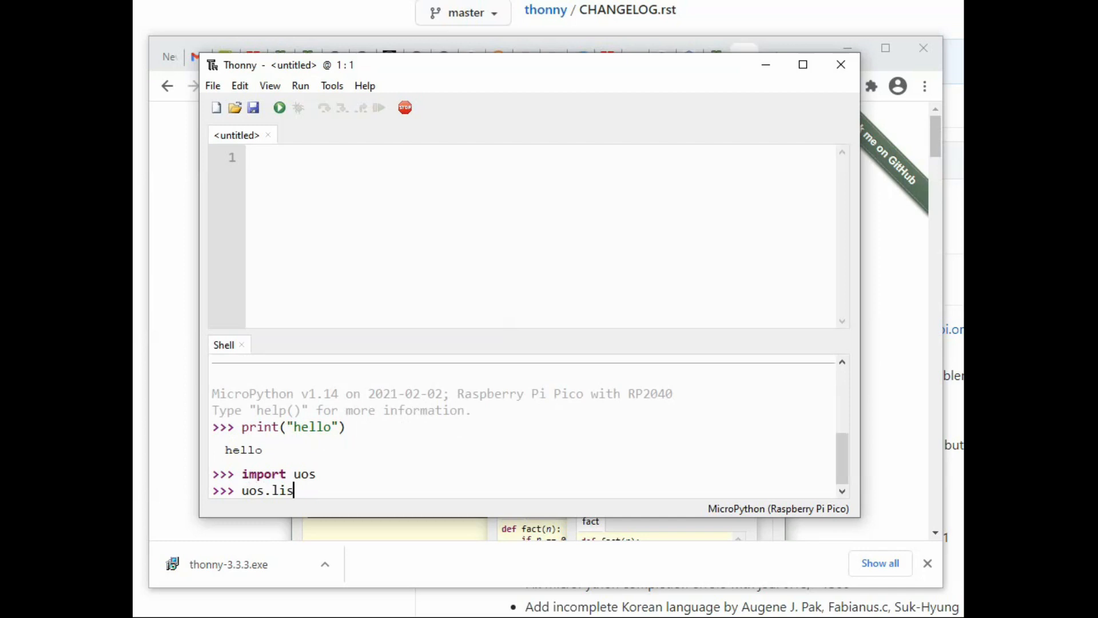
{"action": "type", "text": "tdir"}
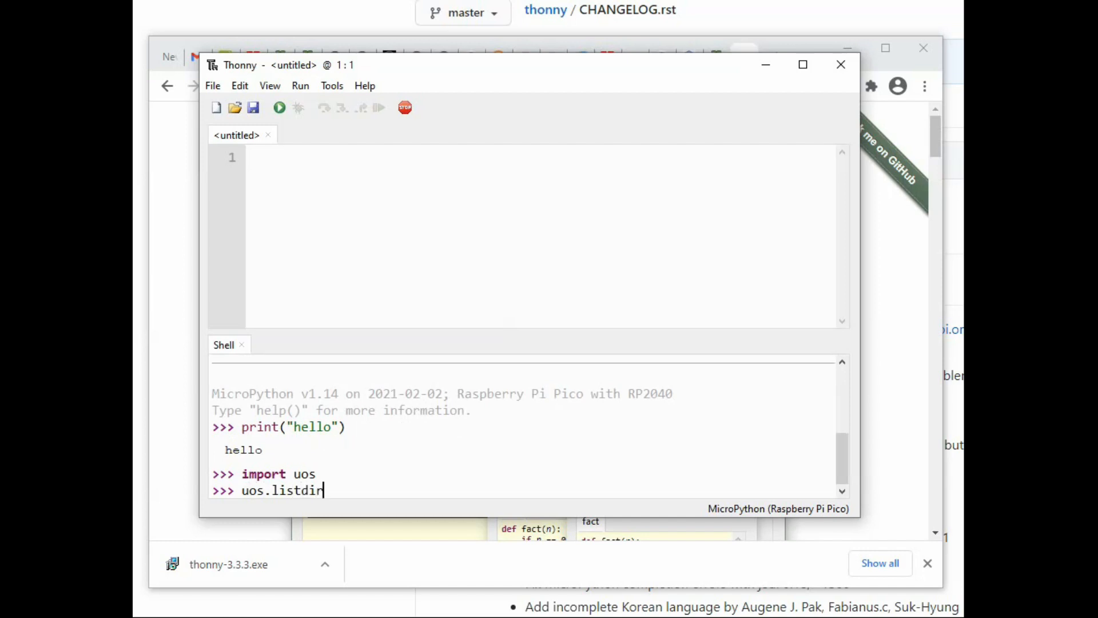
{"action": "type", "text": "("}
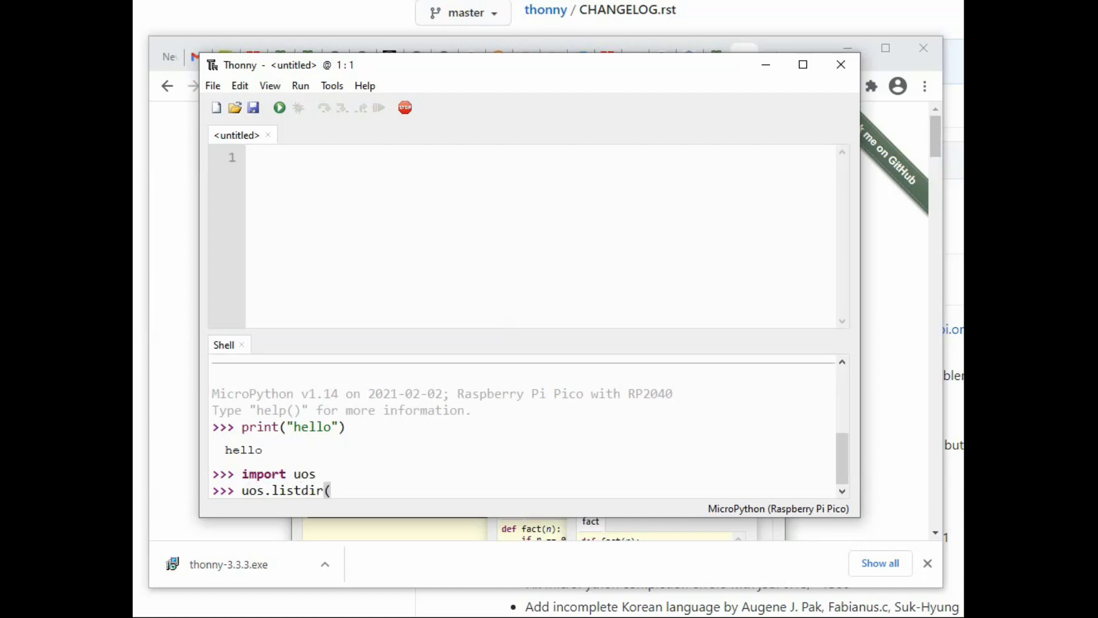
{"action": "key", "text": "Return"}
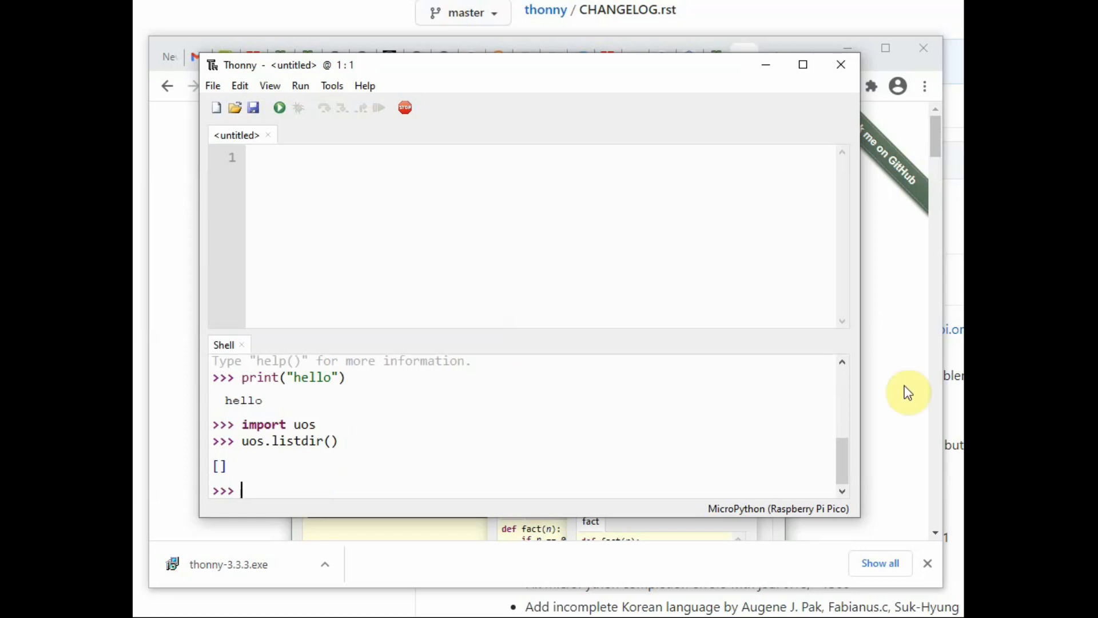
{"action": "mouse_move", "coordinate": [405, 107]}
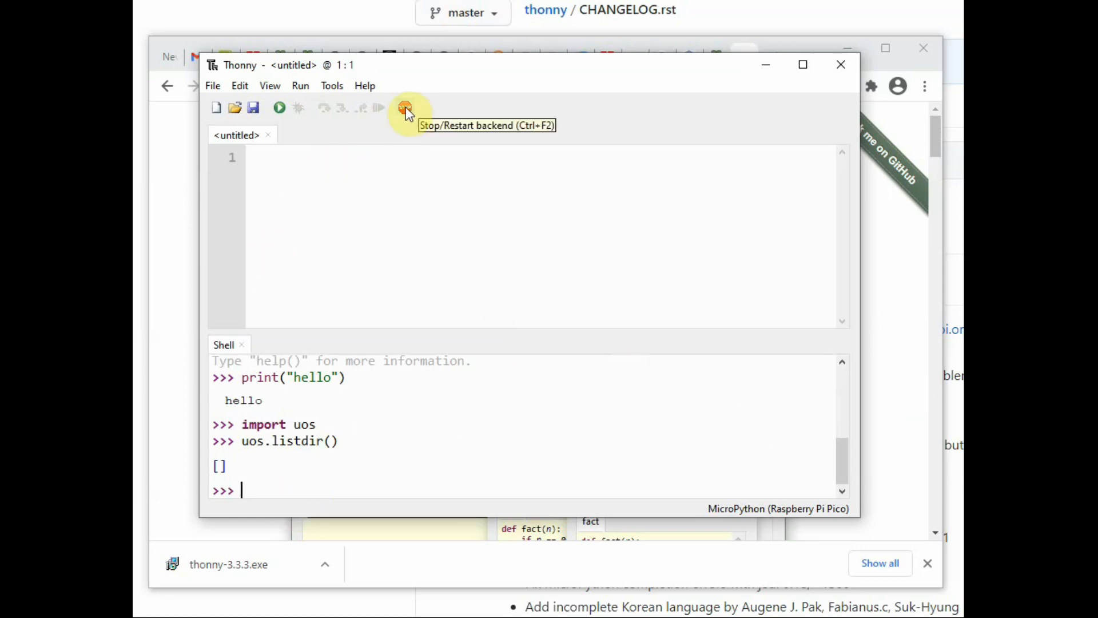
- Write 'from machine import Pin' and 'from utime import sleep', fixing time to utime
{"action": "left_click", "coordinate": [405, 107]}
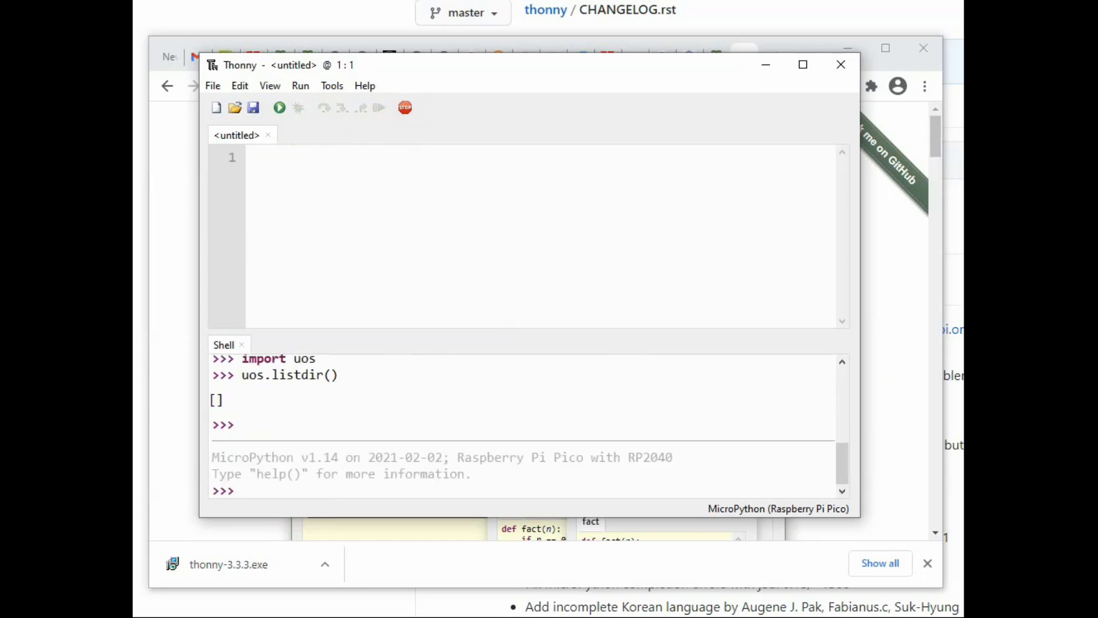
{"action": "type", "text": "from"}
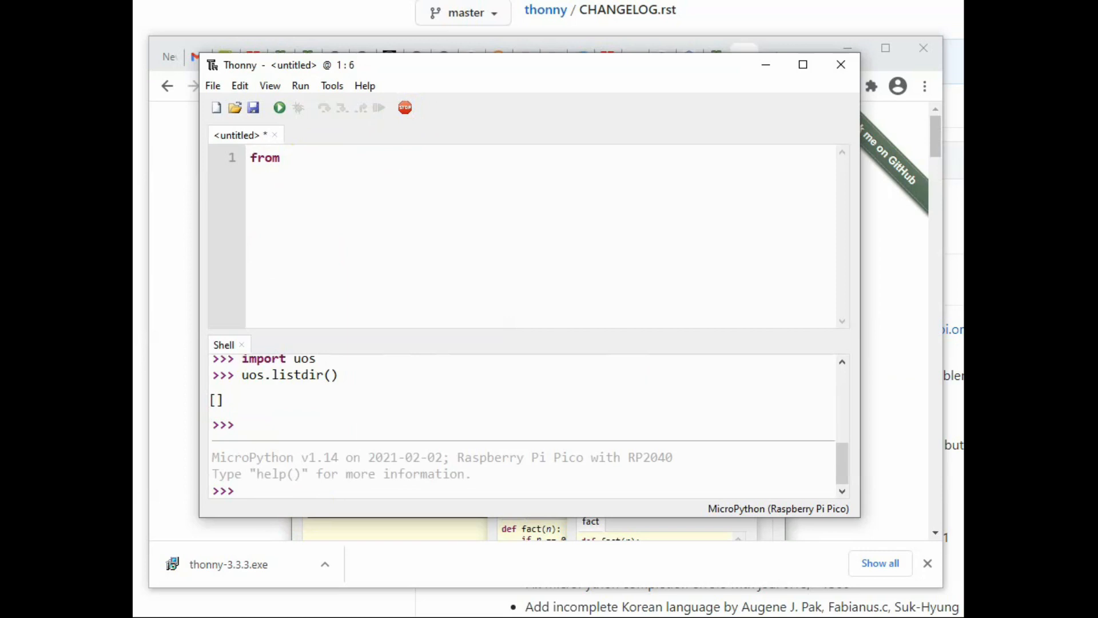
{"action": "type", "text": "machin"}
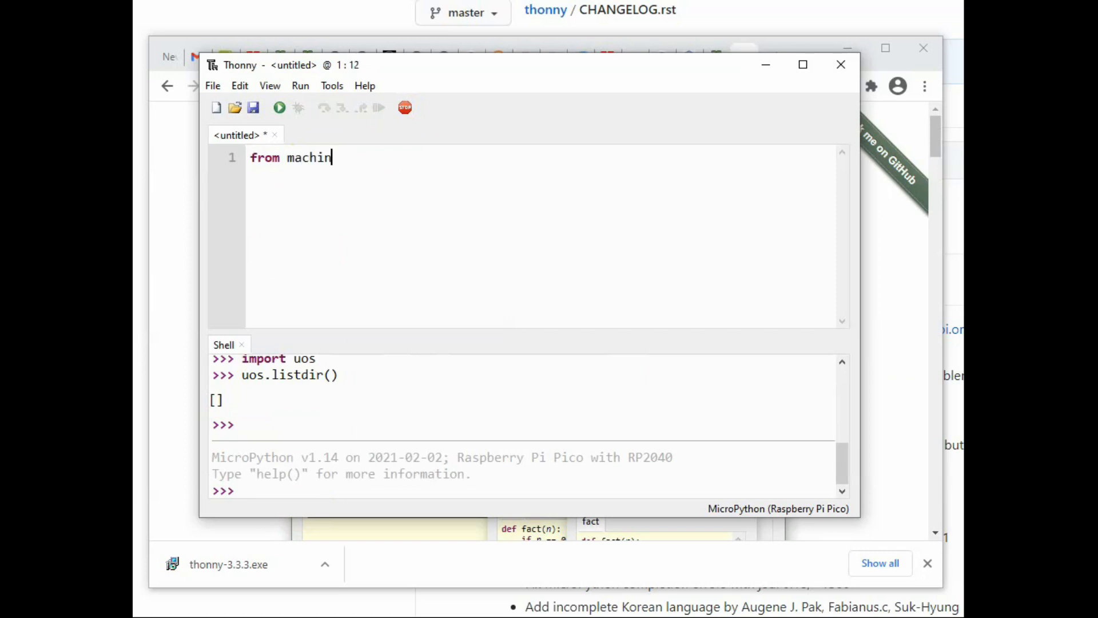
{"action": "type", "text": "e impor"}
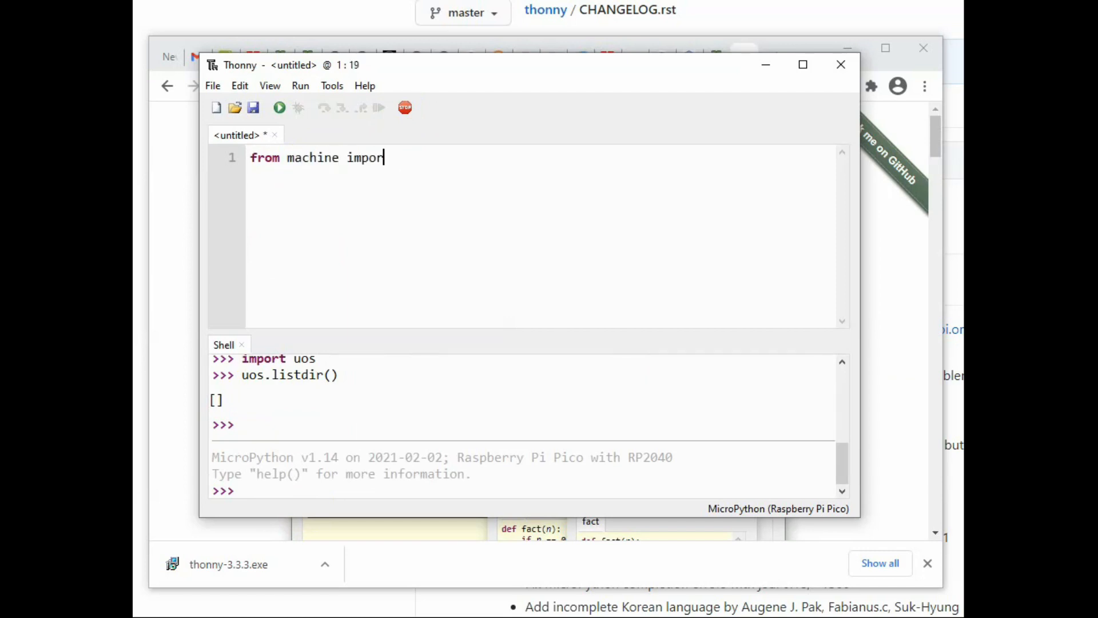
{"action": "type", "text": "t Pin"}
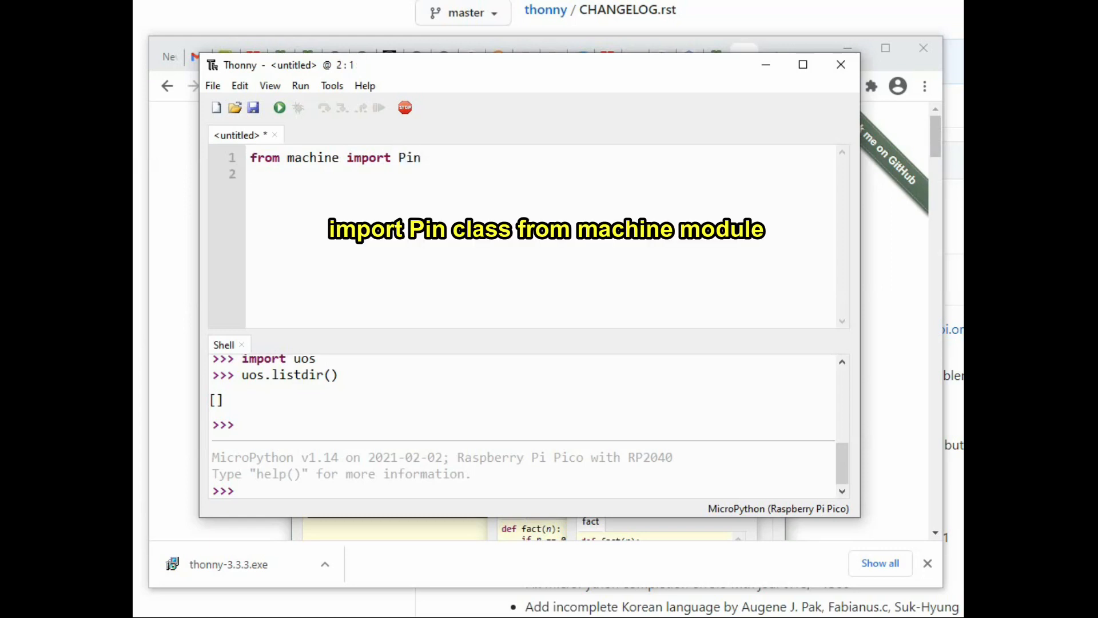
{"action": "type", "text": "from"}
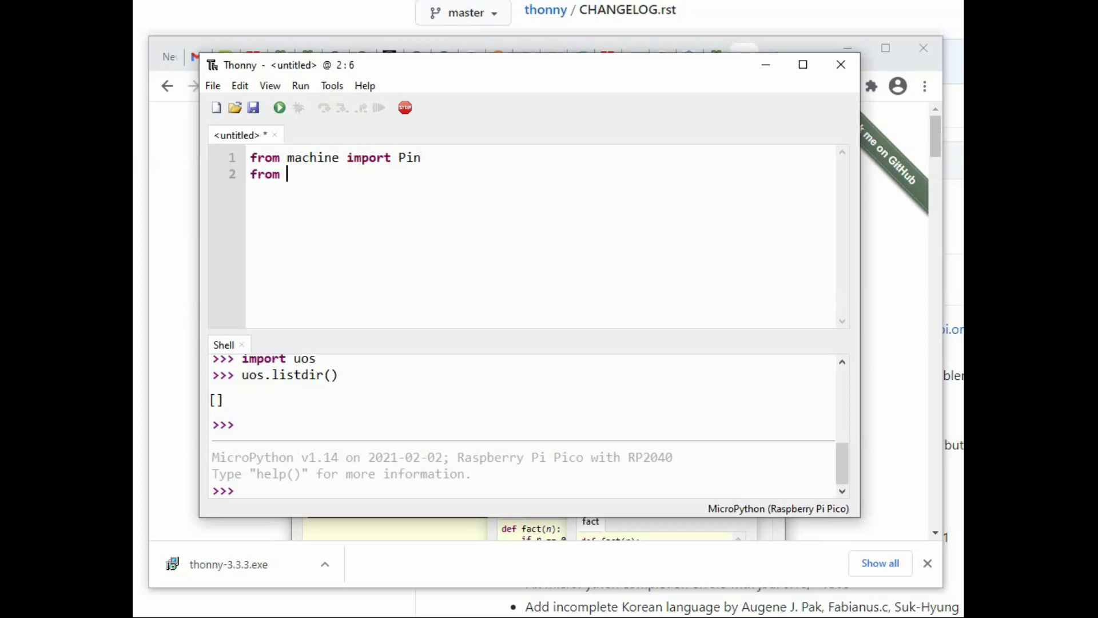
{"action": "type", "text": "time"}
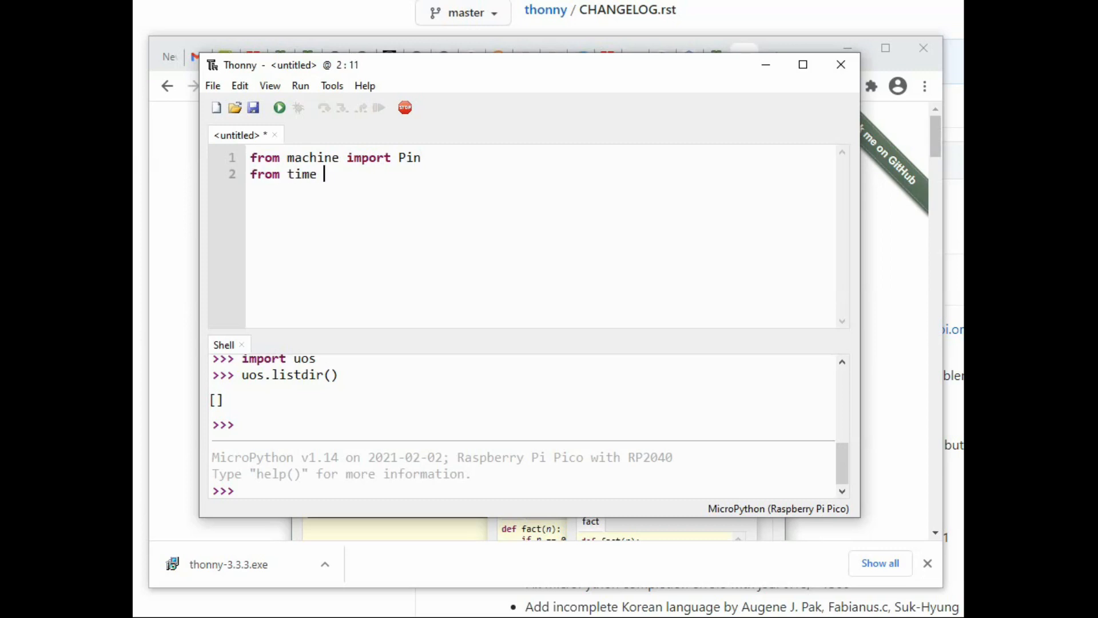
{"action": "key", "text": "BackSpace"}
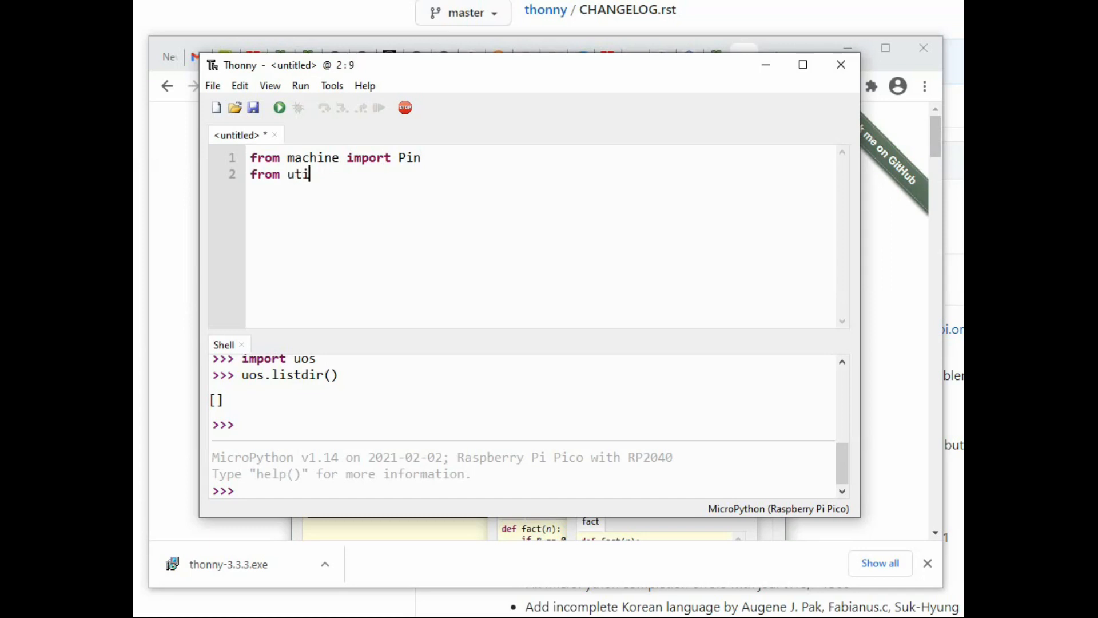
{"action": "type", "text": "me import sleep"}
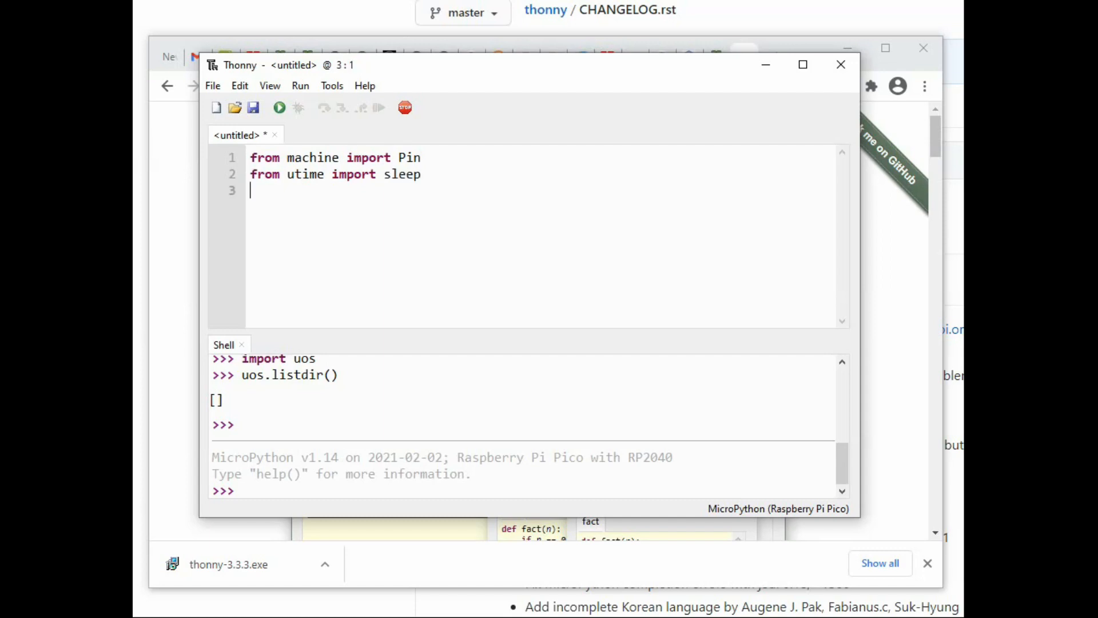
- Add the line led=Pin(25,Pin.OUT), a blank line, and begin a while loop
{"action": "type", "text": "l"}
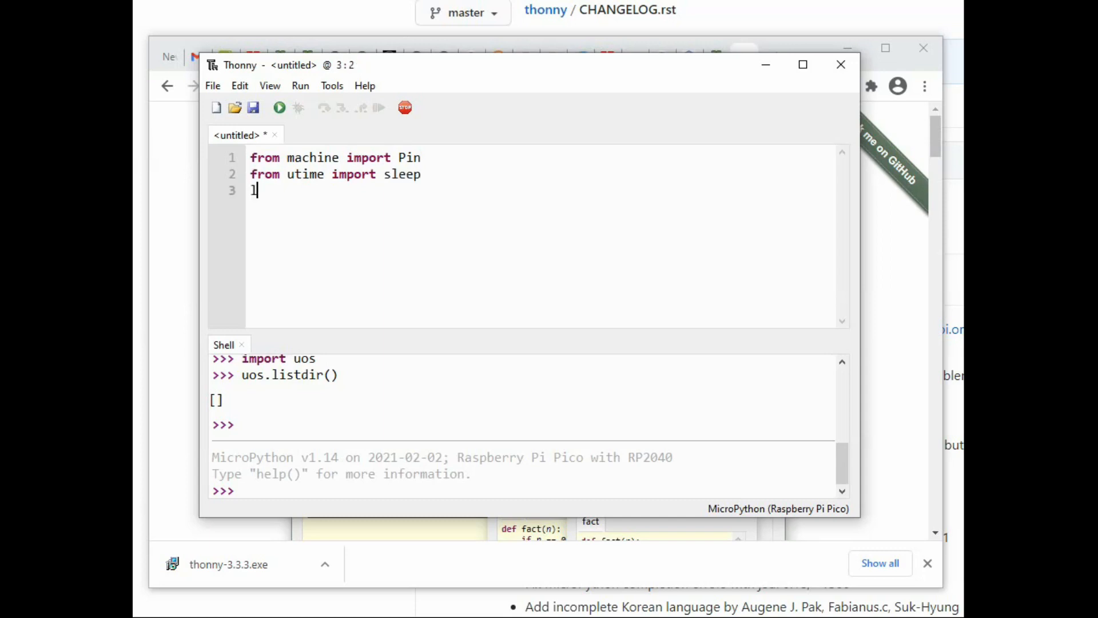
{"action": "type", "text": "ed="}
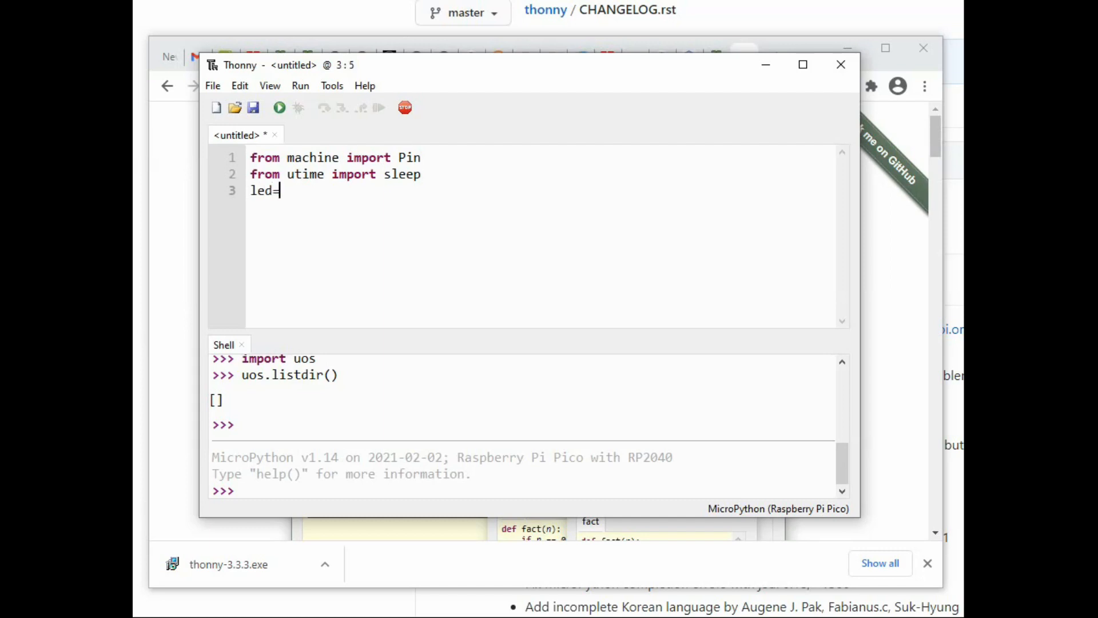
{"action": "type", "text": "Pin"}
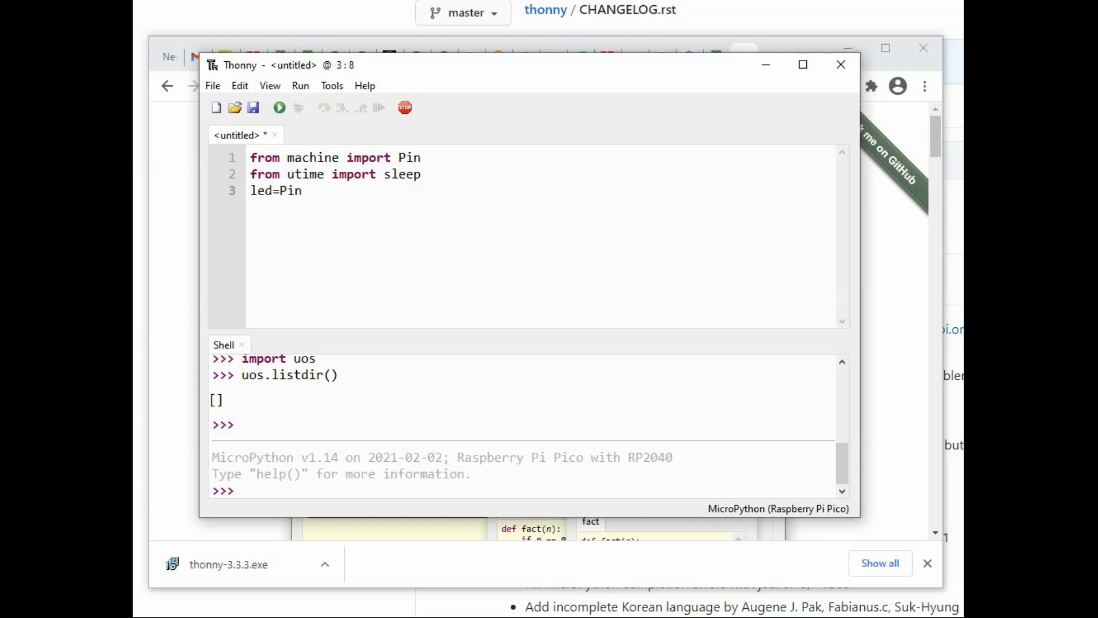
{"action": "type", "text": "(25"}
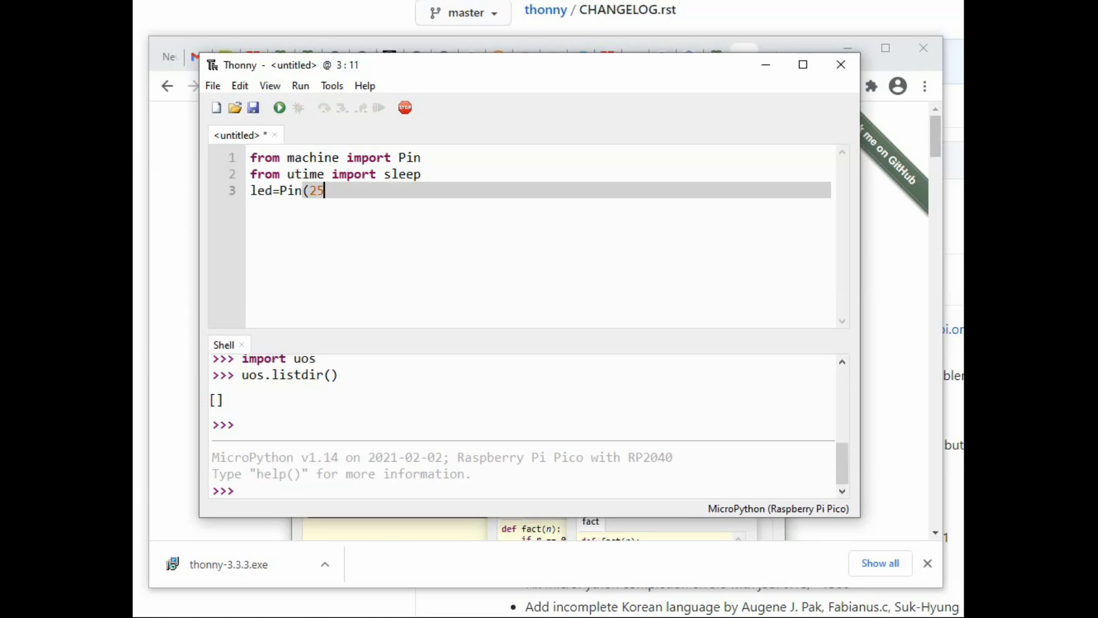
{"action": "type", "text": ","}
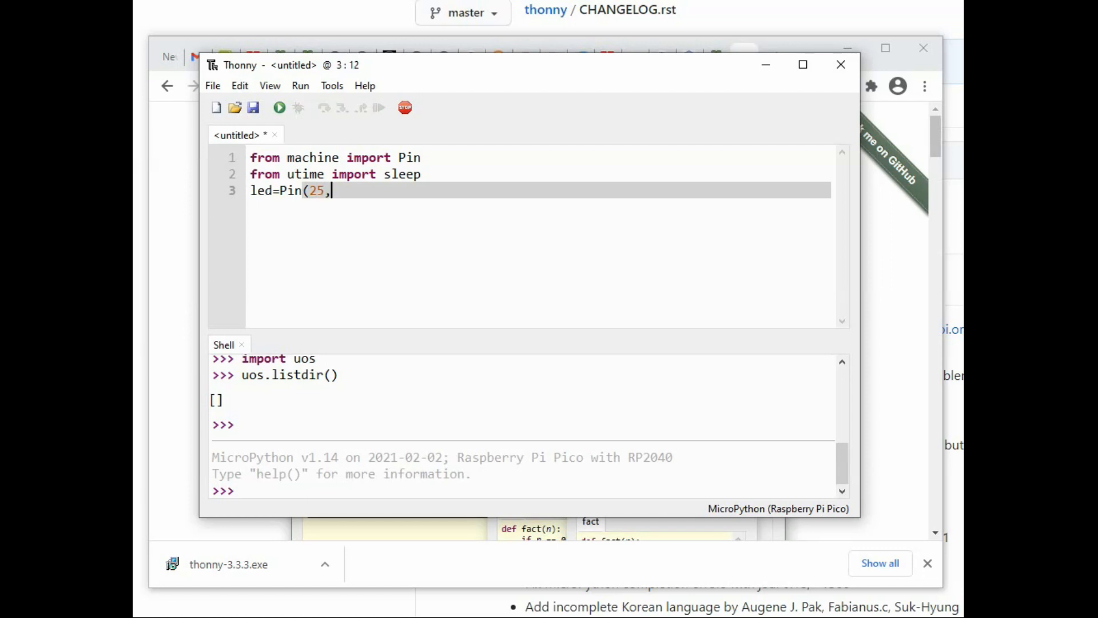
{"action": "type", "text": "Pin."}
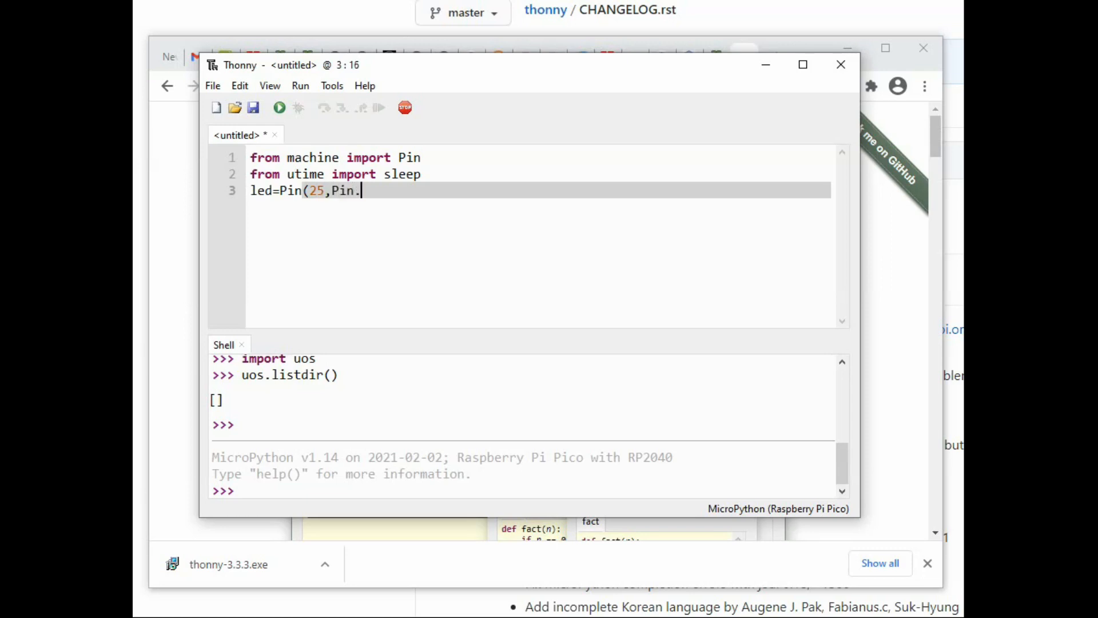
{"action": "type", "text": "OUT)"}
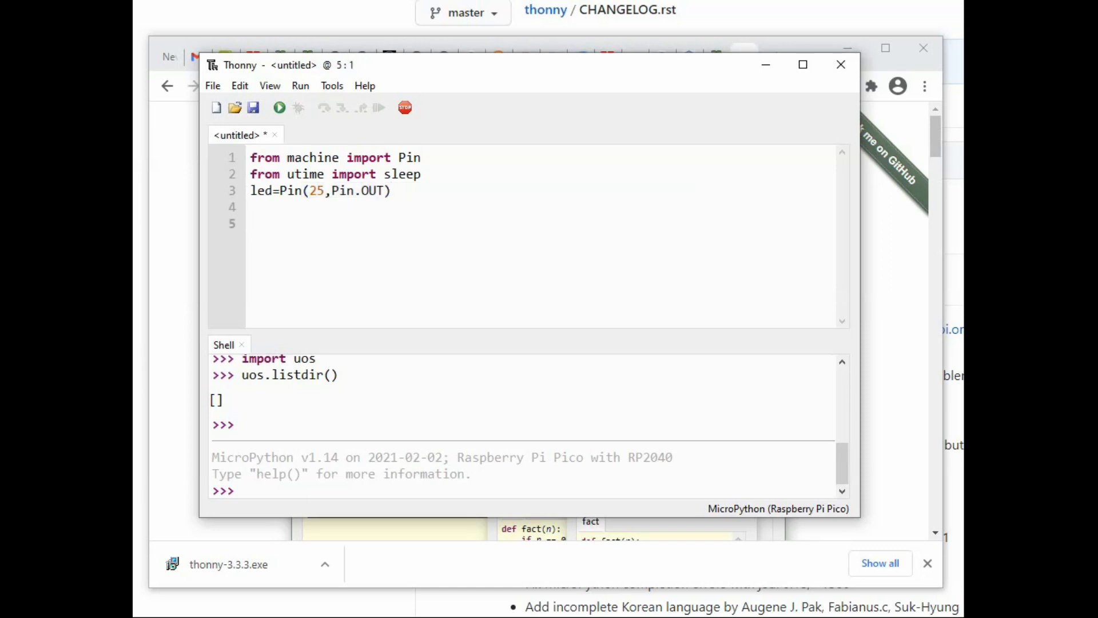
{"action": "type", "text": "while"}
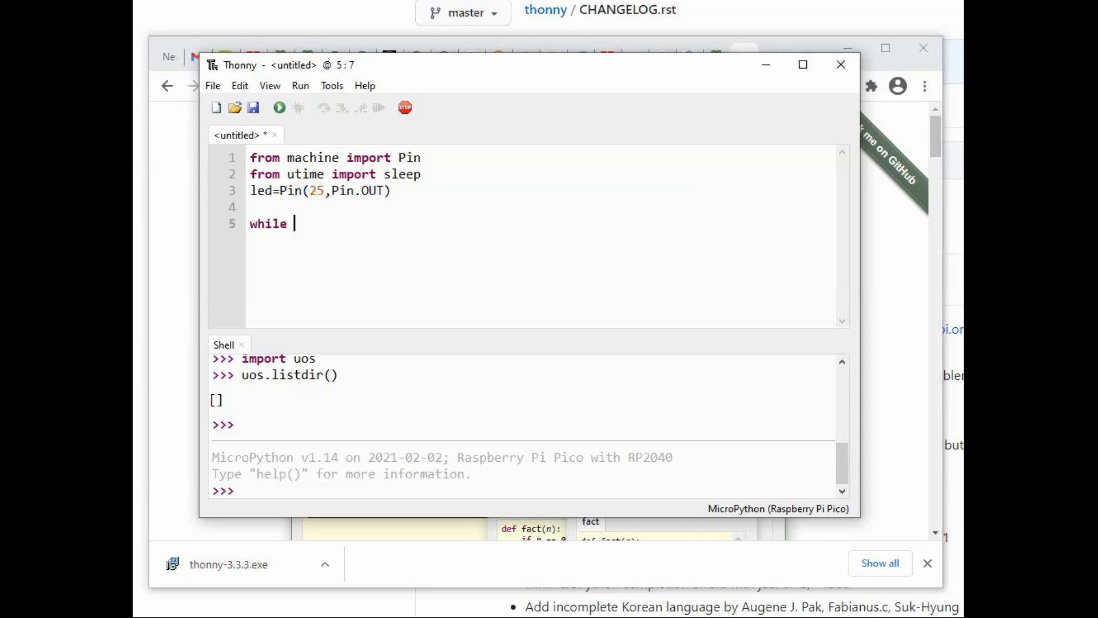
- Add 'while True:' with an indented led.value(not led.value()) toggle line
{"action": "type", "text": "True:"}
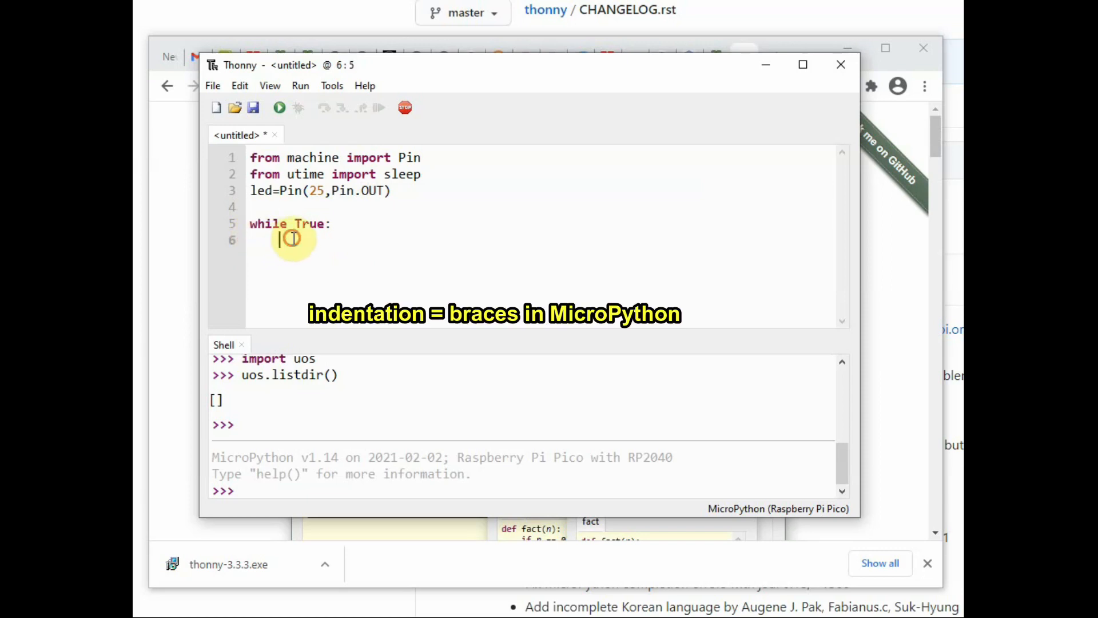
{"action": "mouse_move", "coordinate": [694, 156]}
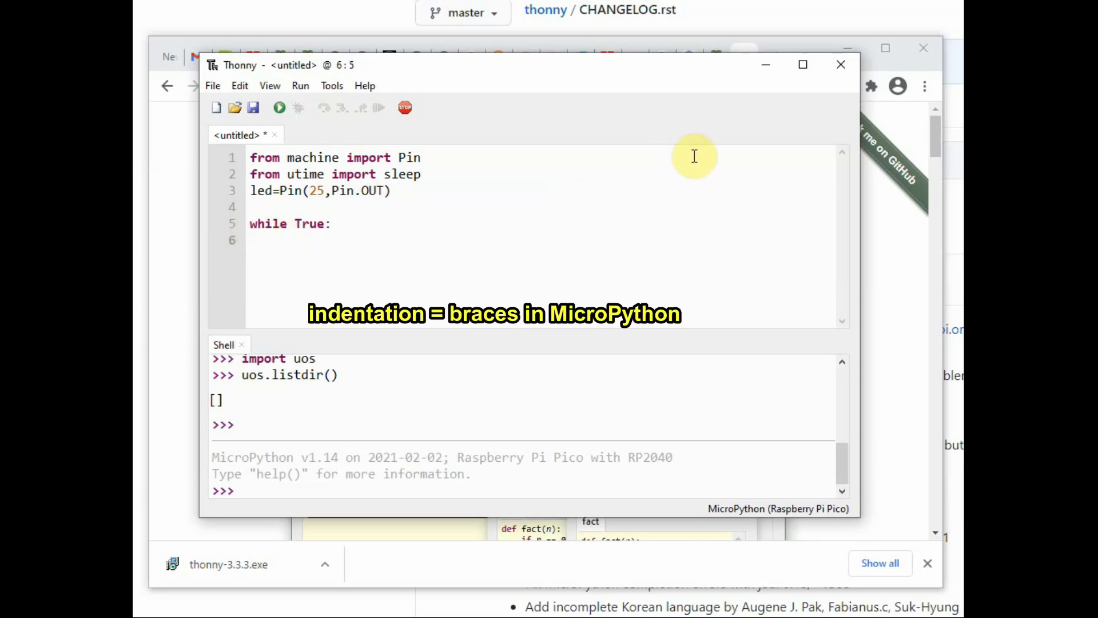
{"action": "type", "text": "led."}
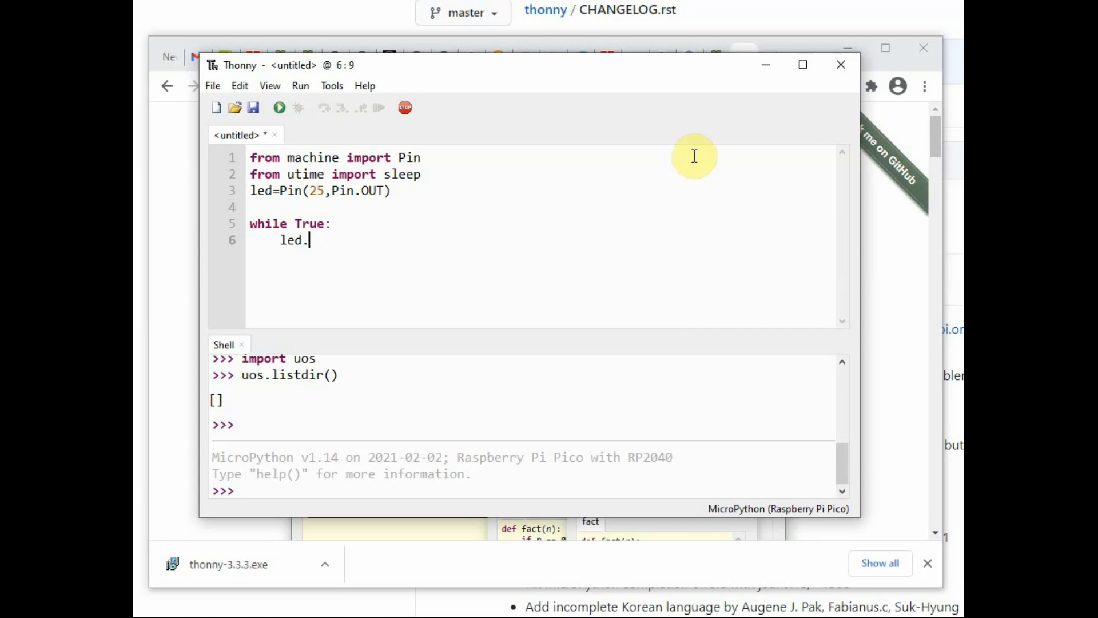
{"action": "type", "text": "valu"}
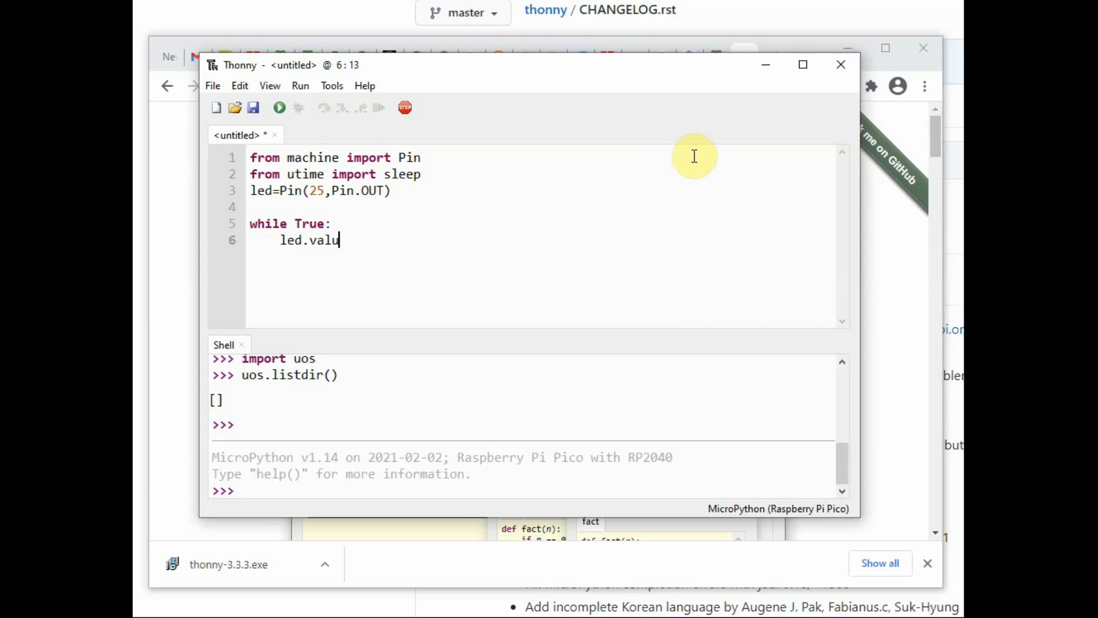
{"action": "type", "text": "e"}
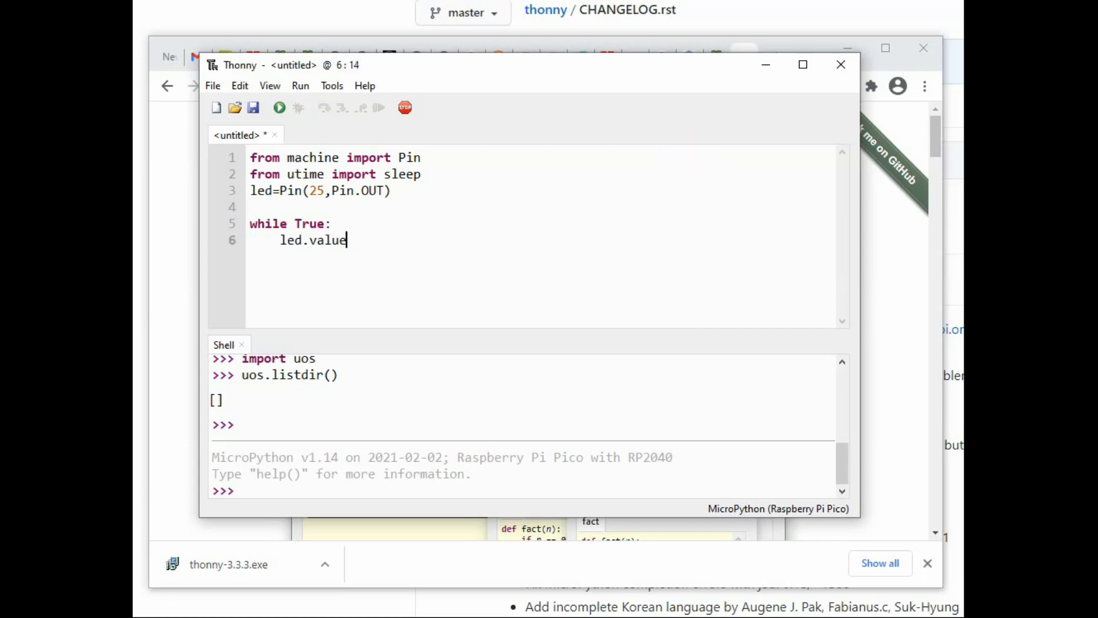
{"action": "type", "text": "("}
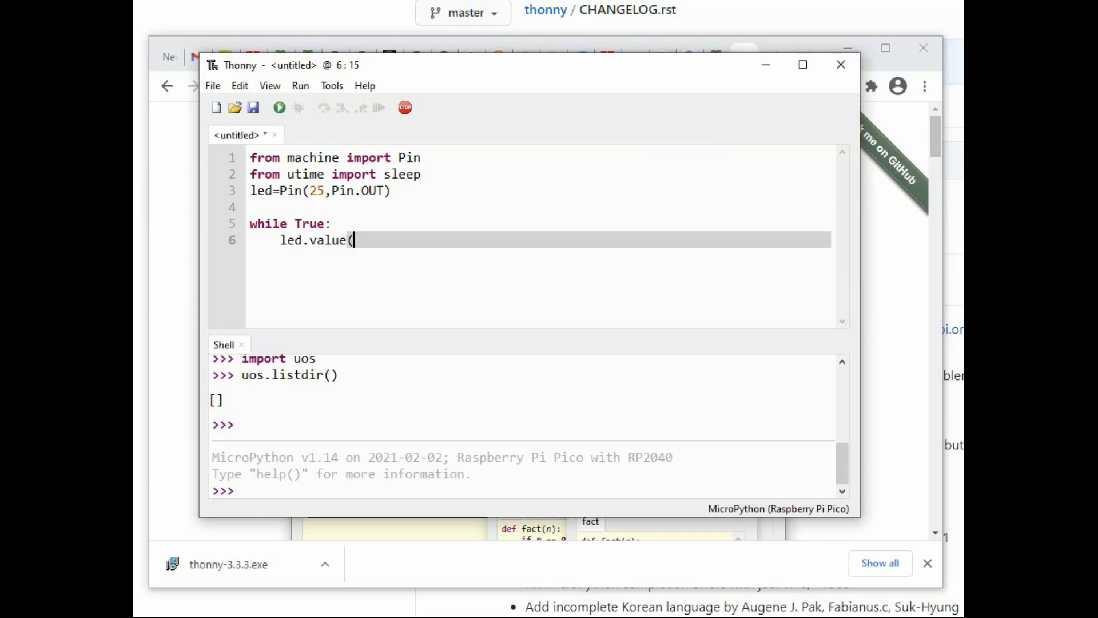
{"action": "type", "text": "not l"}
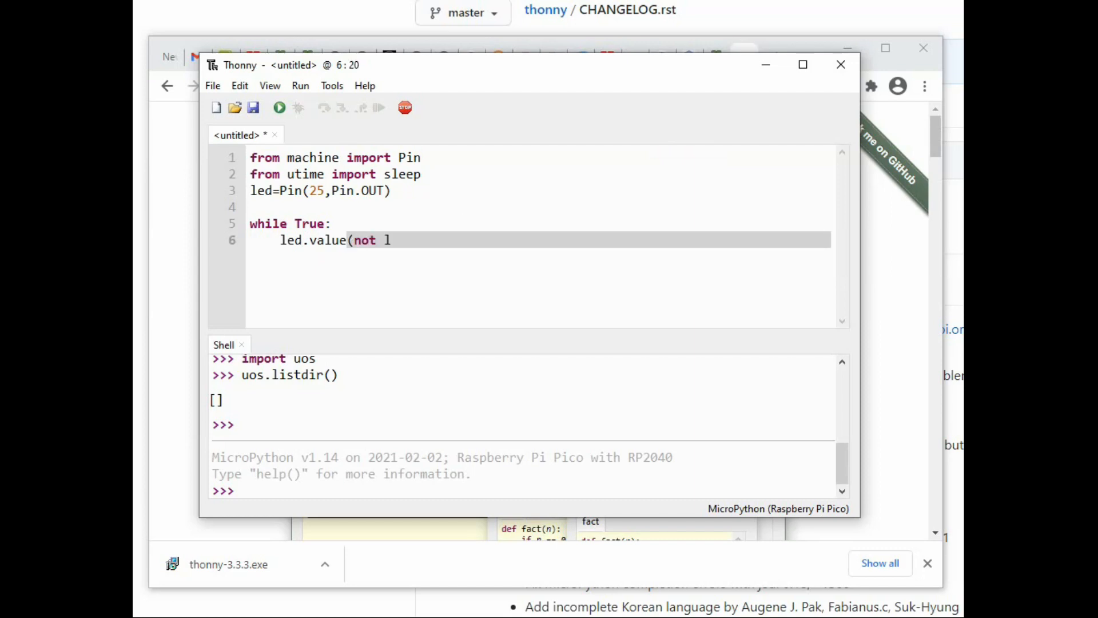
{"action": "type", "text": "ed.va"}
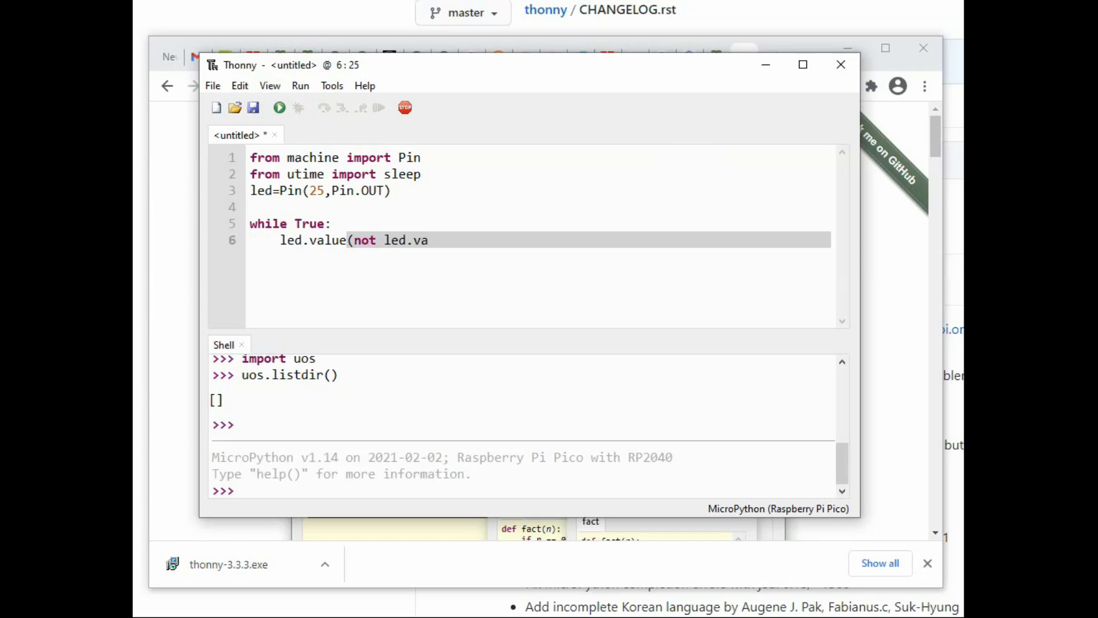
{"action": "type", "text": "lue()"}
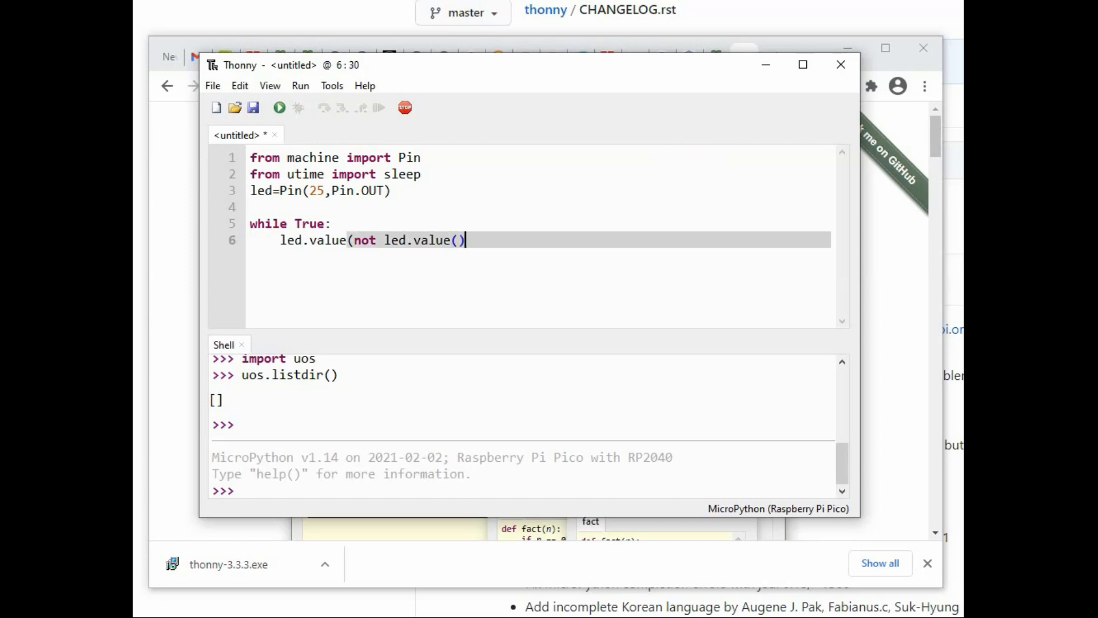
{"action": "key", "text": "Return"}
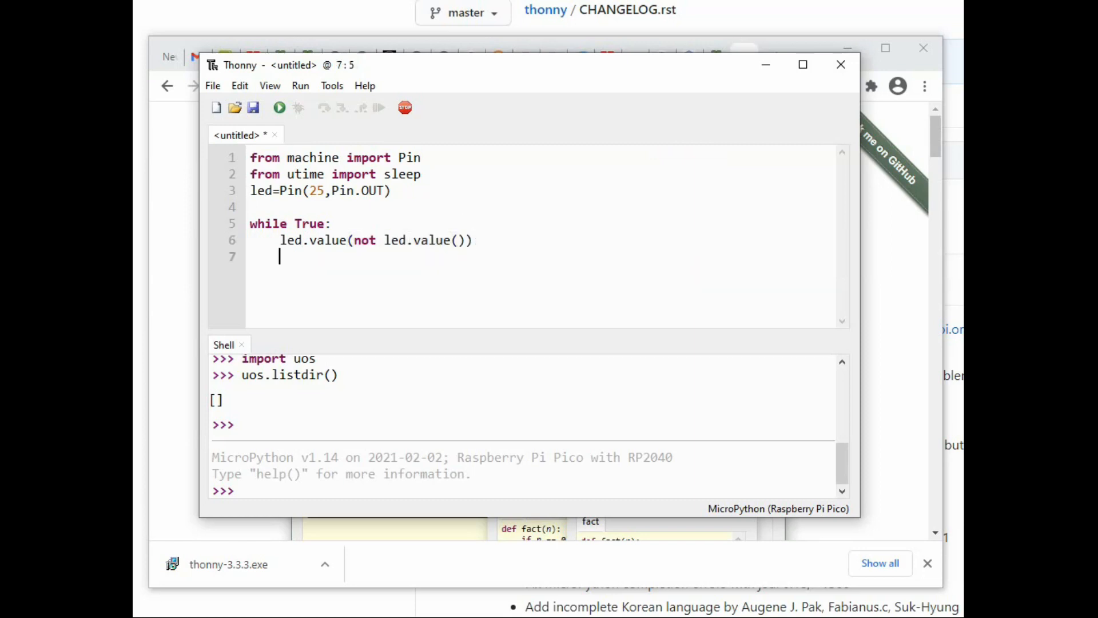
- Add sleep(0.5) inside the loop to pause half a second
{"action": "type", "text": "sle"}
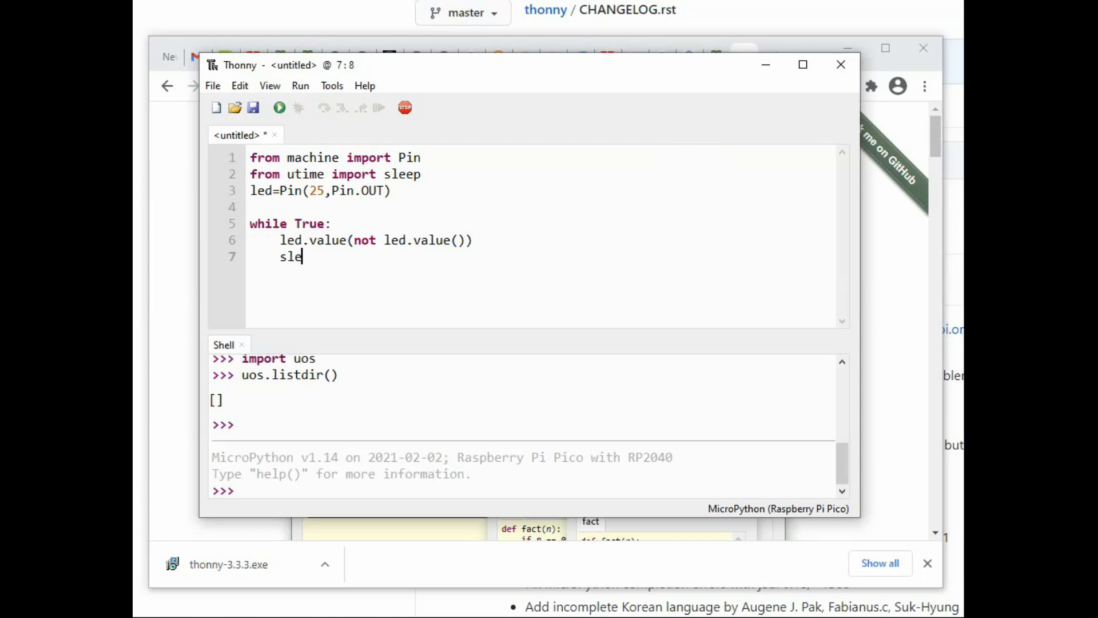
{"action": "type", "text": "ep(0"}
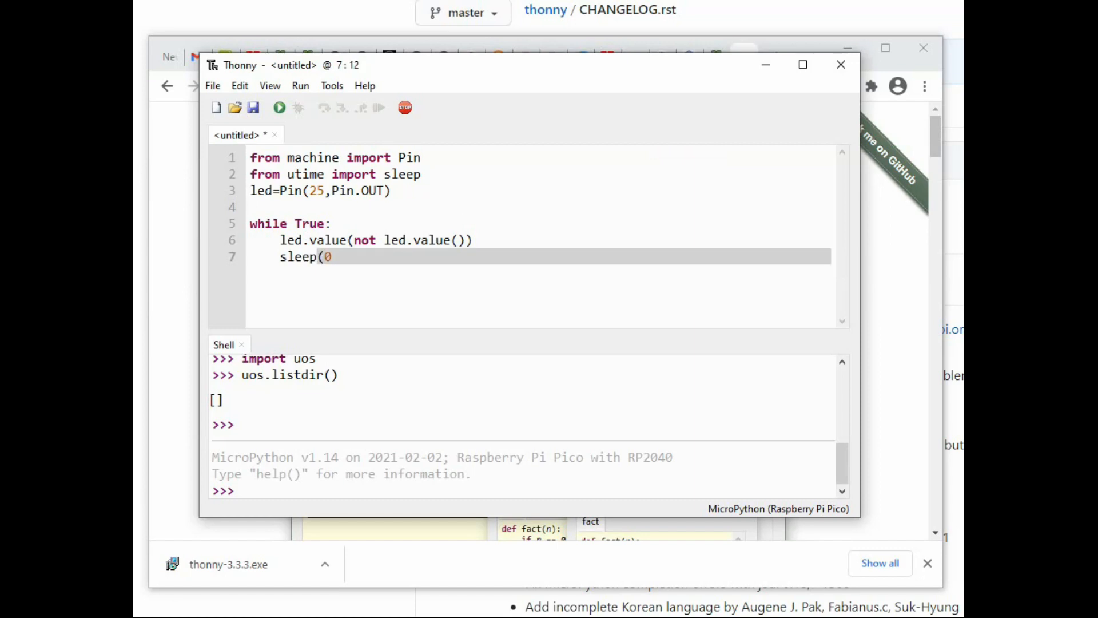
{"action": "type", "text": ".5)"}
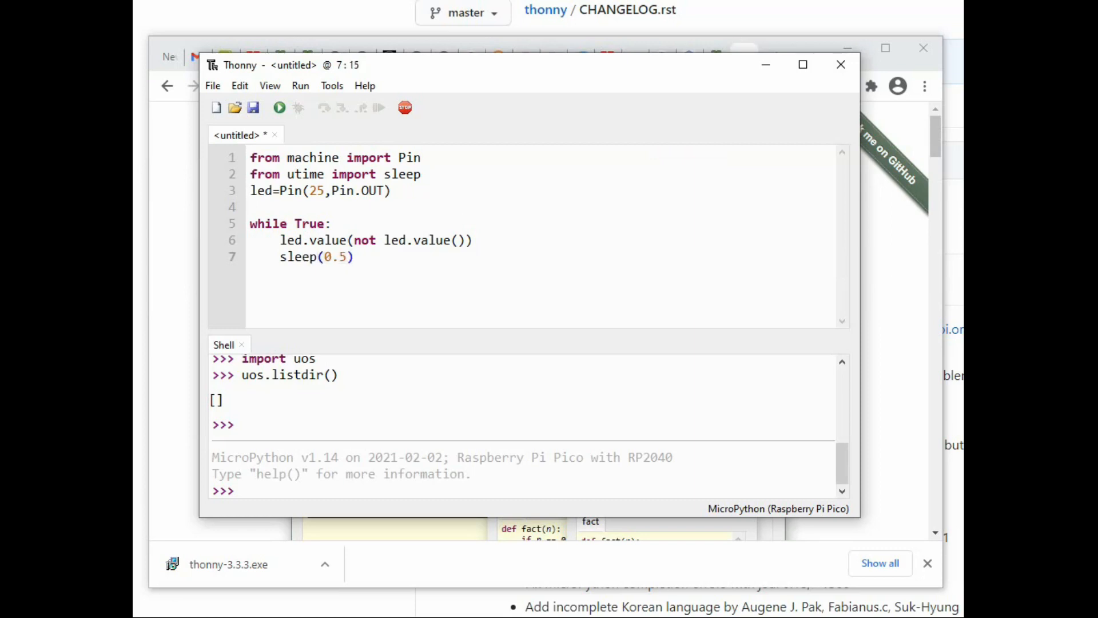
{"action": "key", "text": "Return"}
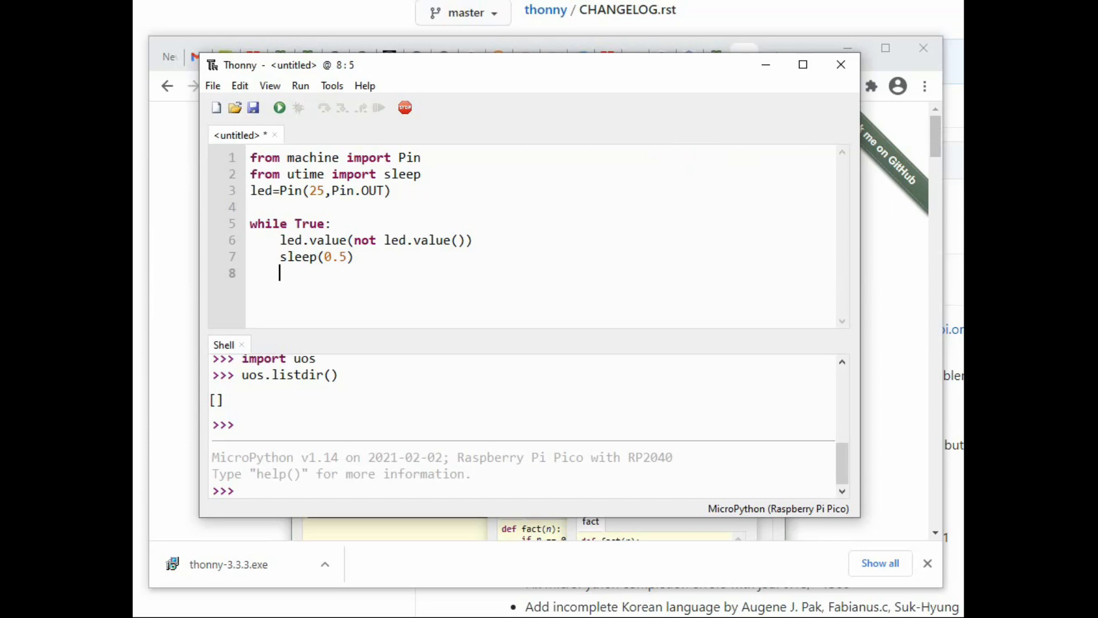
- Start saving the script to the computer, then cancel that save
{"action": "left_click", "coordinate": [212, 86]}
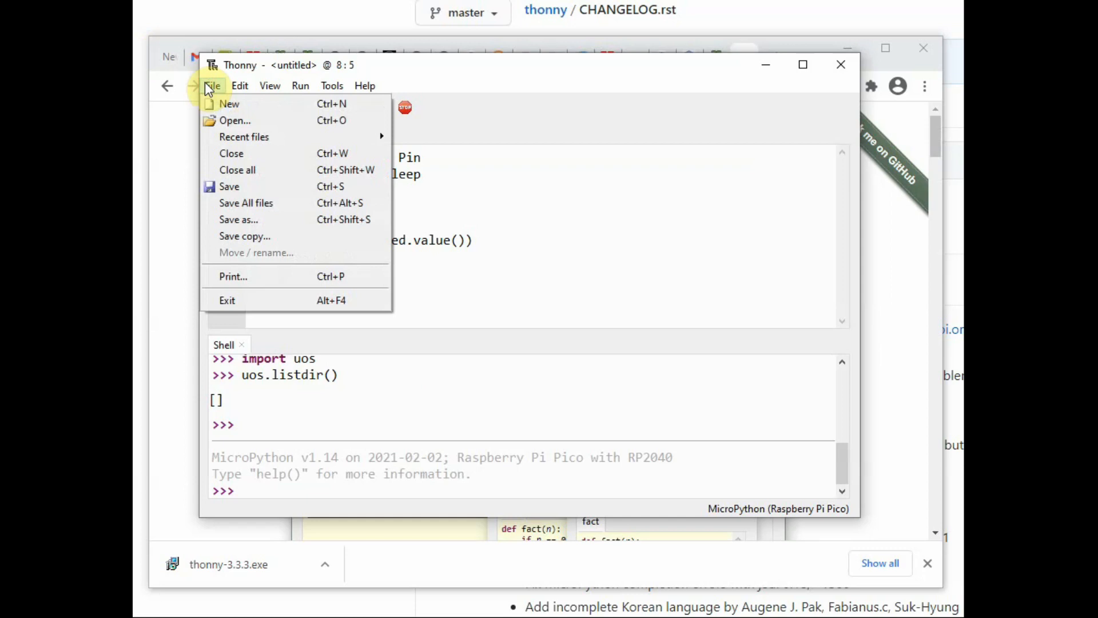
{"action": "mouse_move", "coordinate": [259, 187]}
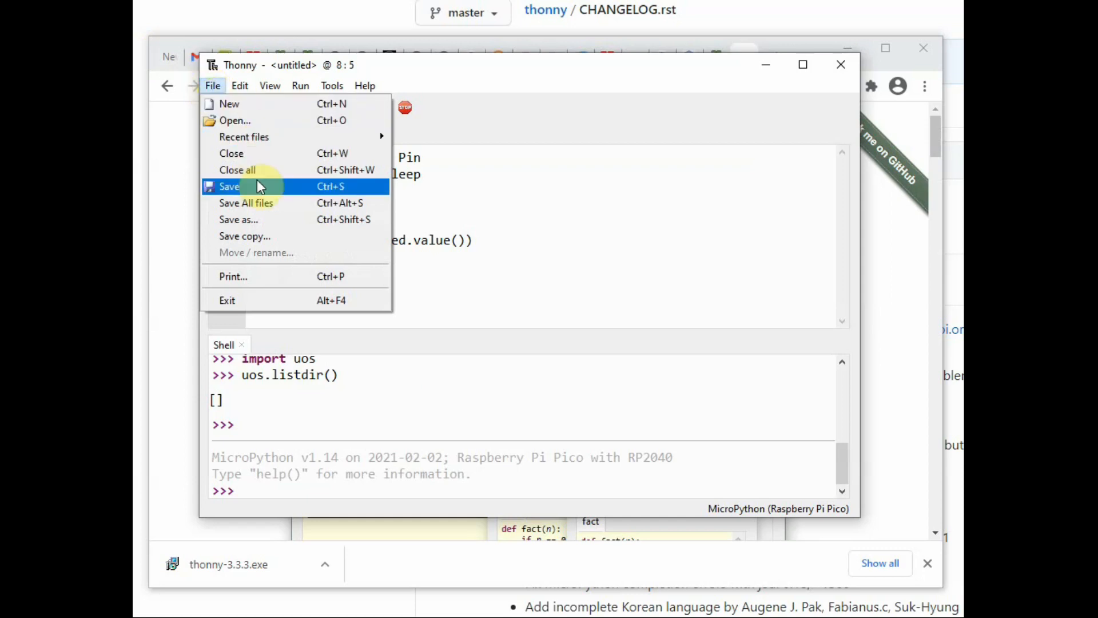
{"action": "left_click", "coordinate": [229, 186]}
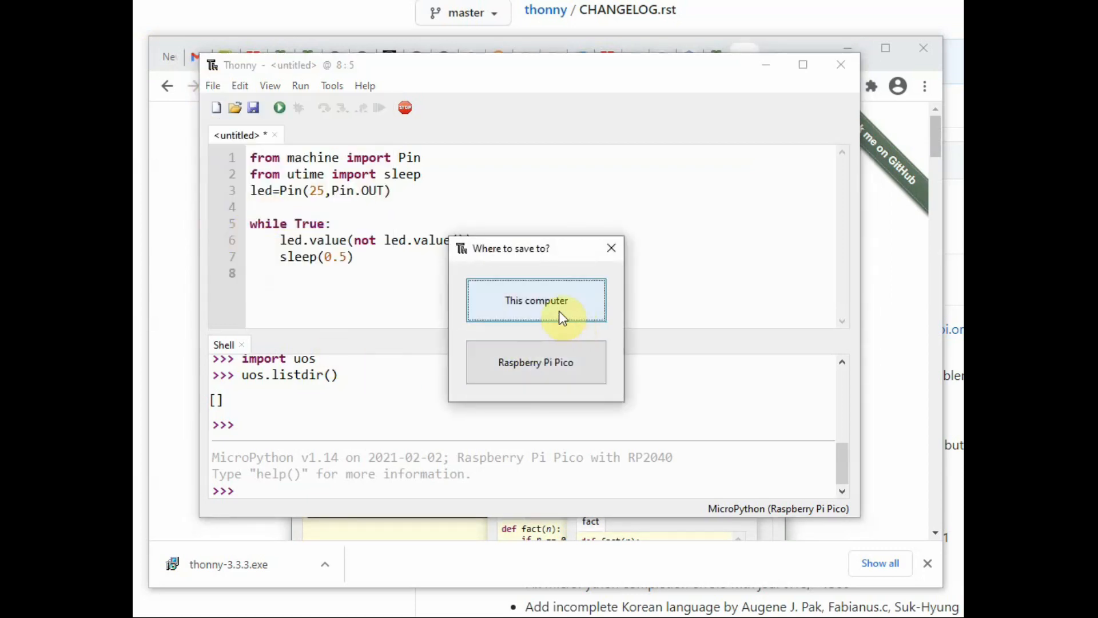
{"action": "left_click", "coordinate": [536, 300]}
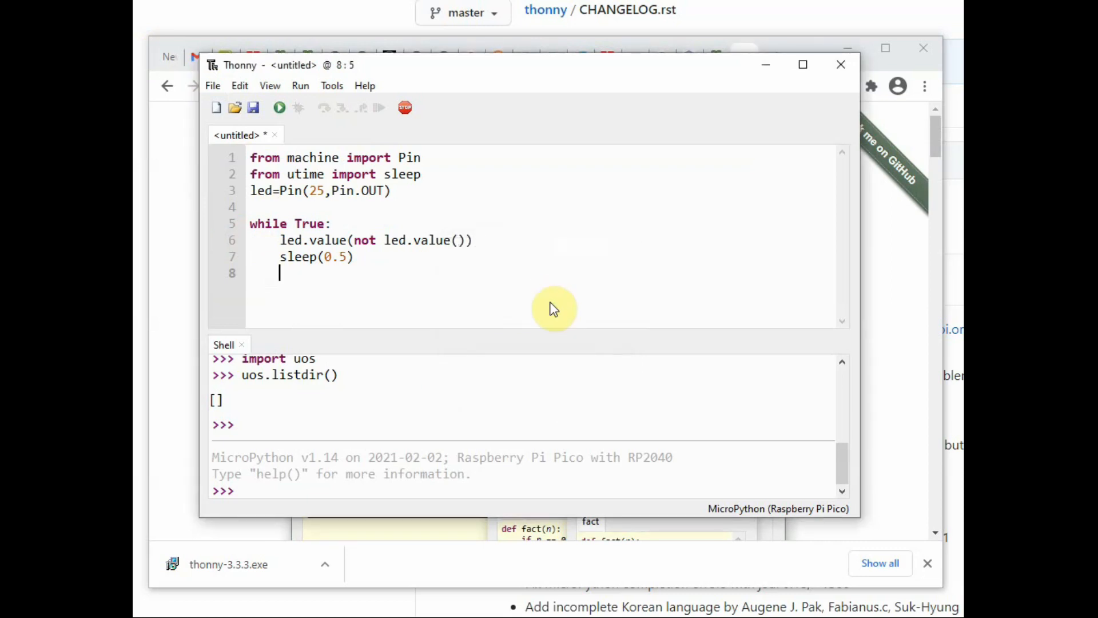
{"action": "left_click", "coordinate": [253, 107]}
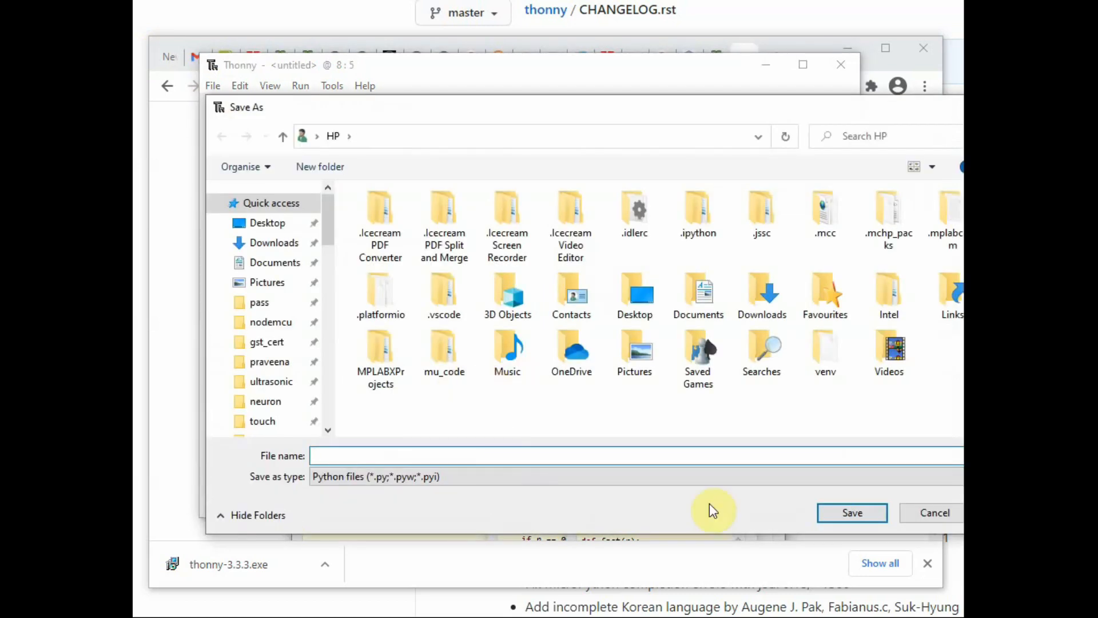
{"action": "left_click", "coordinate": [934, 512]}
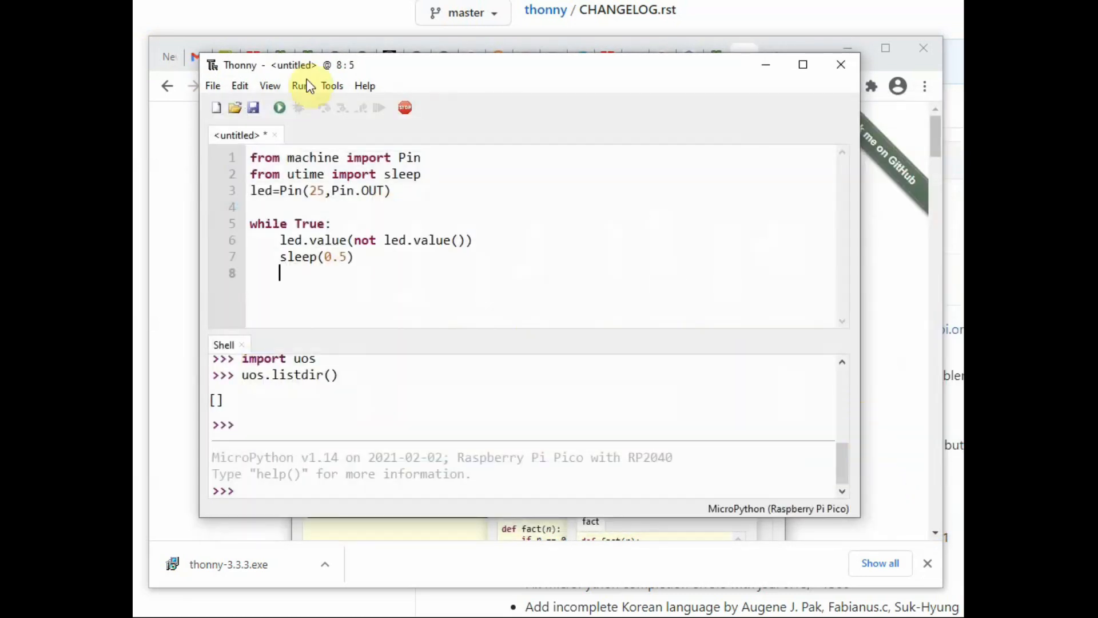
- Save the script onto the Raspberry Pi Pico as main.py
{"action": "left_click", "coordinate": [213, 85]}
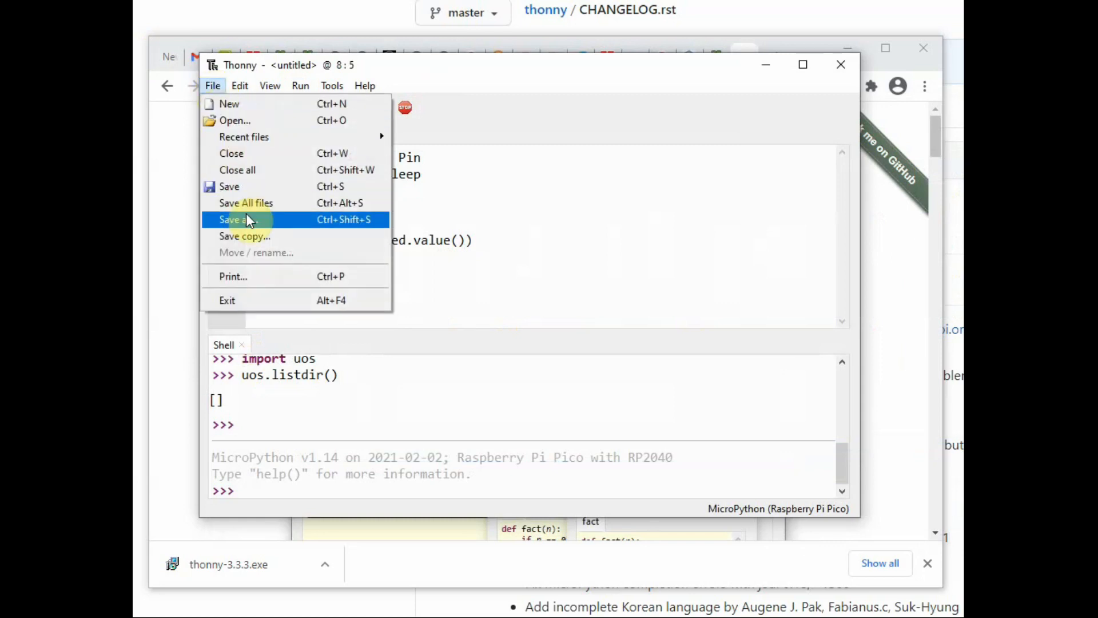
{"action": "left_click", "coordinate": [231, 219]}
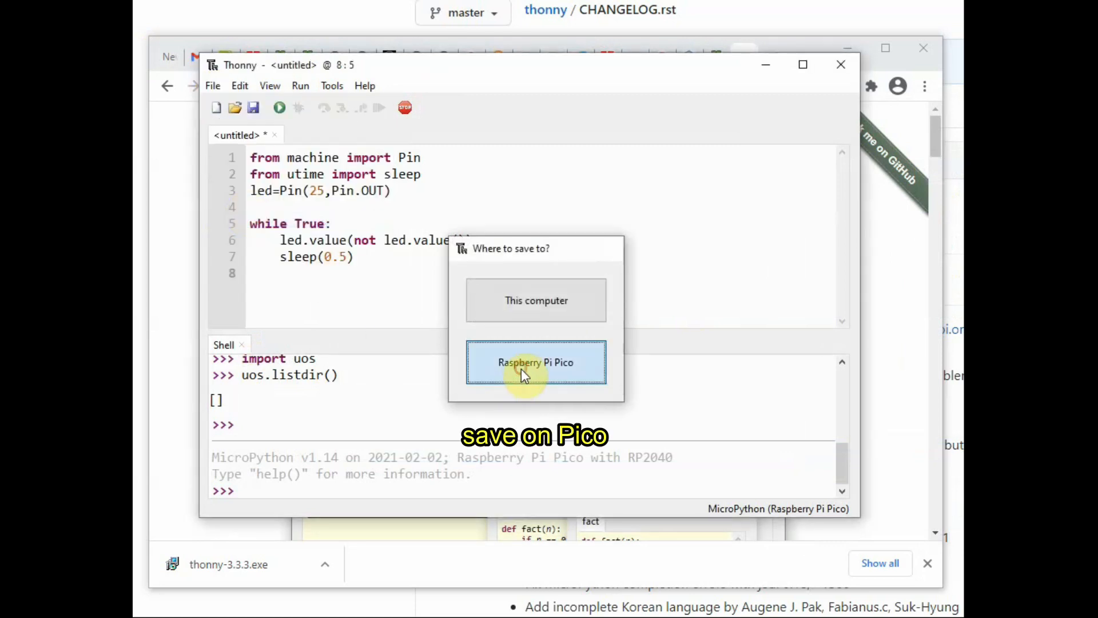
{"action": "left_click", "coordinate": [536, 362]}
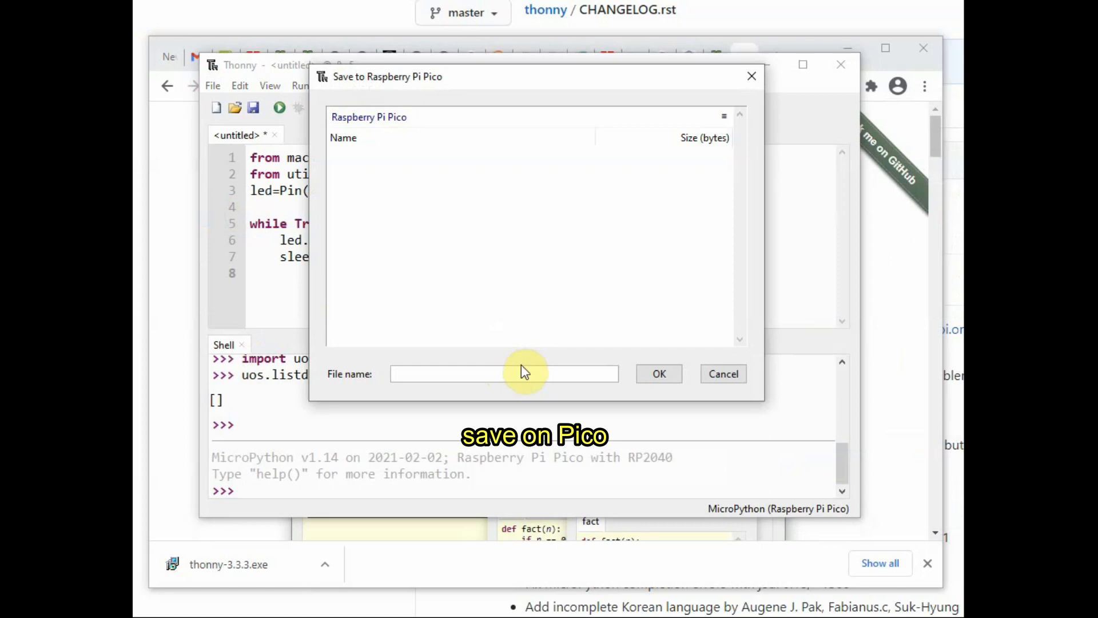
{"action": "type", "text": "main"}
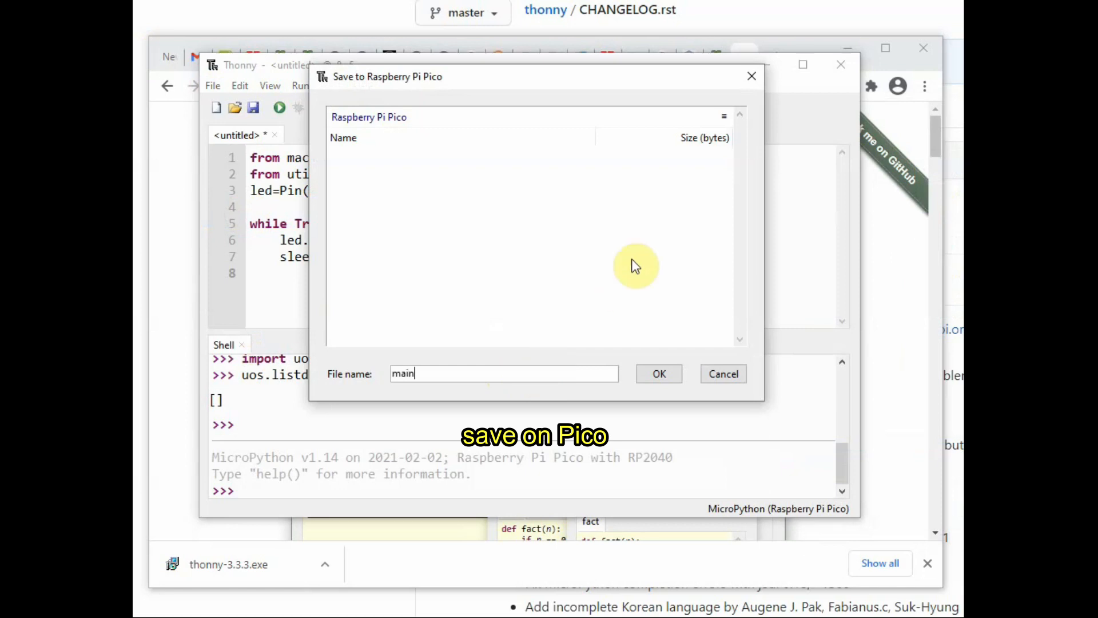
{"action": "type", "text": ".py"}
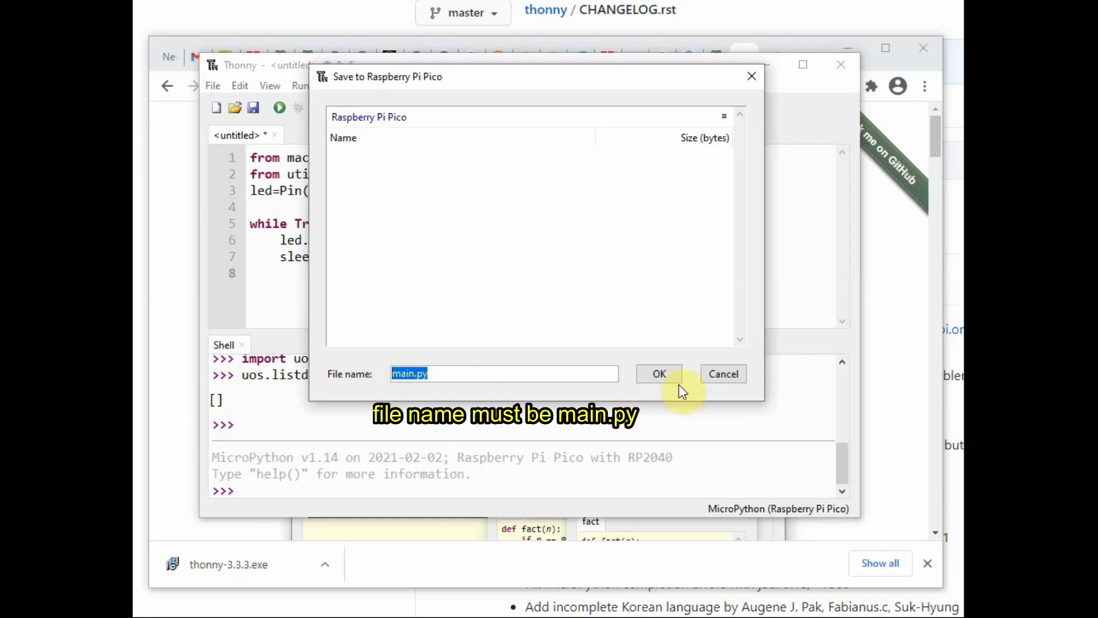
{"action": "left_click", "coordinate": [659, 373]}
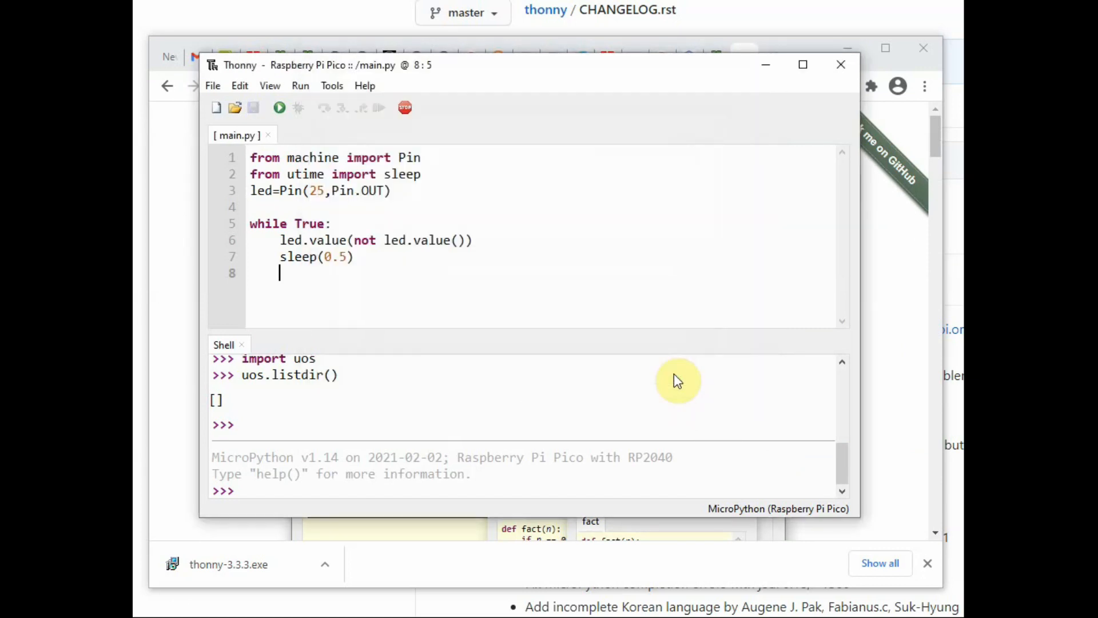
{"action": "mouse_move", "coordinate": [640, 321]}
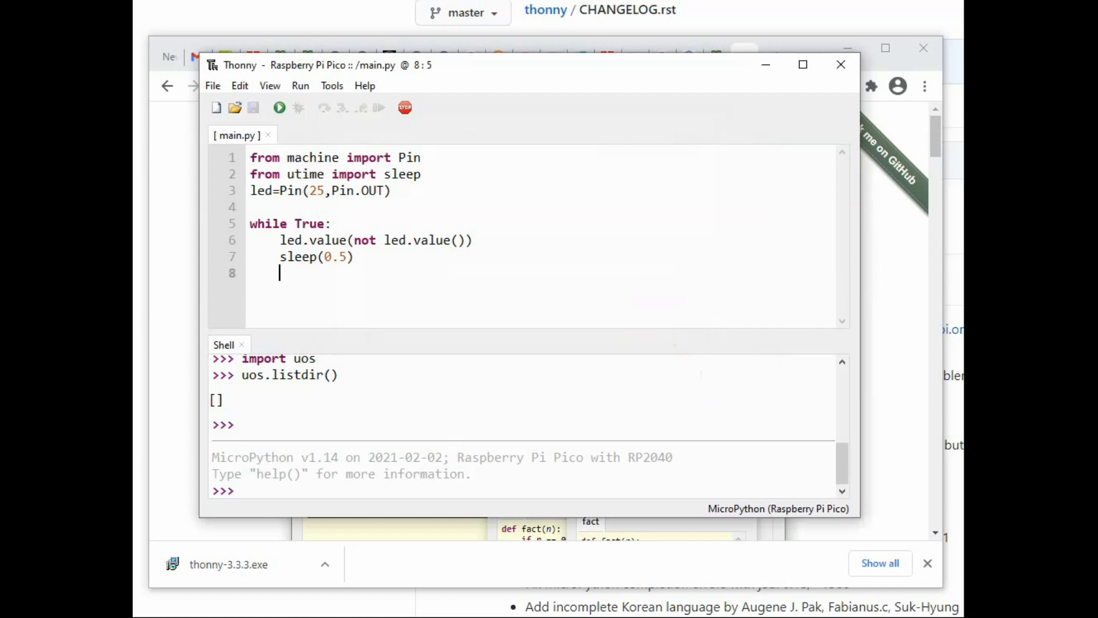
{"action": "mouse_move", "coordinate": [897, 150]}
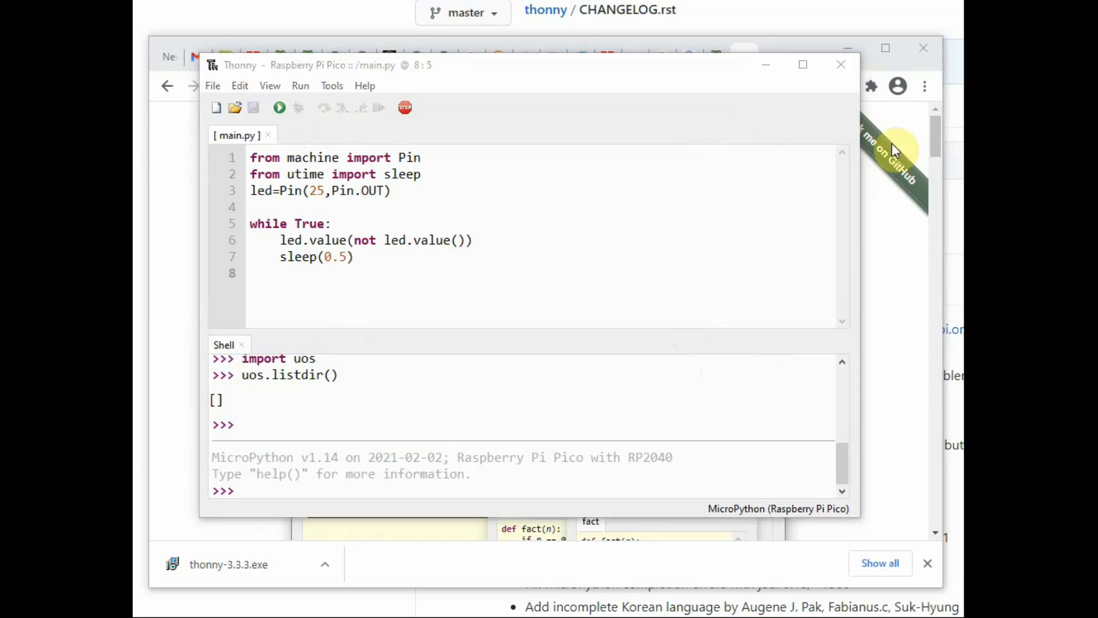
{"action": "mouse_move", "coordinate": [286, 428]}
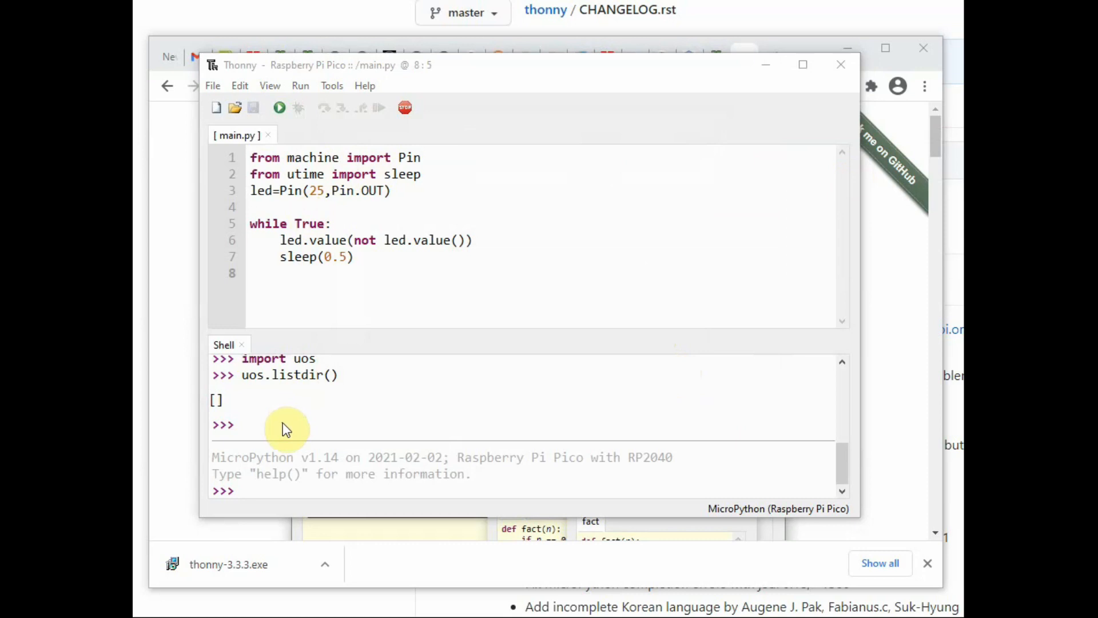
{"action": "mouse_move", "coordinate": [279, 107]}
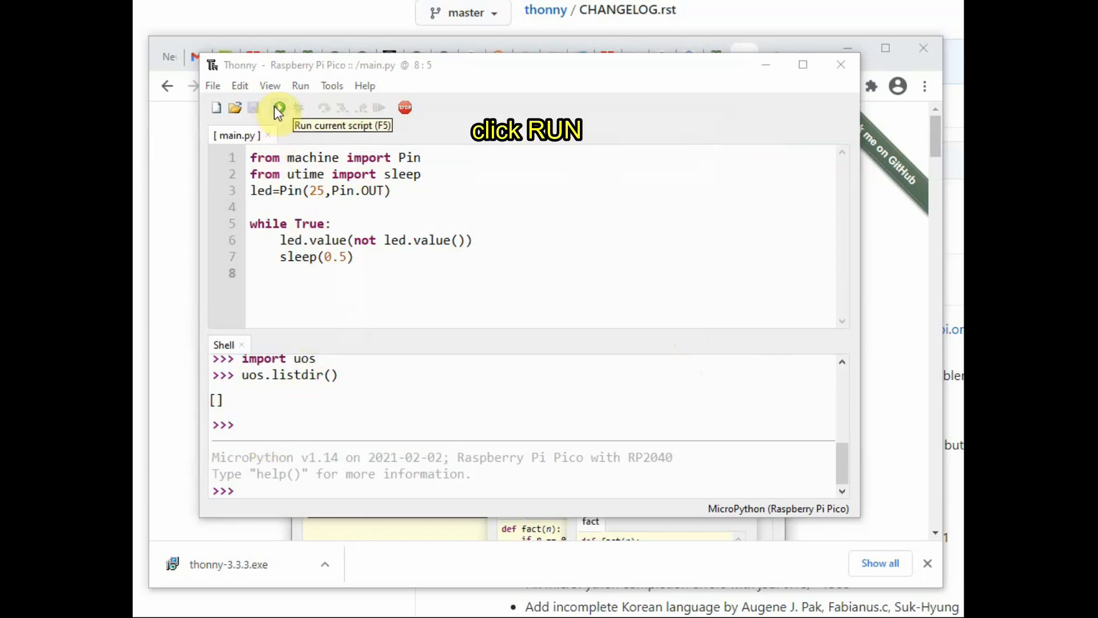
- Run main.py on the Pico, stop it, then run import uos and uos.listdir() in the Shell
{"action": "left_click", "coordinate": [279, 107]}
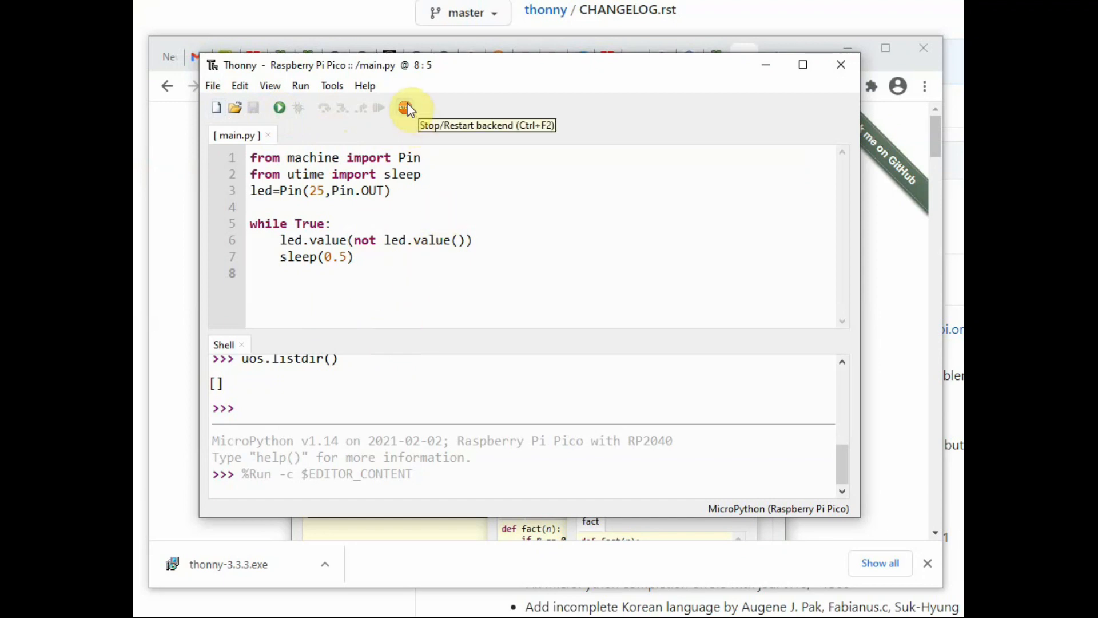
{"action": "left_click", "coordinate": [405, 107]}
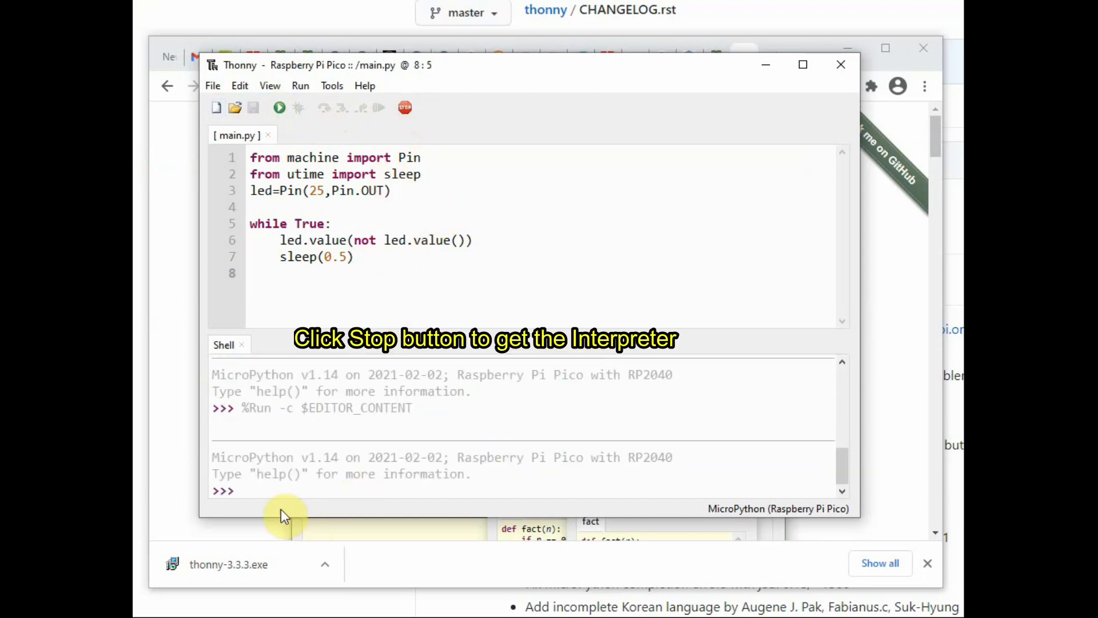
{"action": "type", "text": "i"}
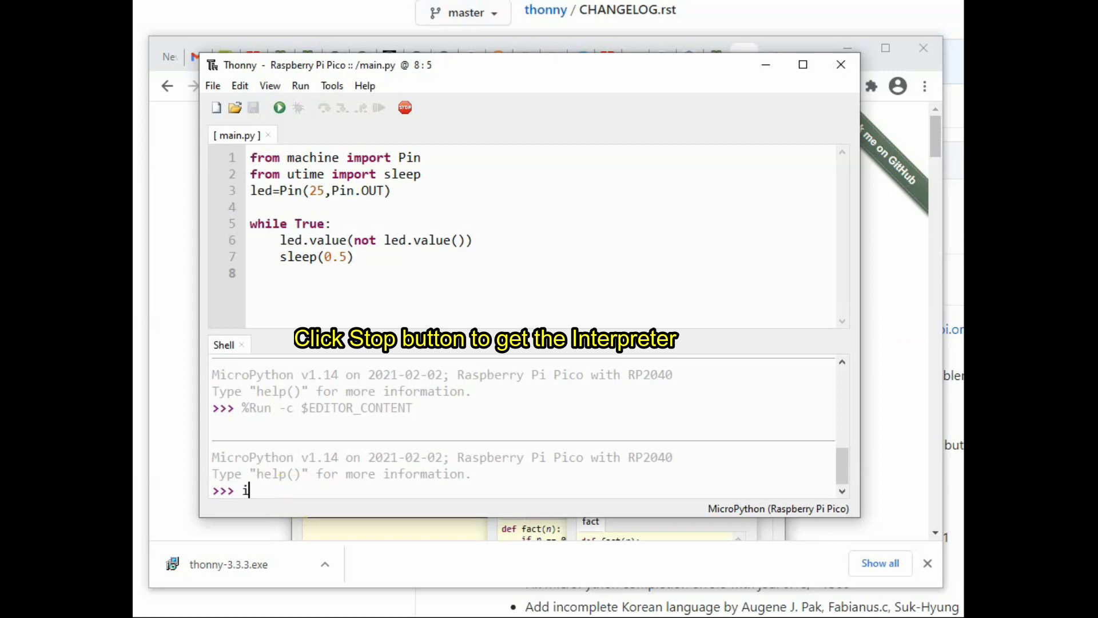
{"action": "type", "text": "mport"}
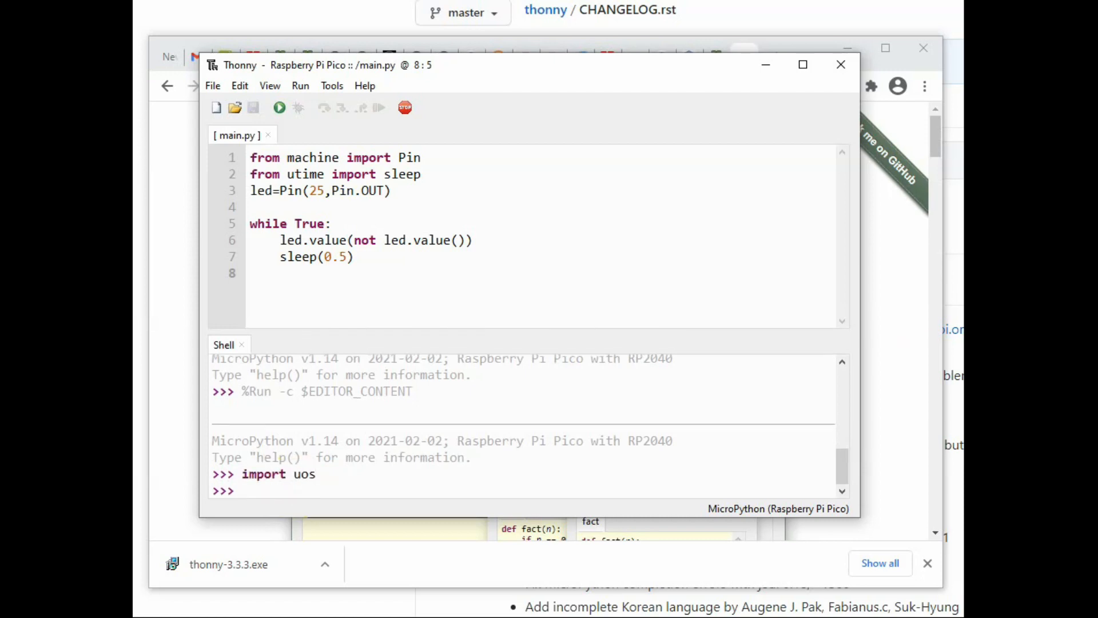
{"action": "type", "text": "uo"}
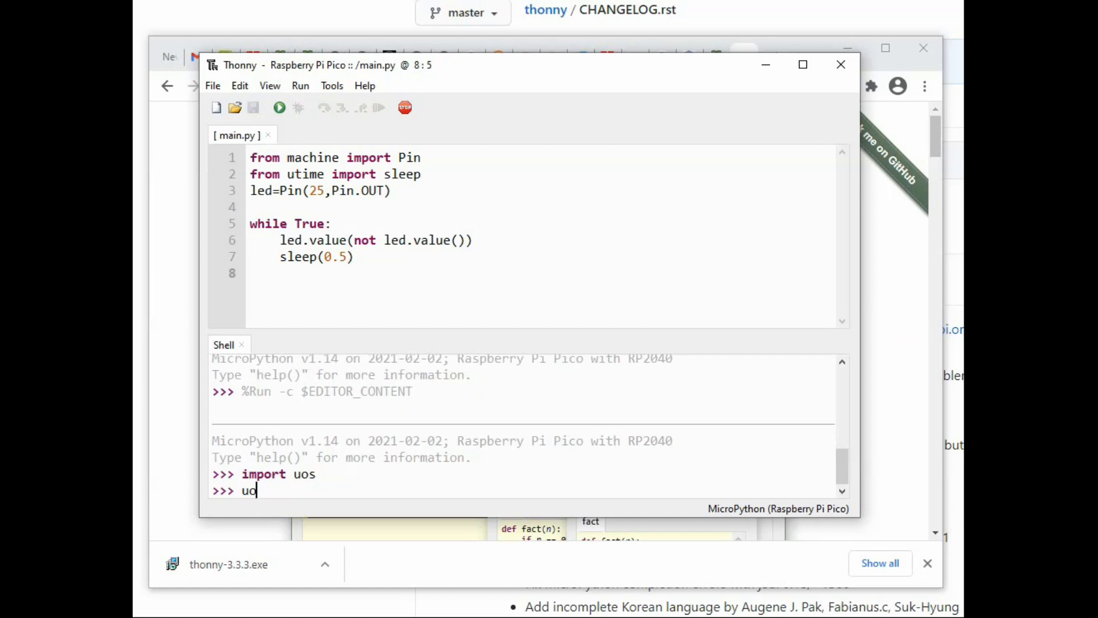
{"action": "type", "text": "s.lis"}
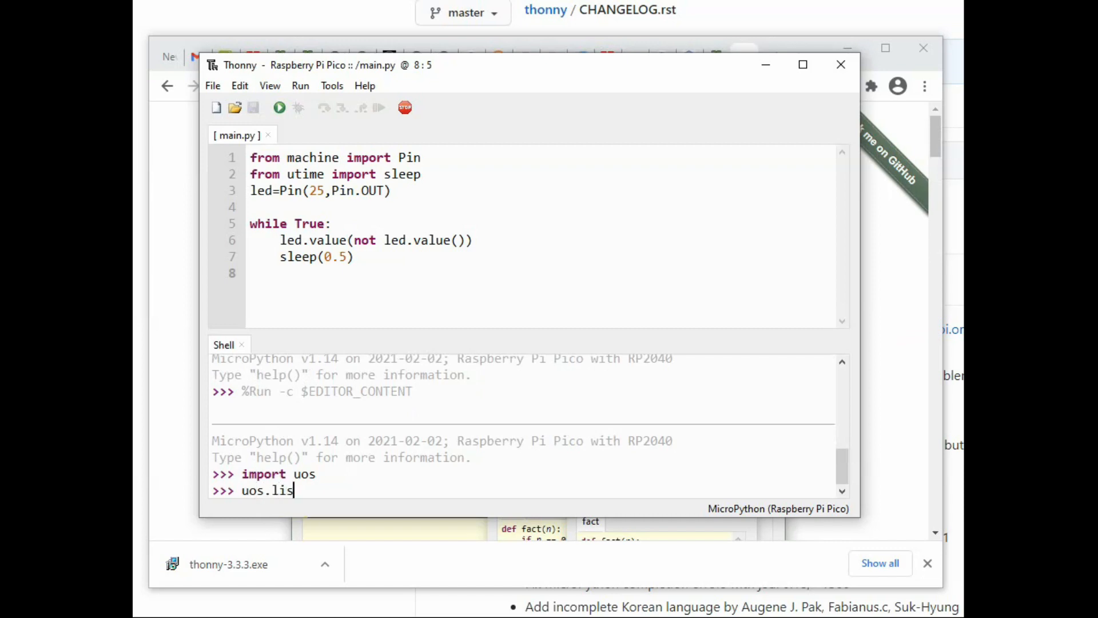
{"action": "type", "text": "tdir("}
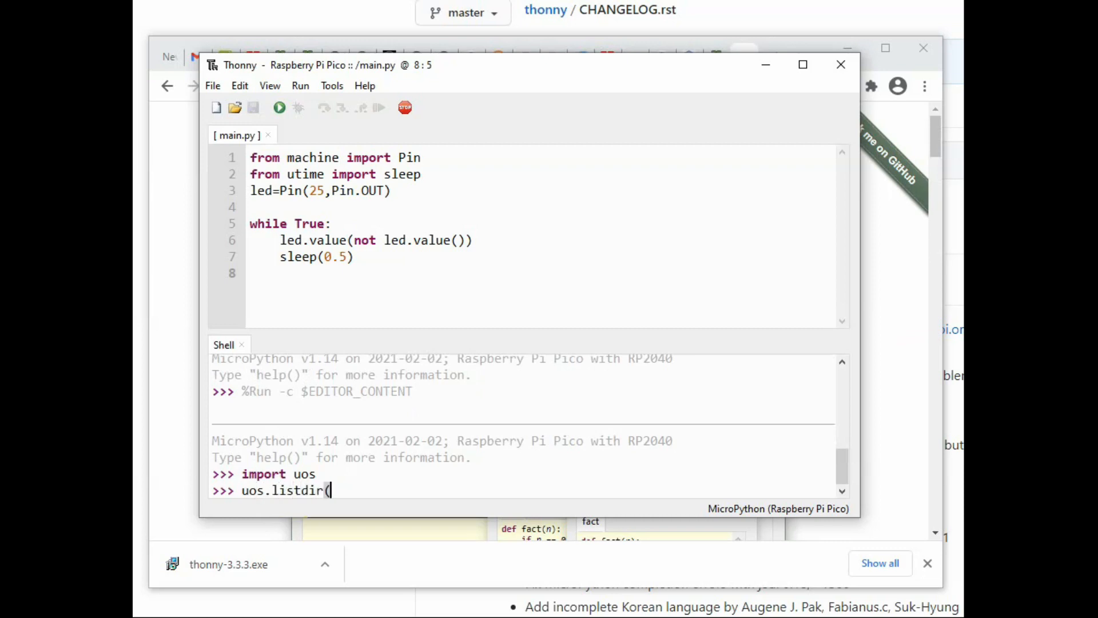
{"action": "key", "text": "Return"}
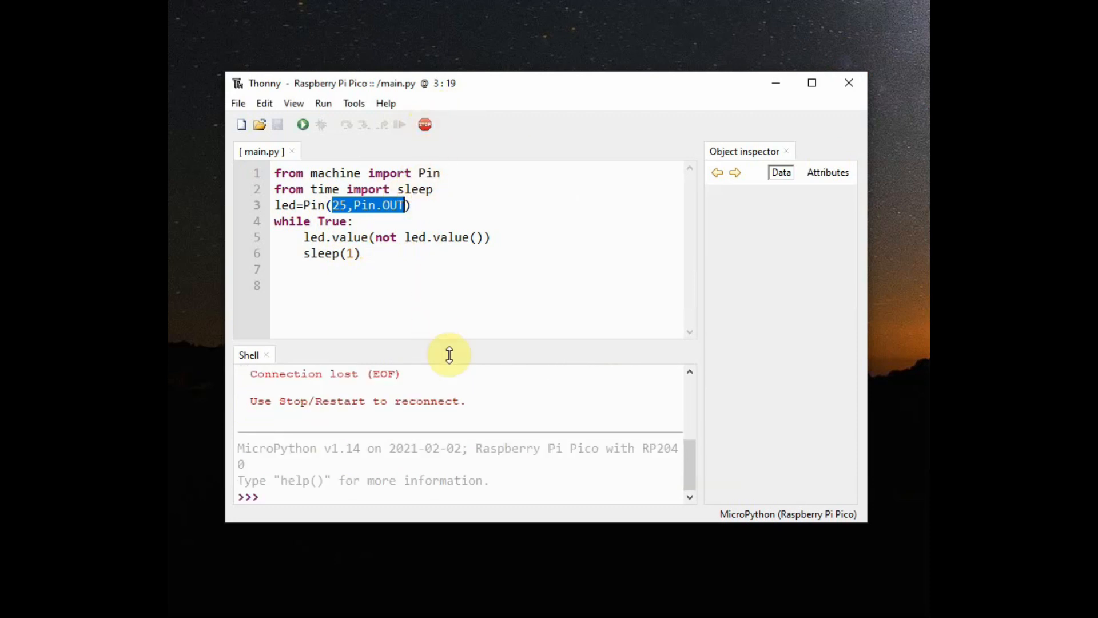
- Change Pin(25,Pin.OUT) to pin 15 in main.py and save it to the Pico
{"action": "left_click", "coordinate": [331, 189]}
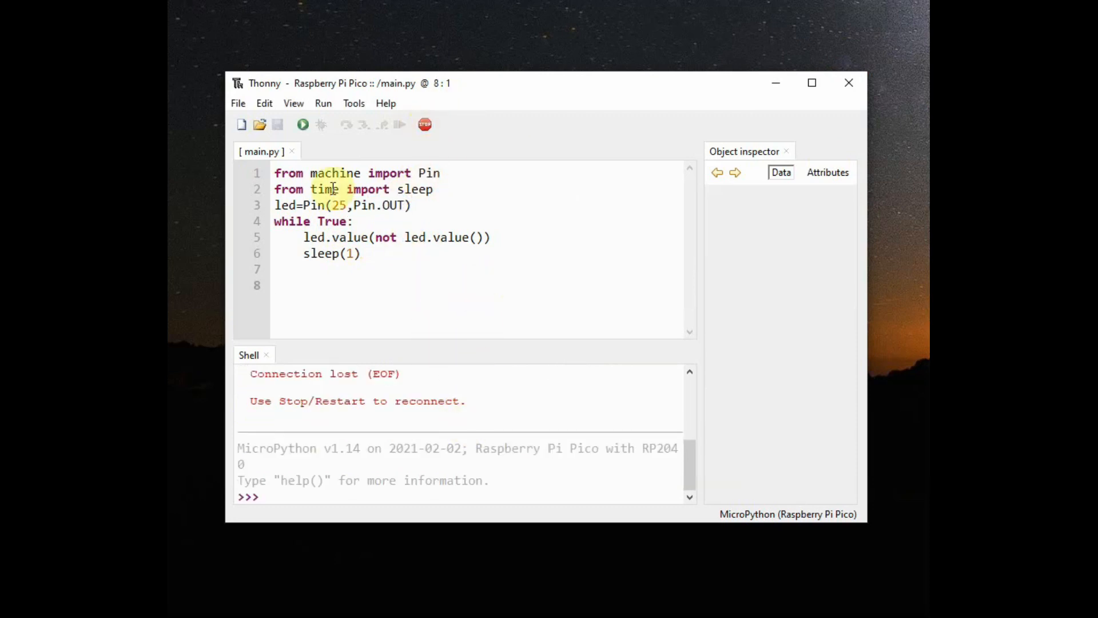
{"action": "left_click", "coordinate": [353, 221]}
{"action": "type", "text": "1"}
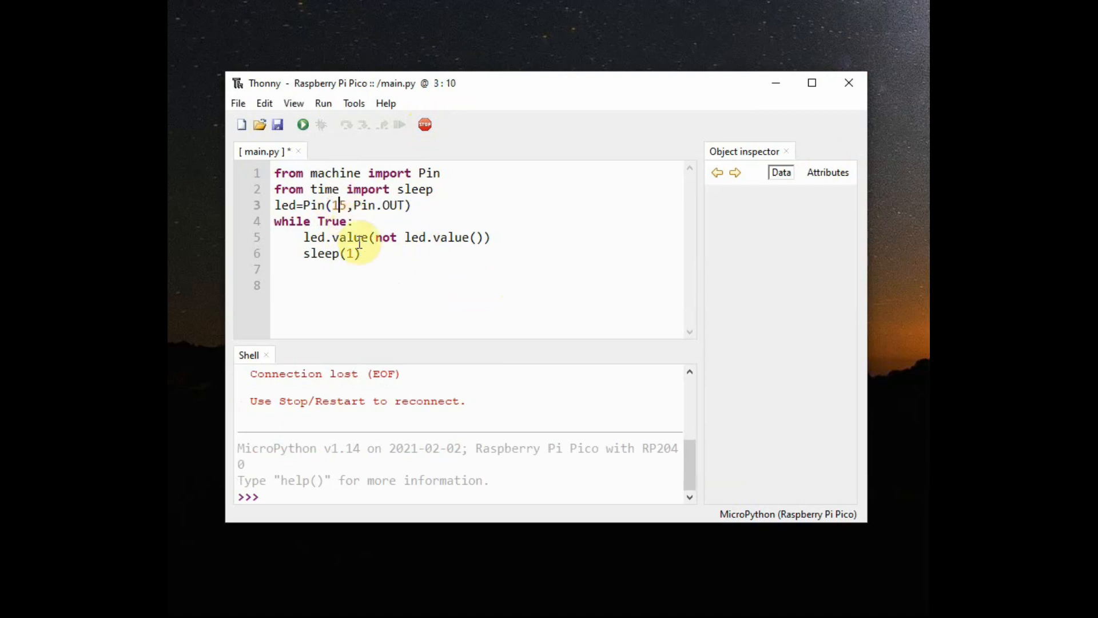
{"action": "left_click", "coordinate": [238, 103]}
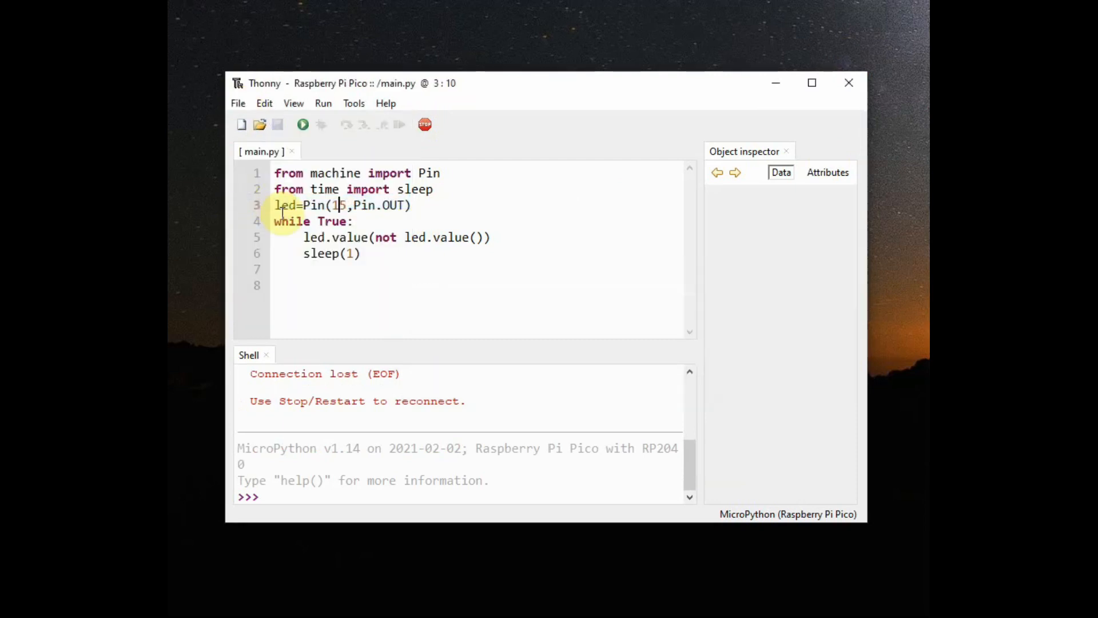
{"action": "mouse_move", "coordinate": [408, 162]}
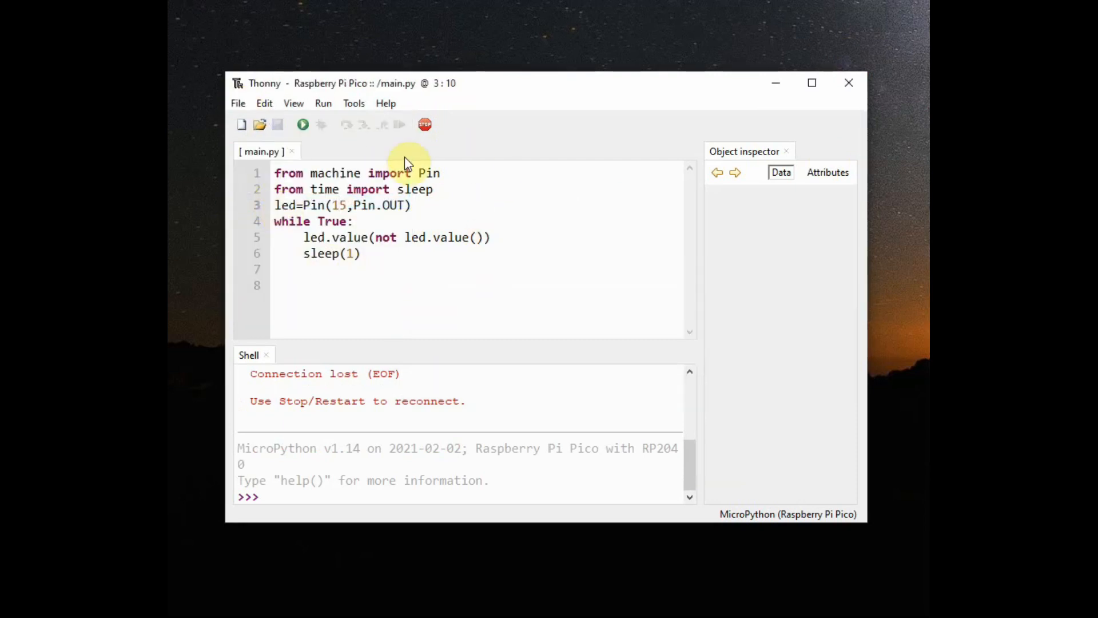
{"action": "left_click", "coordinate": [302, 125]}
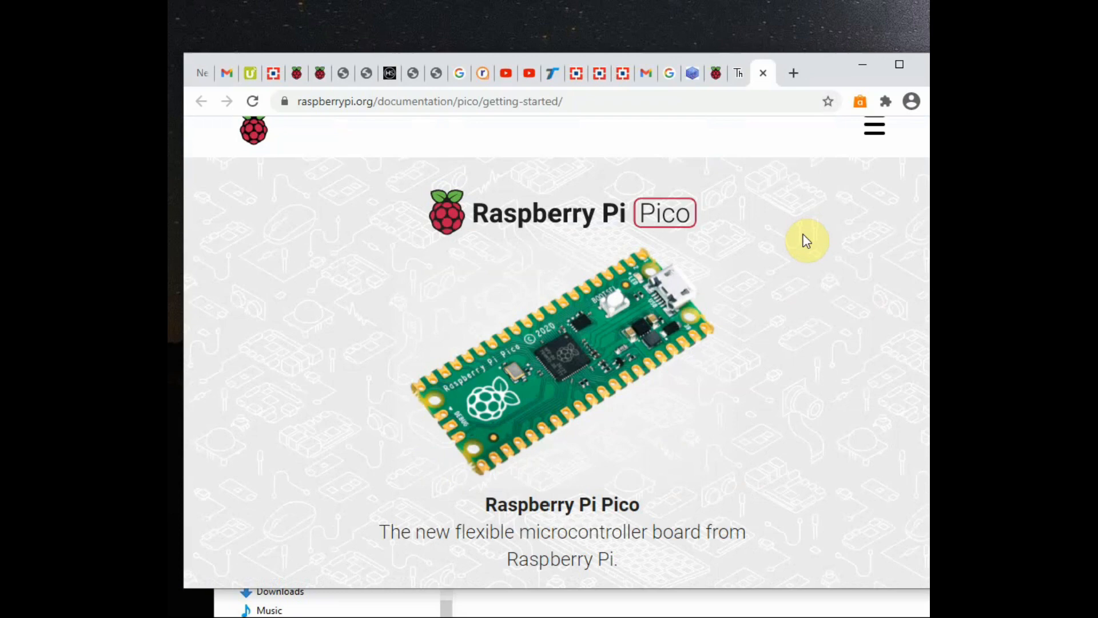
- Download flash_nuke.uf2 from the Resetting Flash memory section and show it in its folder
{"action": "scroll", "scroll_direction": "down", "scroll_amount": 3}
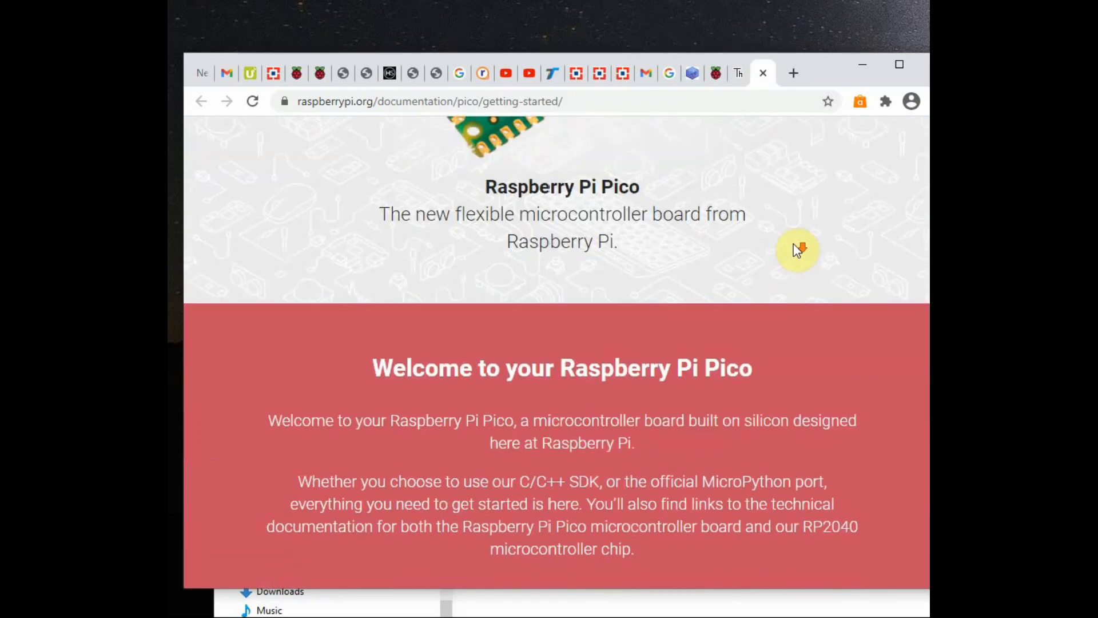
{"action": "scroll", "scroll_direction": "down", "scroll_amount": 3}
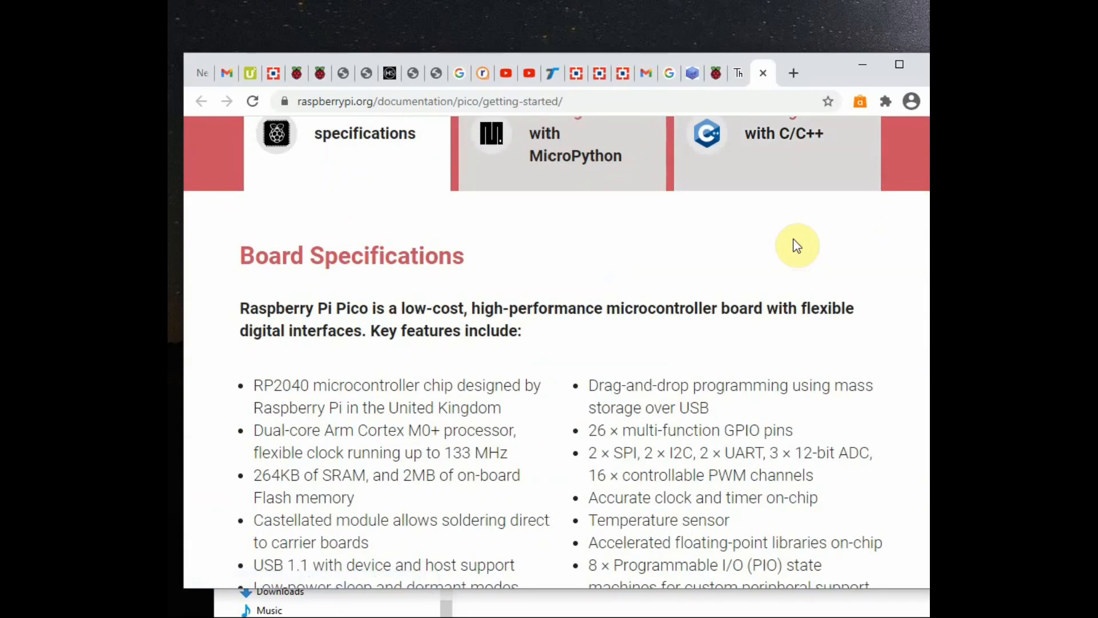
{"action": "scroll", "scroll_direction": "down", "scroll_amount": 3}
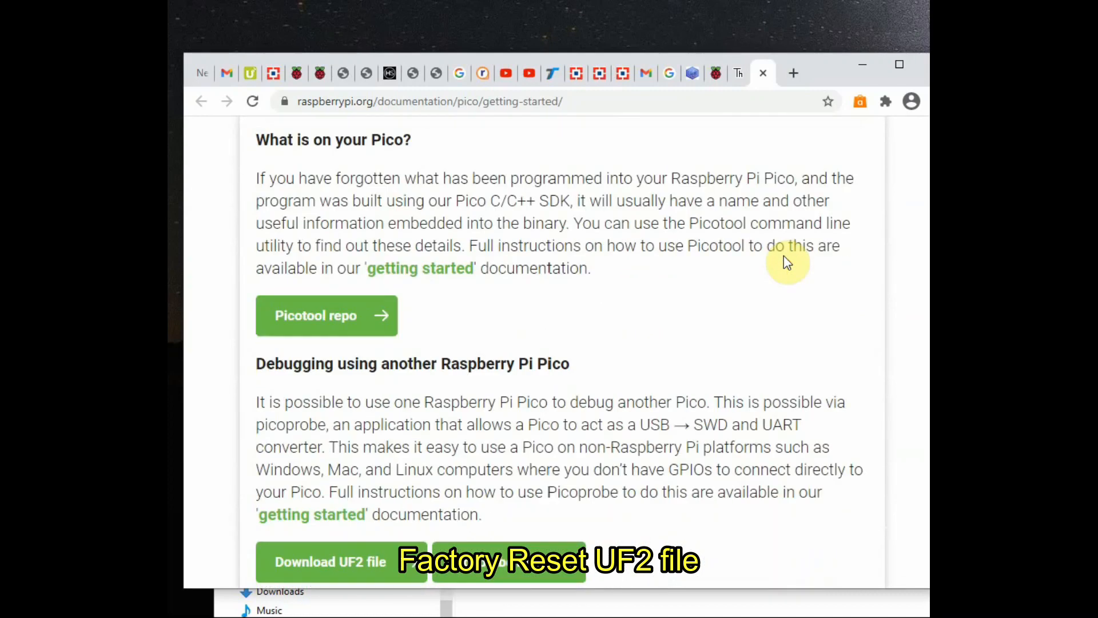
{"action": "scroll", "scroll_direction": "down", "scroll_amount": 3}
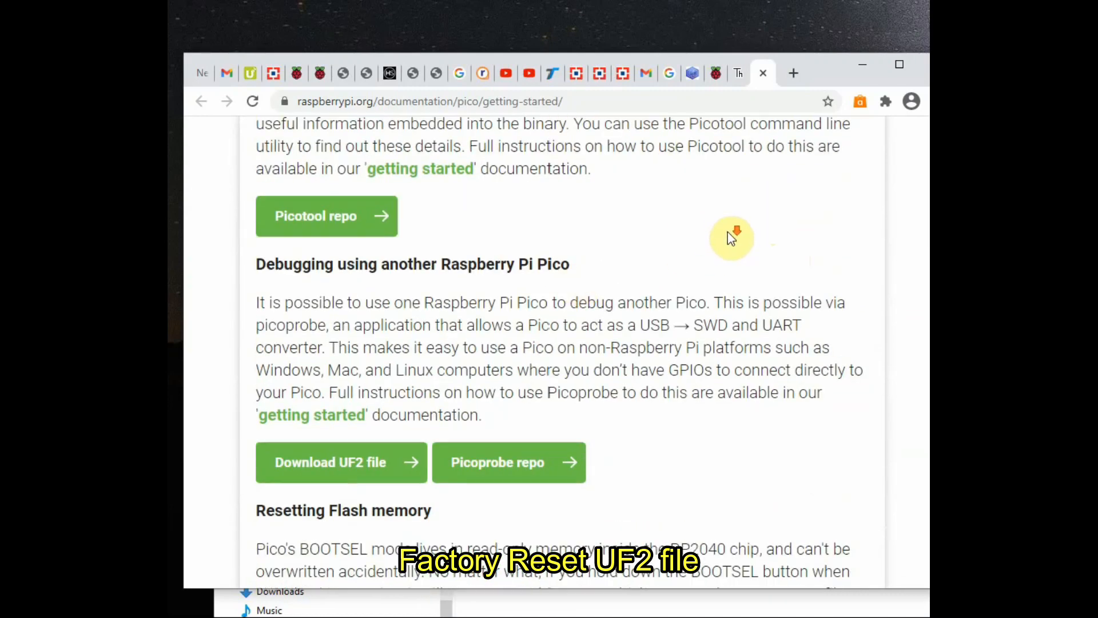
{"action": "scroll", "scroll_direction": "down", "scroll_amount": 3}
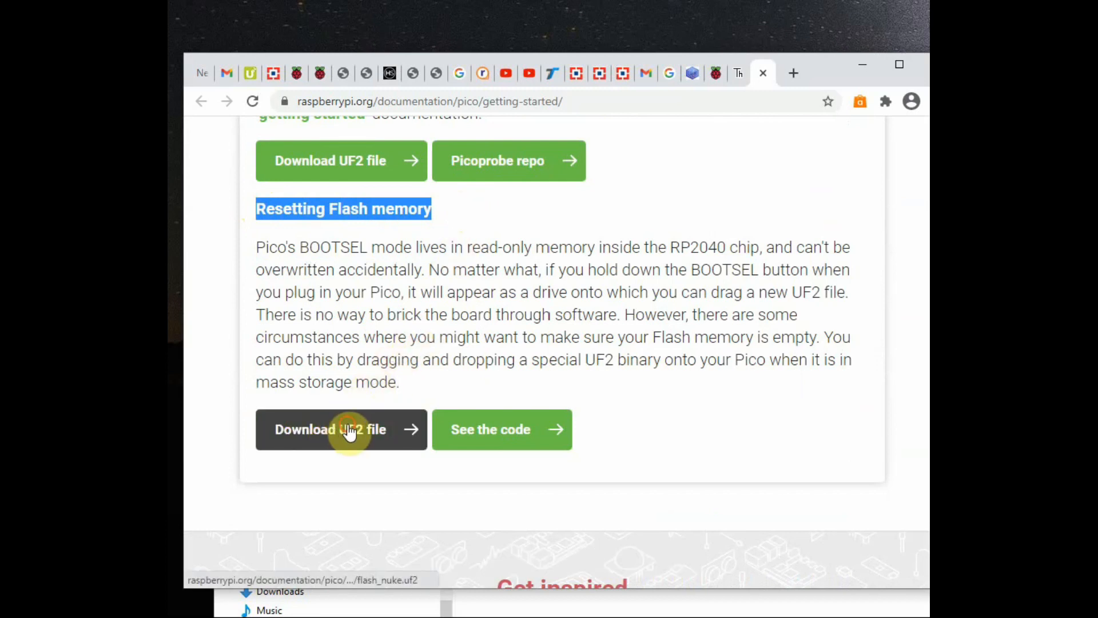
{"action": "left_click", "coordinate": [341, 430]}
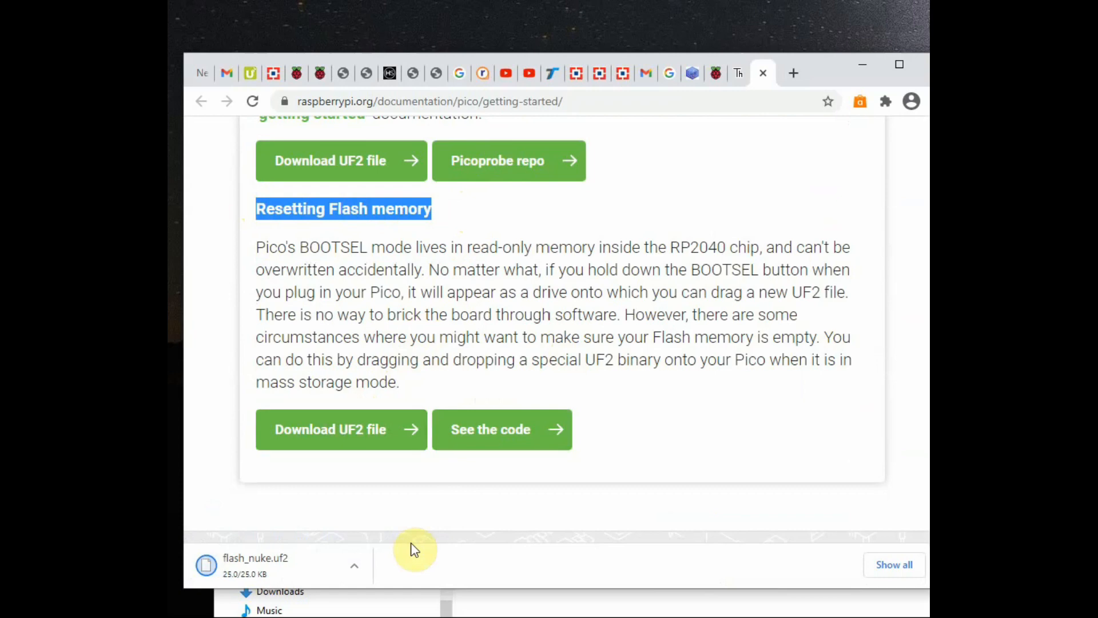
{"action": "left_click", "coordinate": [353, 565]}
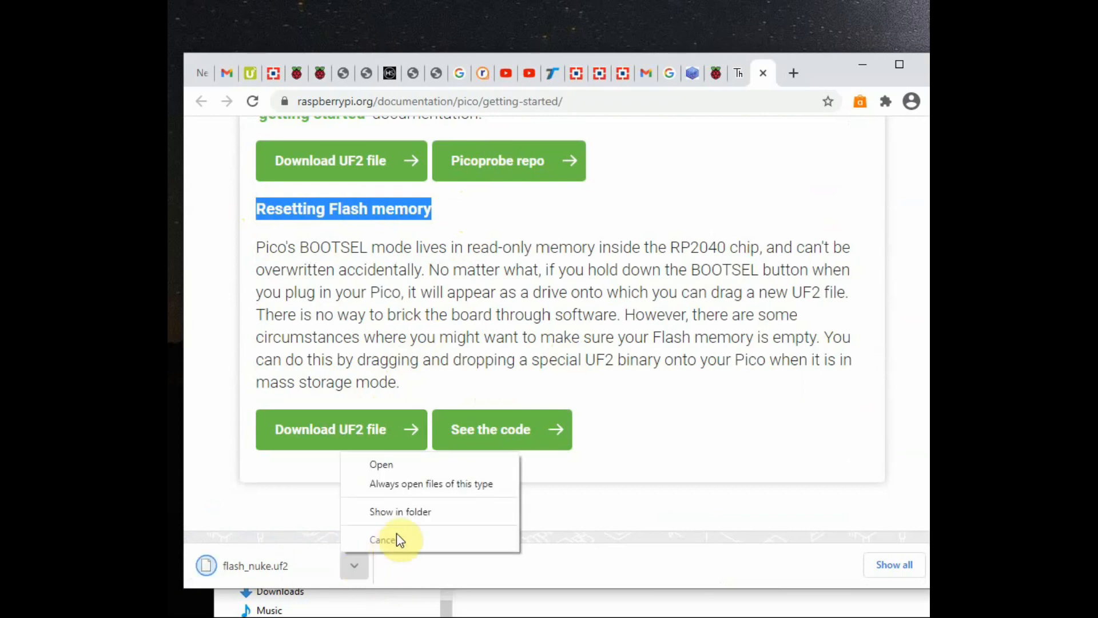
{"action": "left_click", "coordinate": [400, 512]}
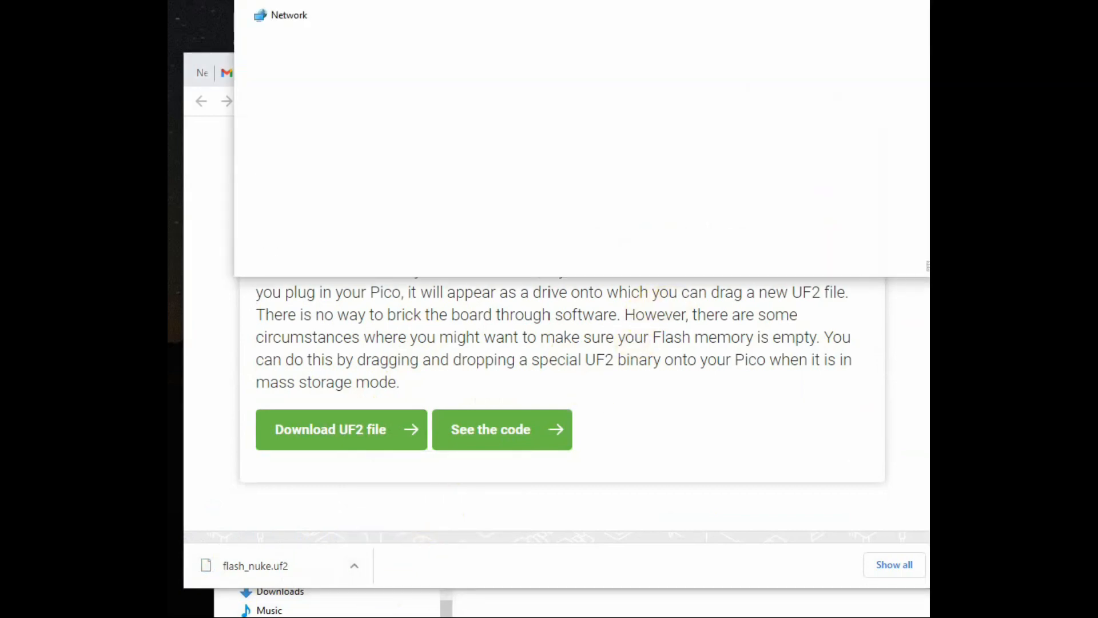